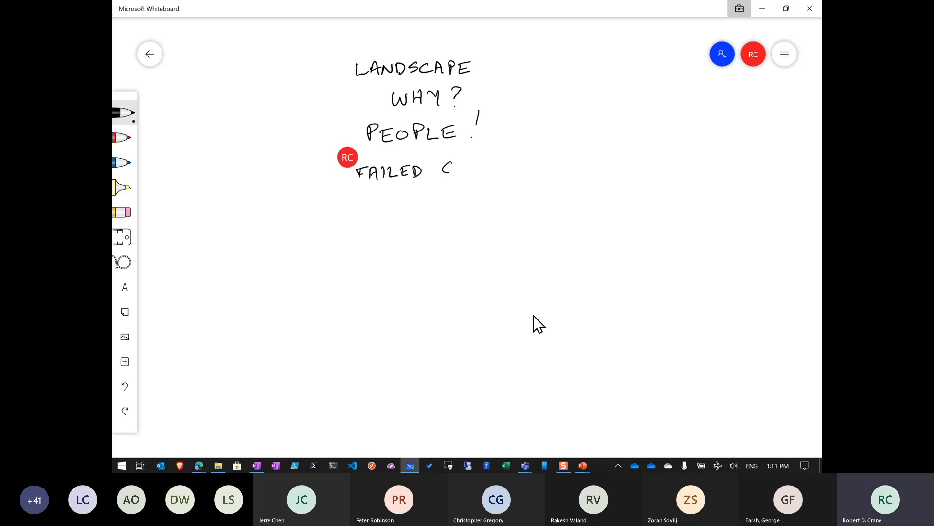
- Handwrite FAILED CONFIG with an arrow to IT Pro, fed by Best Practices branching to E8, CISA, NIST
type("ONFIG")
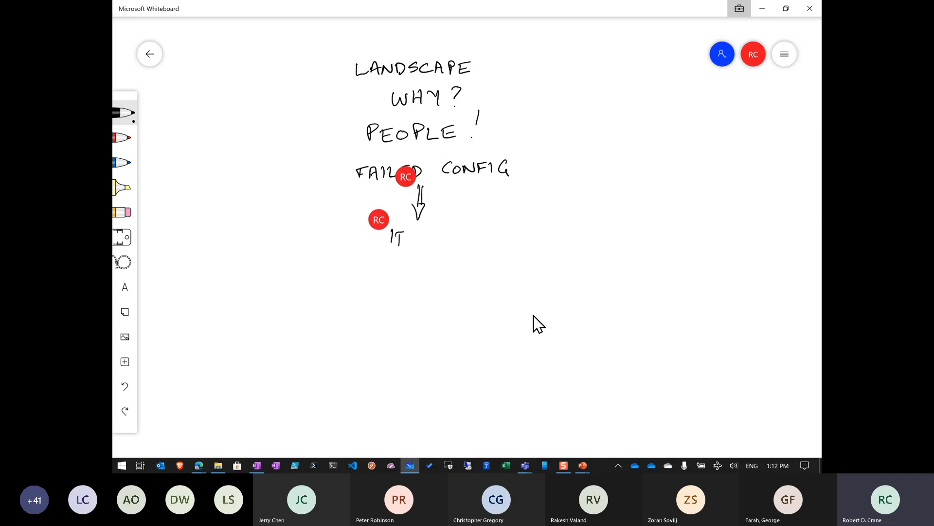
type("Pro")
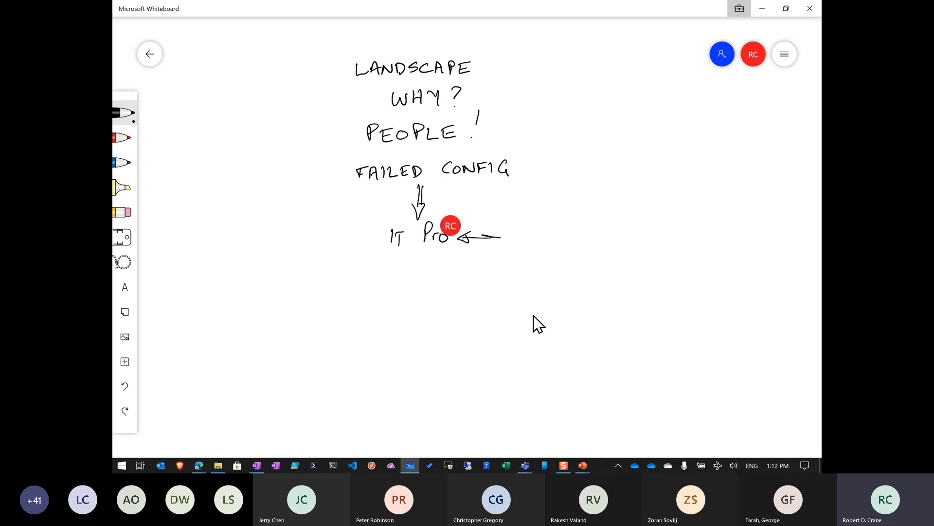
type("Besl")
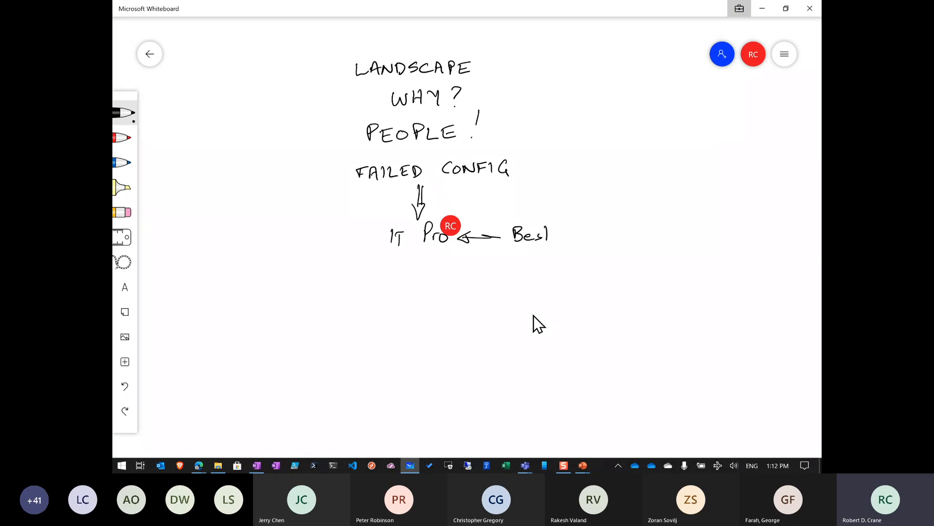
type("Practices")
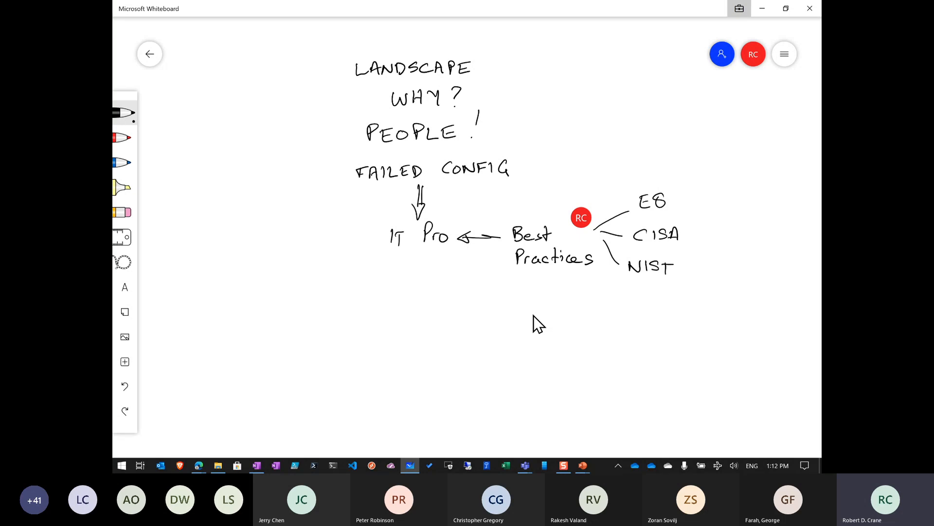
- Sketch a VENDORS branch off Best Practices and a red '? Lawyers' note pointing back at it
left_click_drag(603, 244, 643, 298)
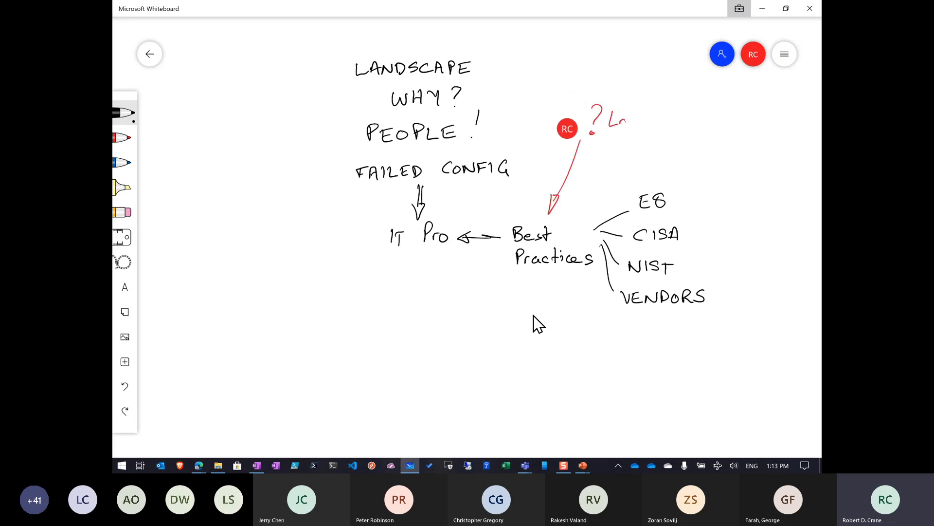
type("Lawyers")
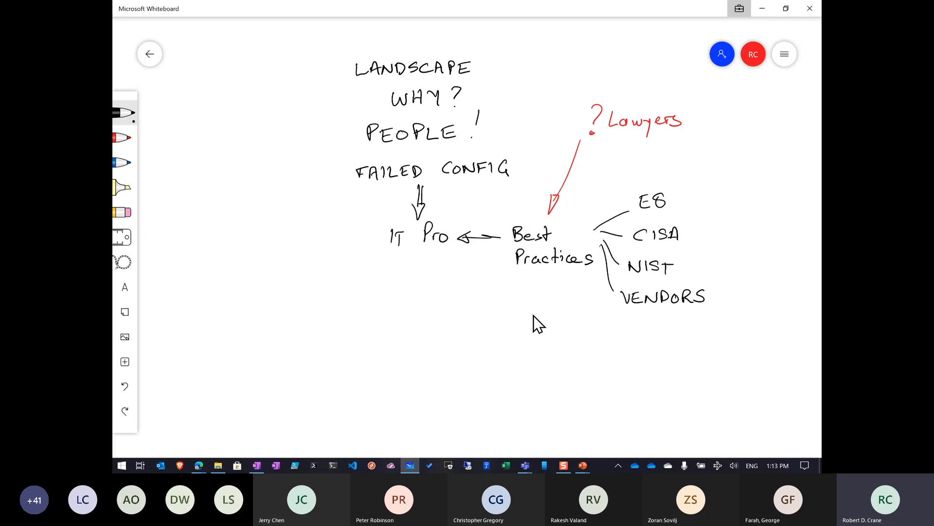
- Write 'Example 90 password change' below the branches and cross it out with a large red X
type("Ena")
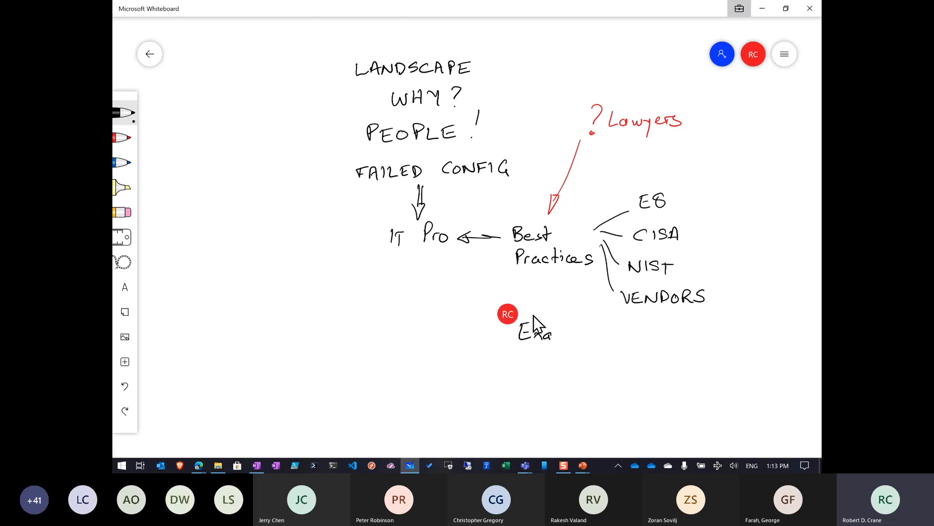
left_click_drag(530, 331, 599, 334)
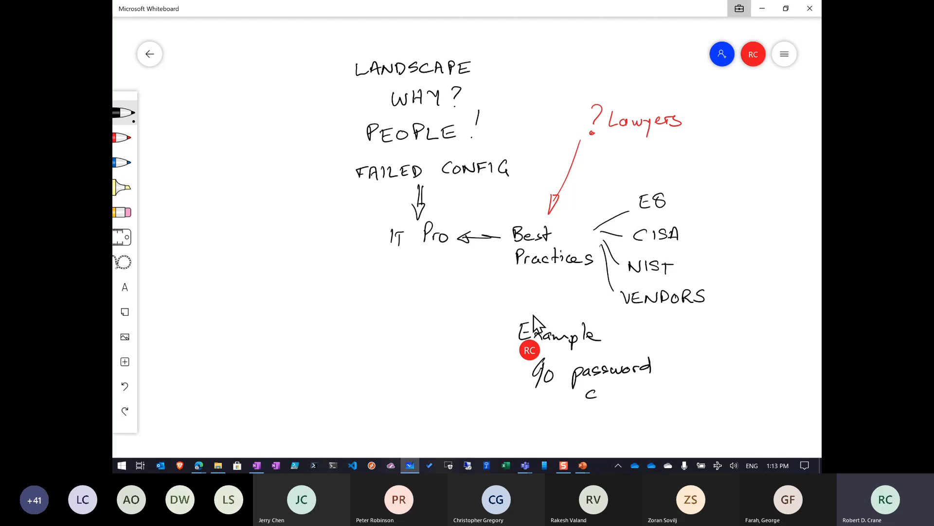
left_click_drag(587, 393, 643, 393)
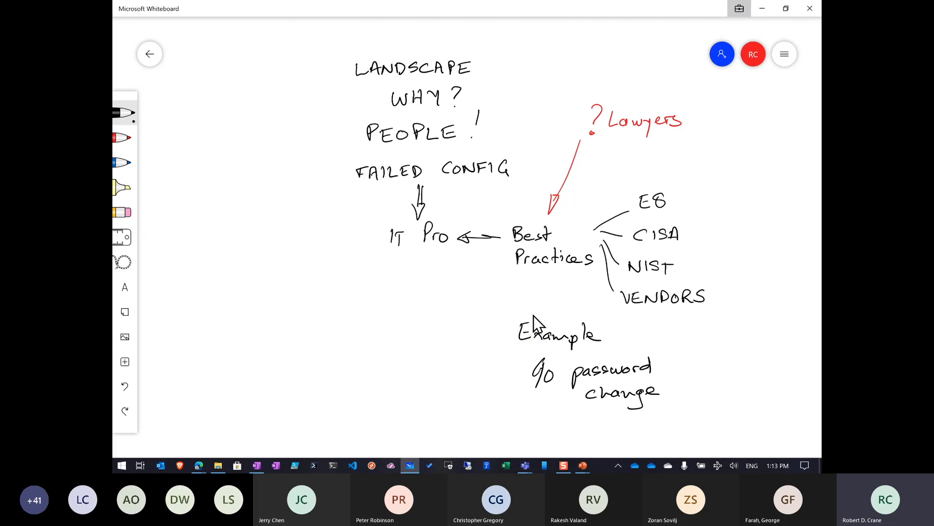
left_click_drag(520, 406, 601, 384)
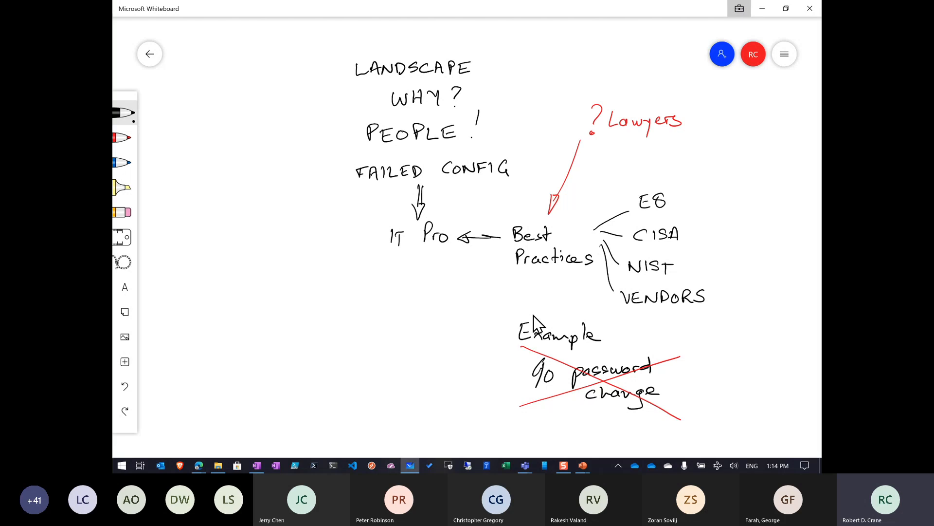
mouse_move(432, 325)
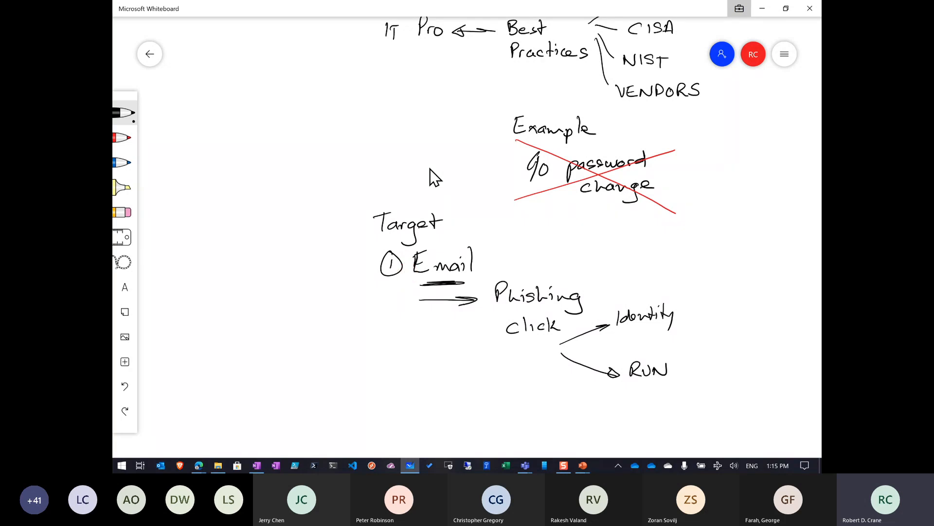
mouse_move(272, 259)
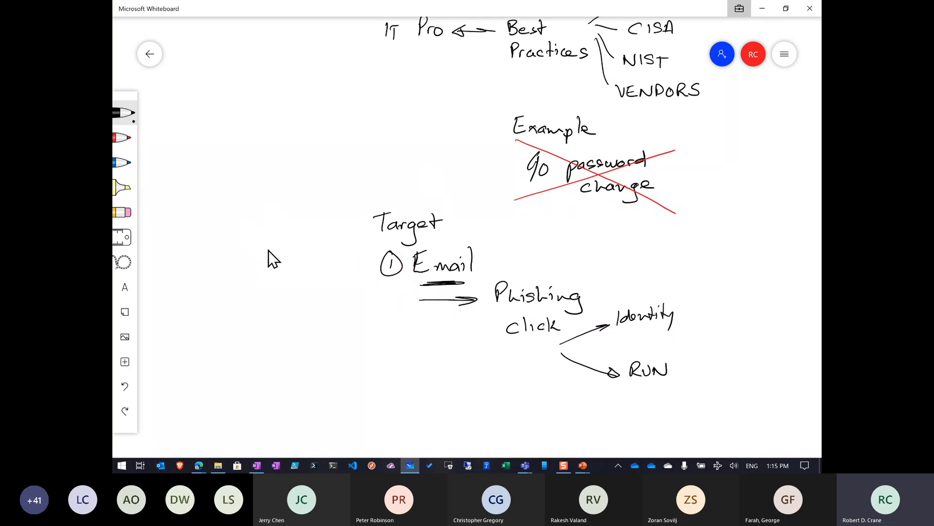
- Handwrite 'CONFIG beat Features + security' with CONFIG underlined and '3rd party Backup' beneath
scroll("down", 3)
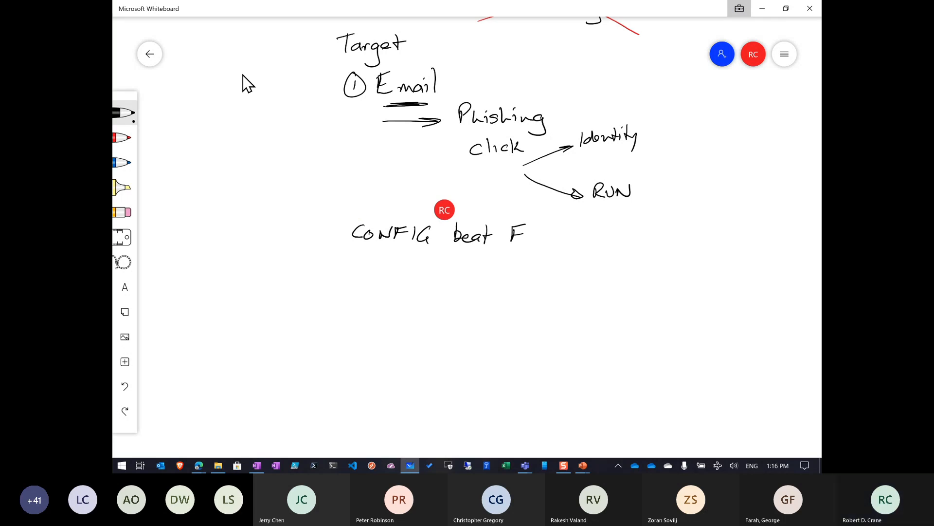
type("eatures + Security")
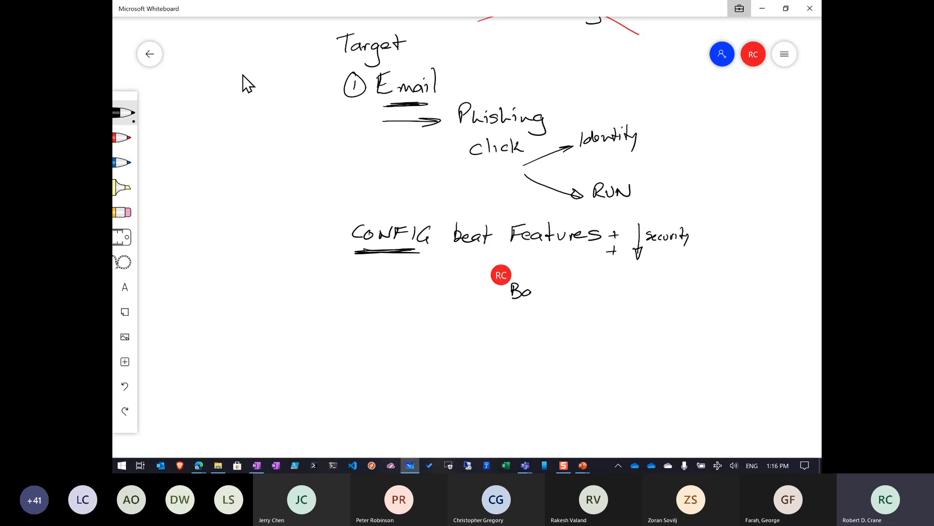
type("Backup")
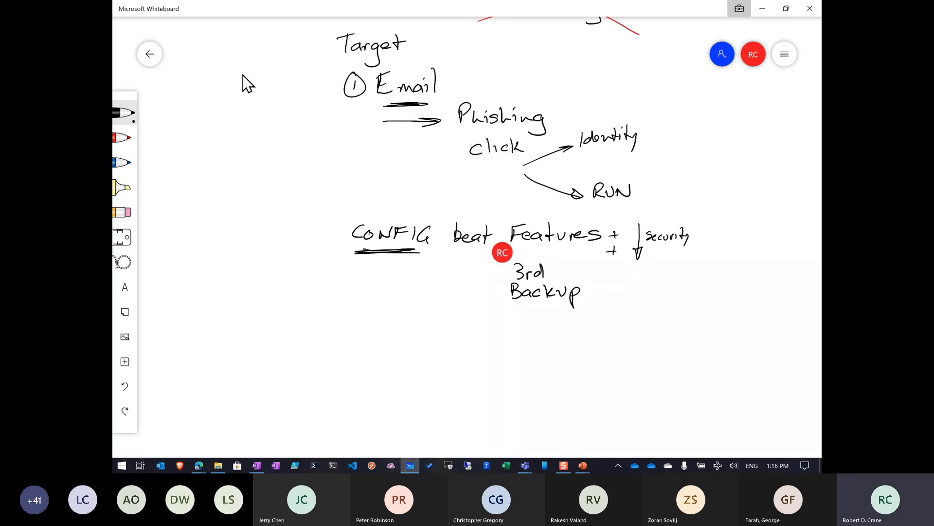
type("party")
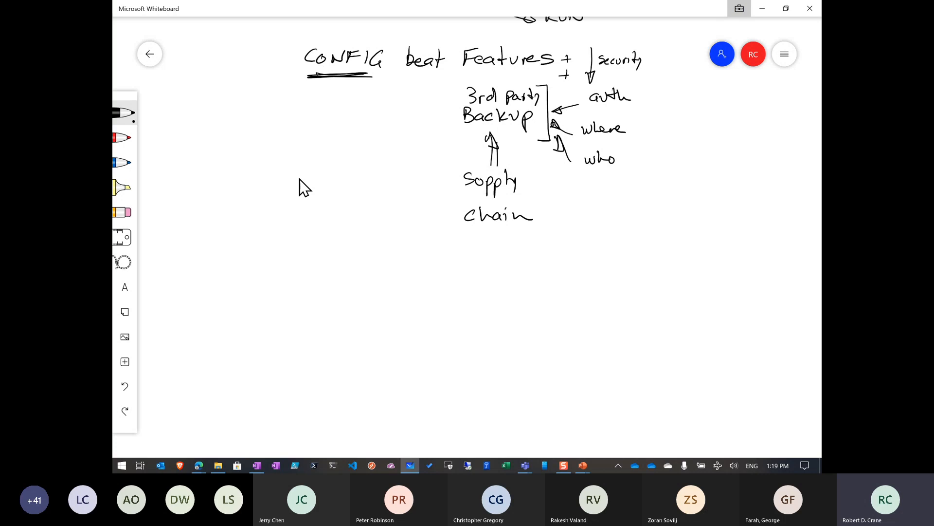
- Sketch a LEGACY box holding two stacked rectangles with labelled lines leading out to the right
left_click_drag(322, 214, 418, 289)
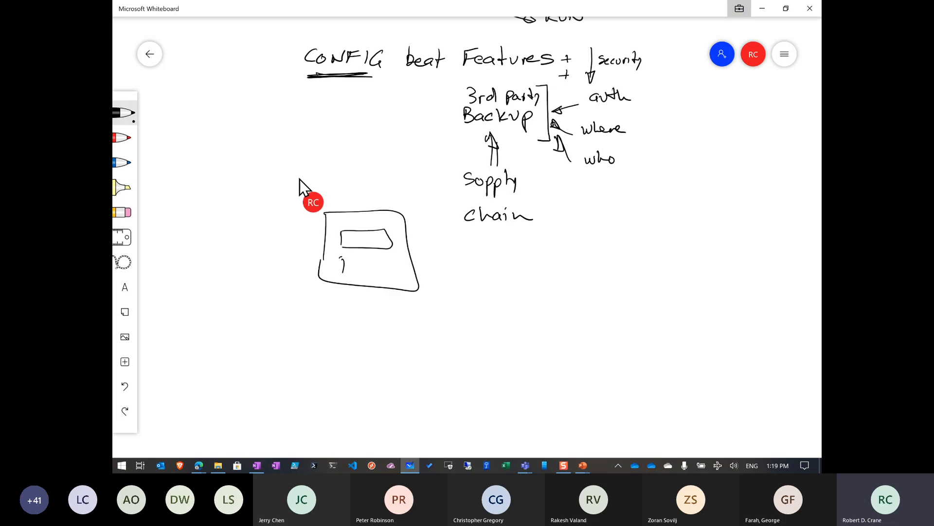
left_click_drag(343, 259, 394, 275)
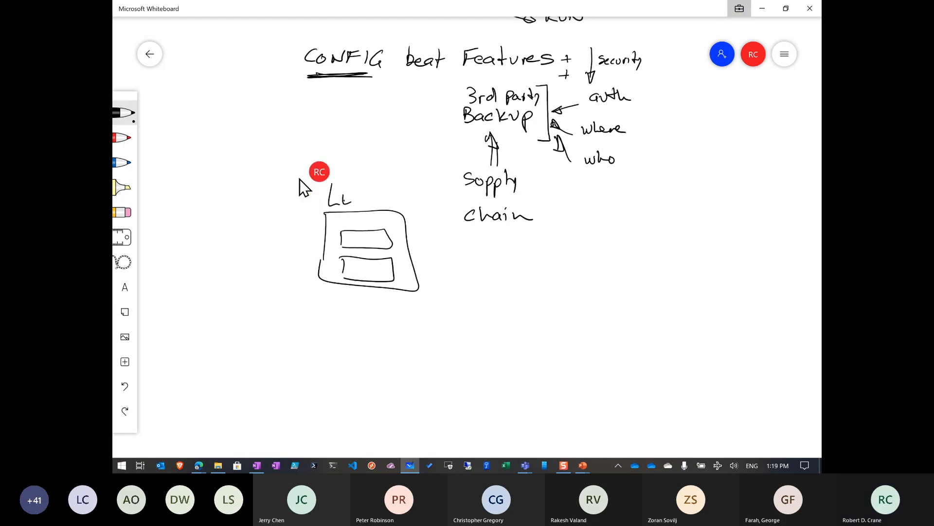
type("LEGACY")
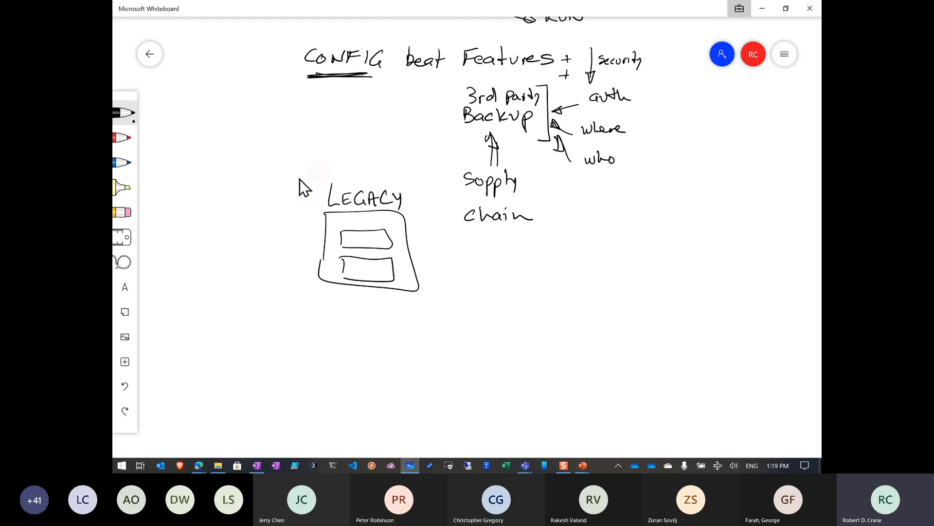
left_click_drag(394, 239, 429, 236)
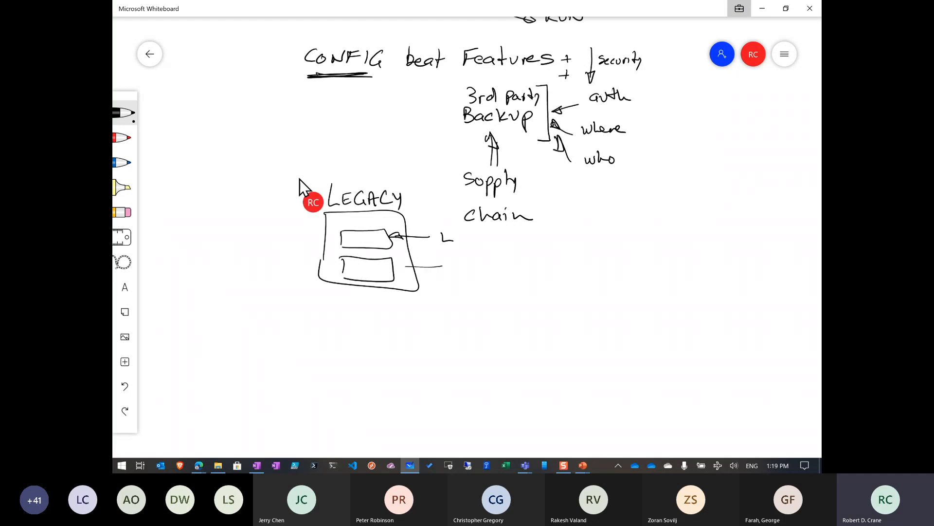
left_click_drag(405, 269, 456, 265)
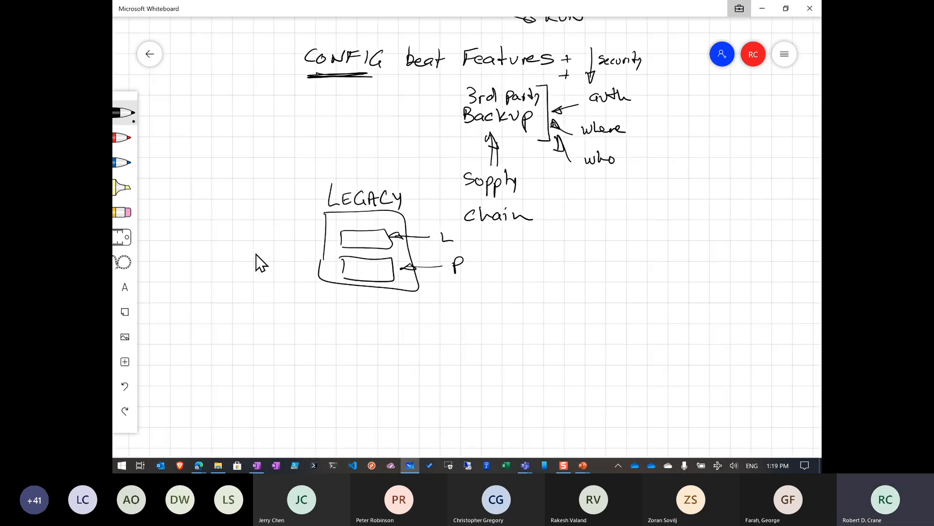
scroll("down", 3)
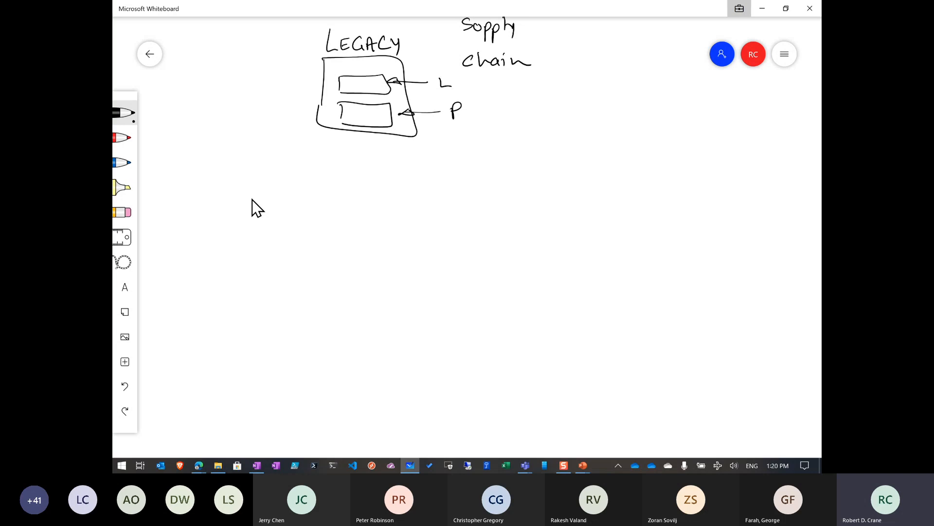
- Draw the M365 Lighthouse Partner box linked to four red-crossed C boxes, with a green arrow below
type("M365 Lighthouse")
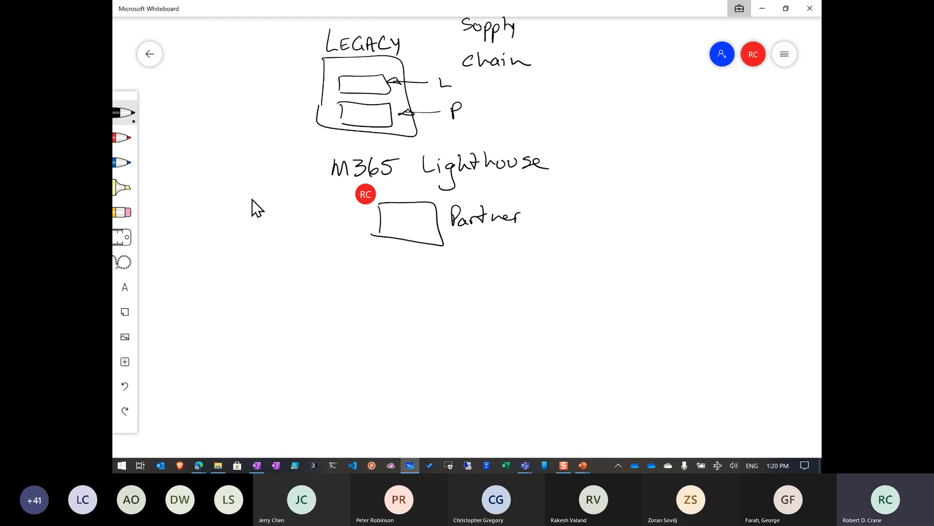
left_click_drag(340, 315, 384, 241)
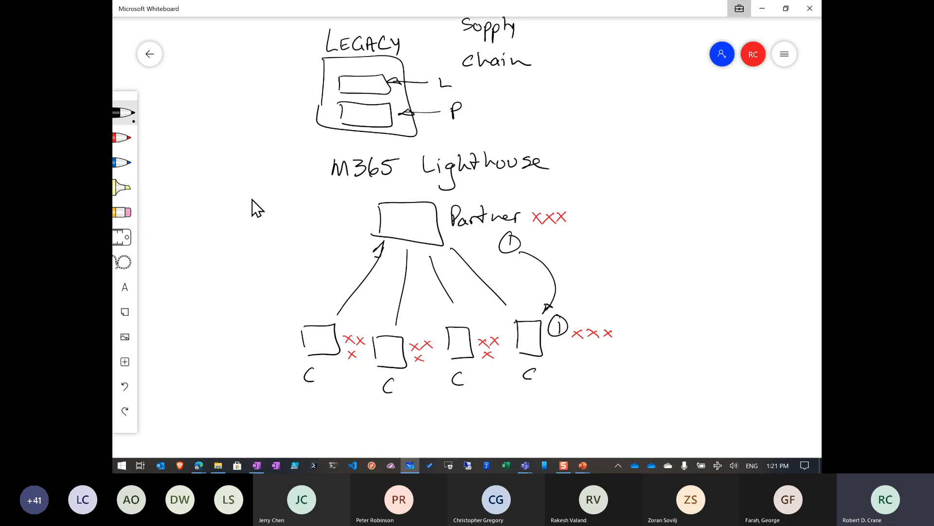
left_click_drag(304, 440, 530, 446)
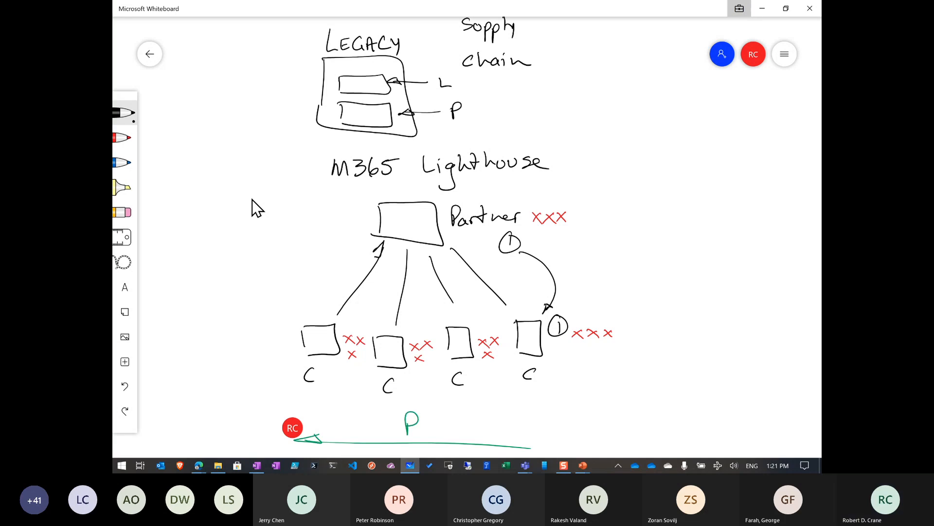
- Label the green arrow as a RISK scale from Low to High with a wavy line beneath it
type("RISK")
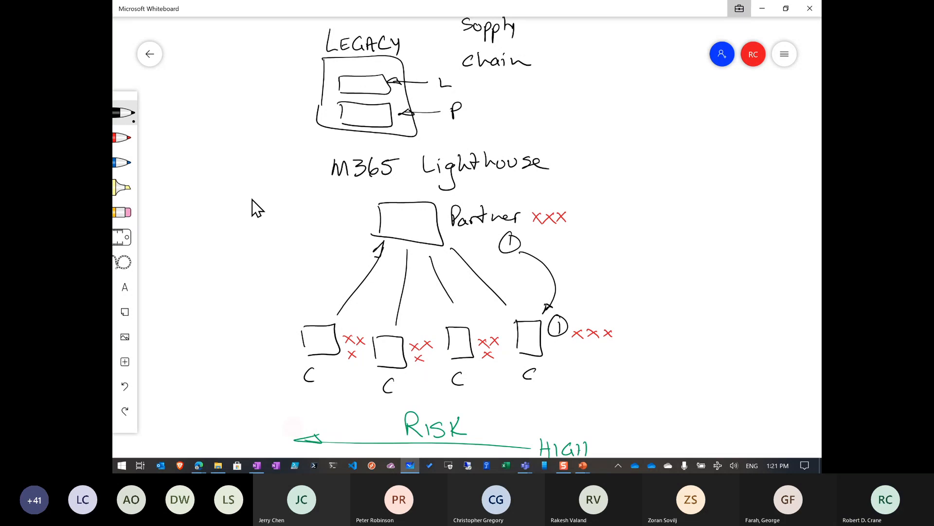
type("Low")
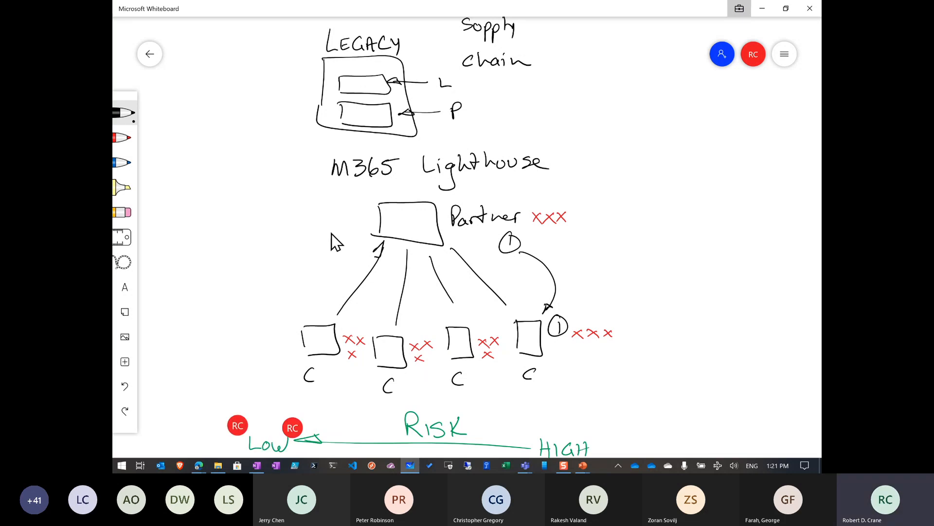
scroll("down", 3)
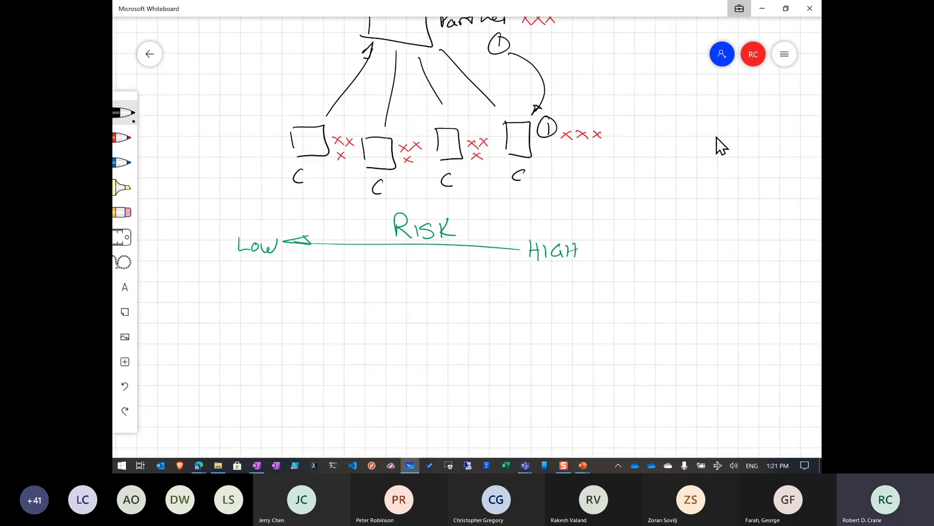
scroll("down", 3)
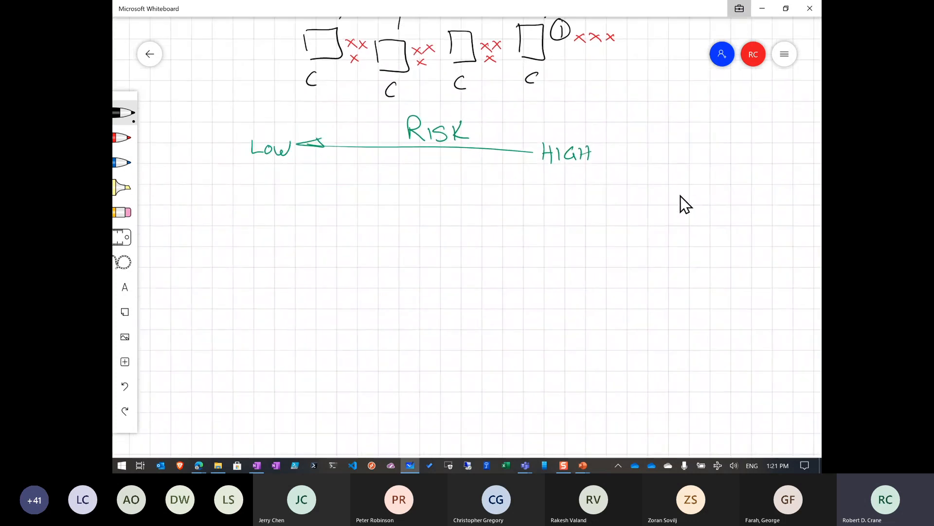
scroll("down", 3)
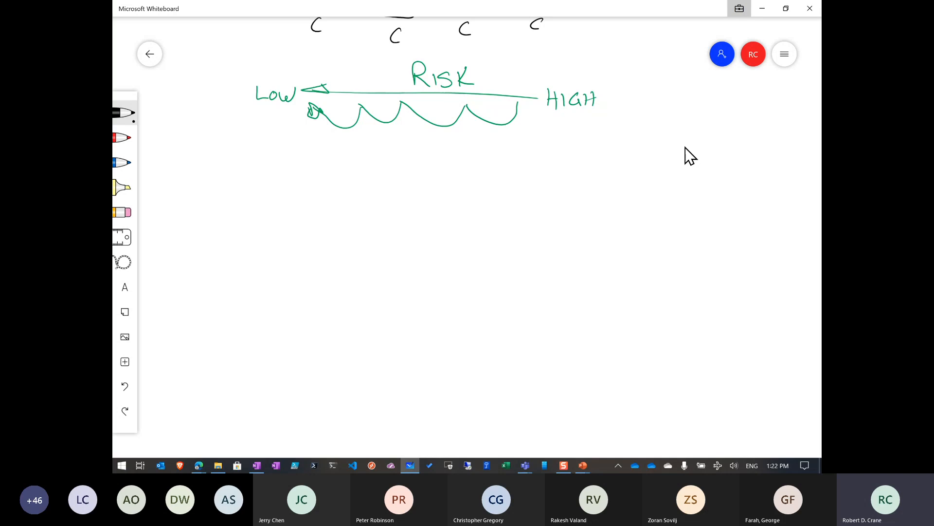
- Draw a YES/NO T-chart below the risk scale with 'MFA ? 99.9%' noted under NO
left_click_drag(414, 161, 418, 394)
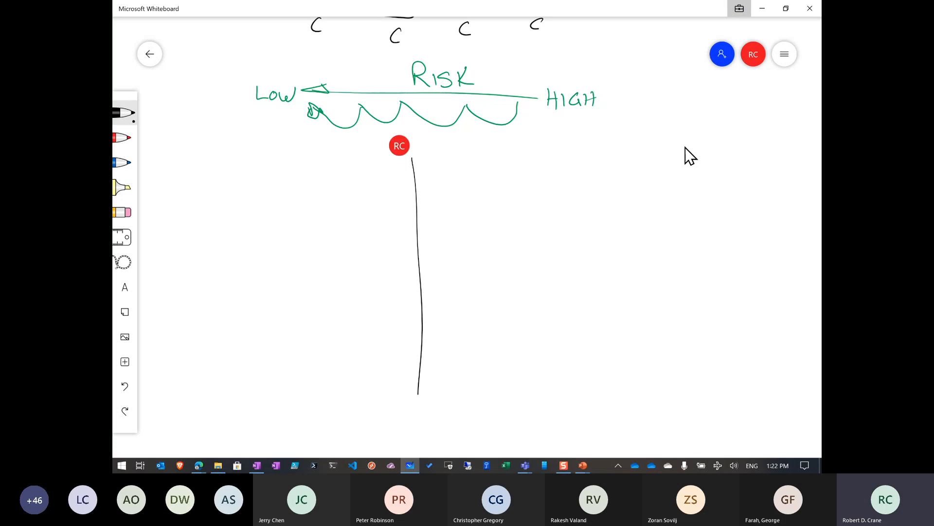
left_click_drag(301, 175, 548, 175)
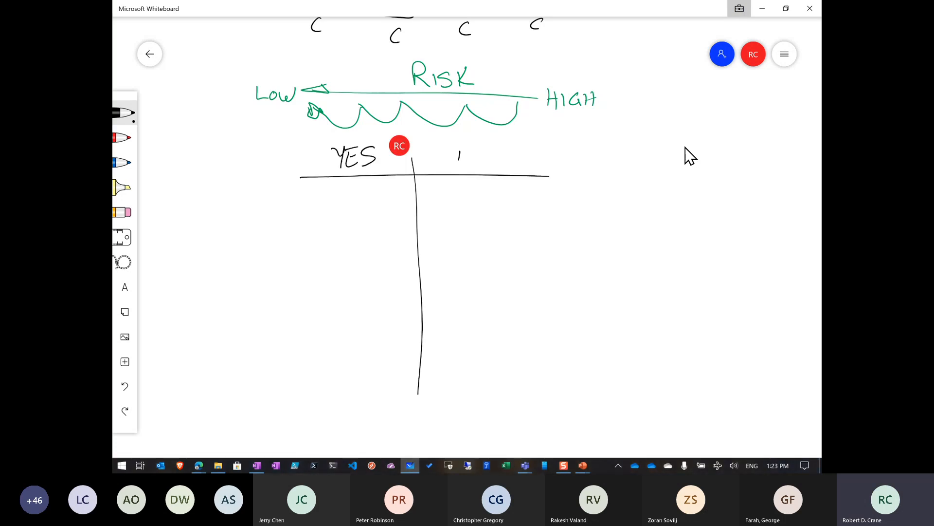
type("NO")
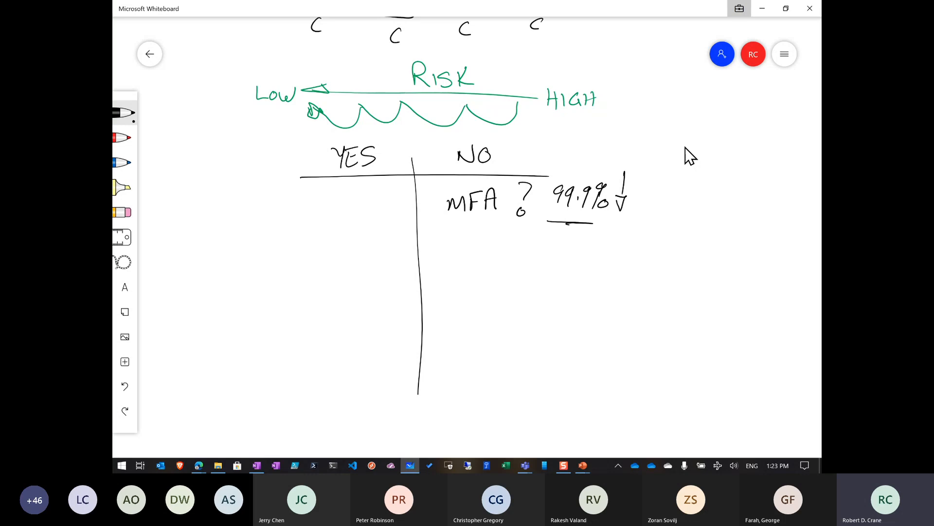
left_click_drag(339, 229, 363, 269)
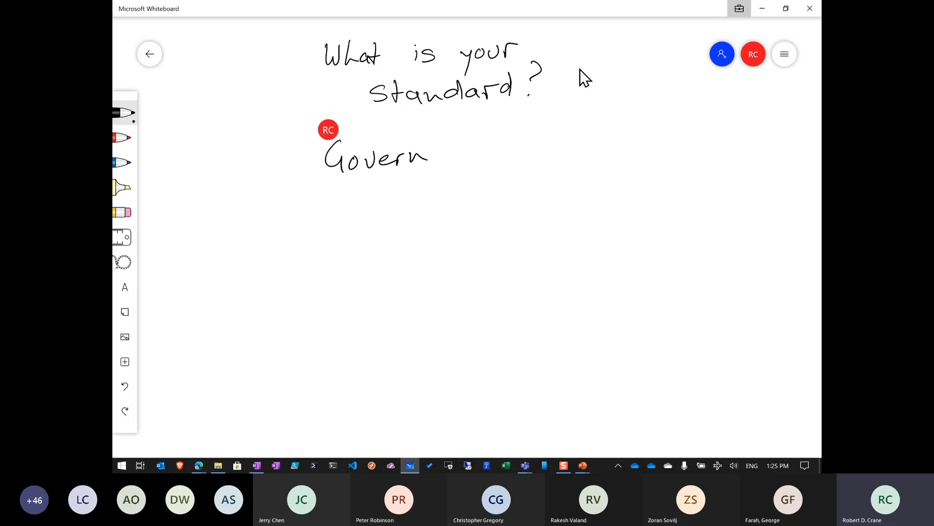
- Write Government with an arrow to LEGISLATE and NDB, then a dividing line below for SECURE SCORE
left_click_drag(427, 155, 503, 152)
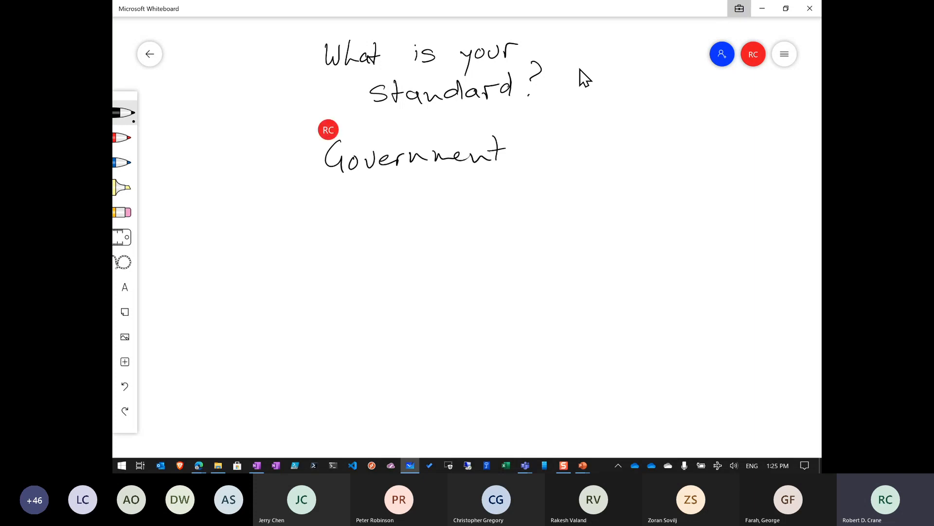
left_click_drag(367, 200, 450, 200)
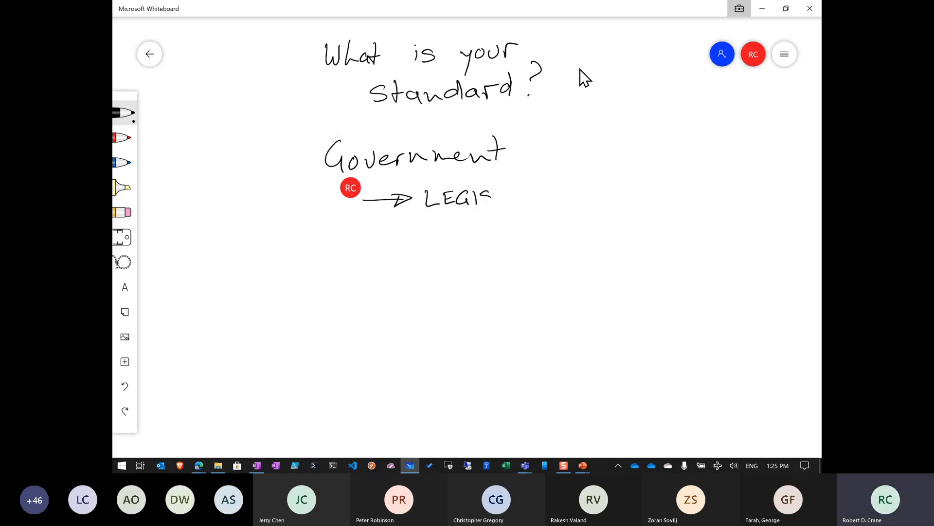
left_click_drag(474, 197, 543, 196)
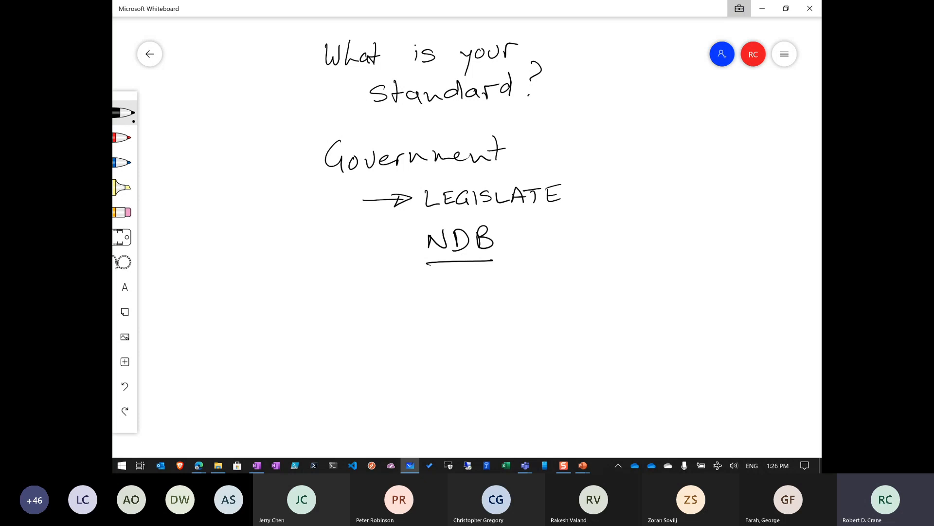
left_click_drag(299, 293, 601, 290)
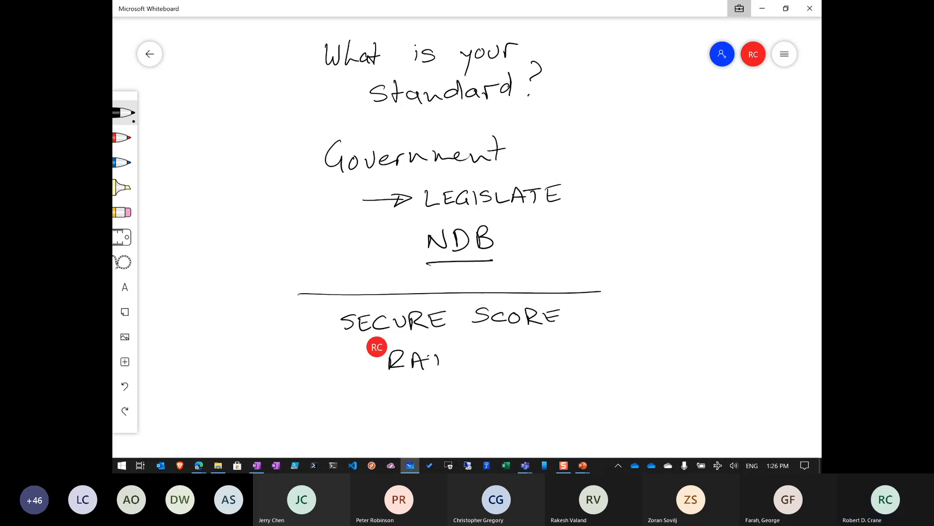
- Write ticked RATING % pointing to >65% and >80%, plus a ticked To-do, under SECURE SCORE
left_click_drag(444, 358, 492, 357)
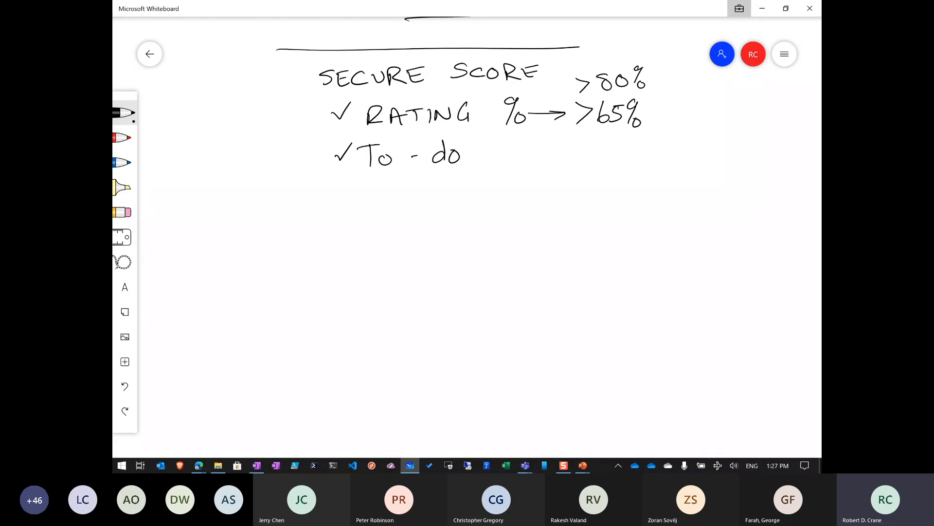
left_click_drag(336, 230, 348, 196)
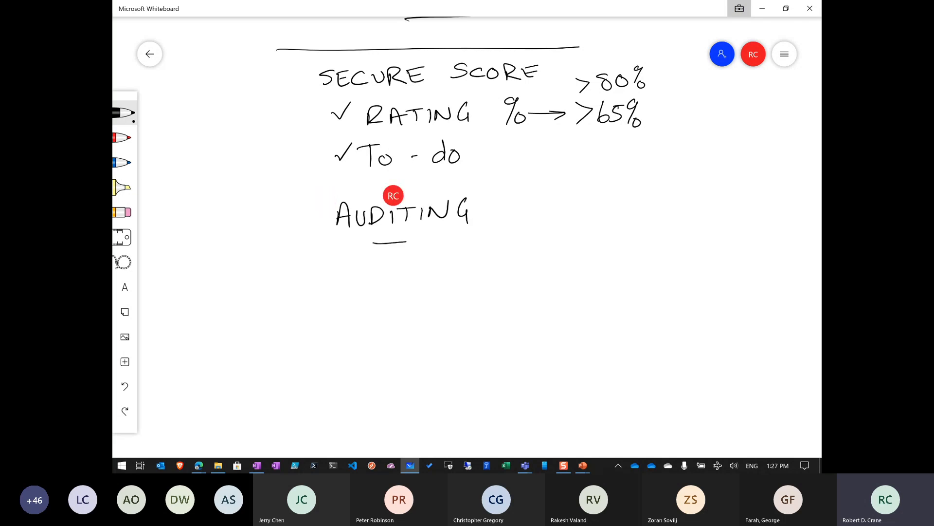
- Handwrite UAL and AAD Signin (FAILED) under LOGS as the places to look, asking WHERE
left_click_drag(376, 244, 459, 244)
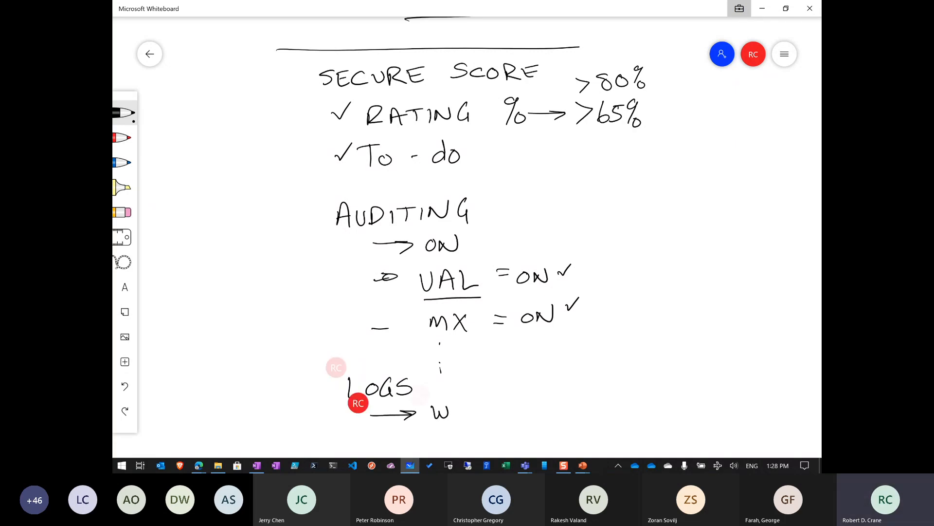
type("HERE ?")
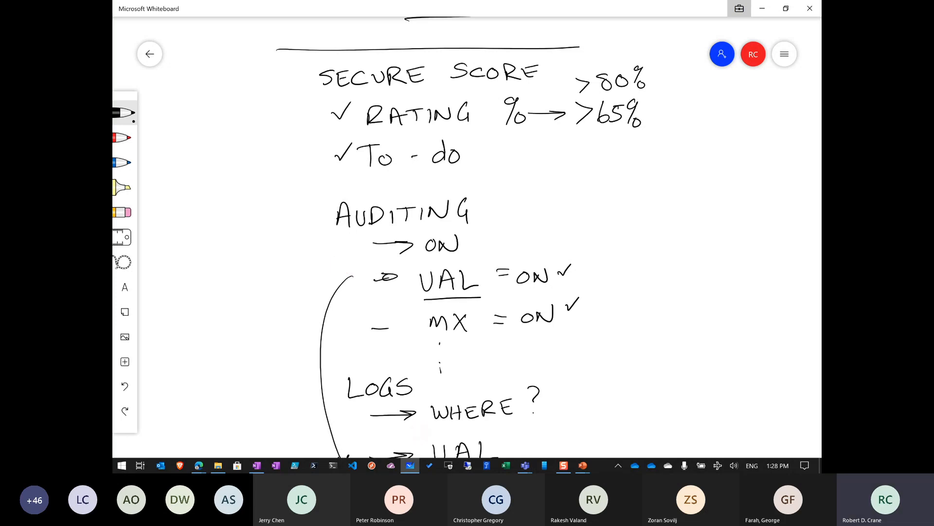
scroll("down", 3)
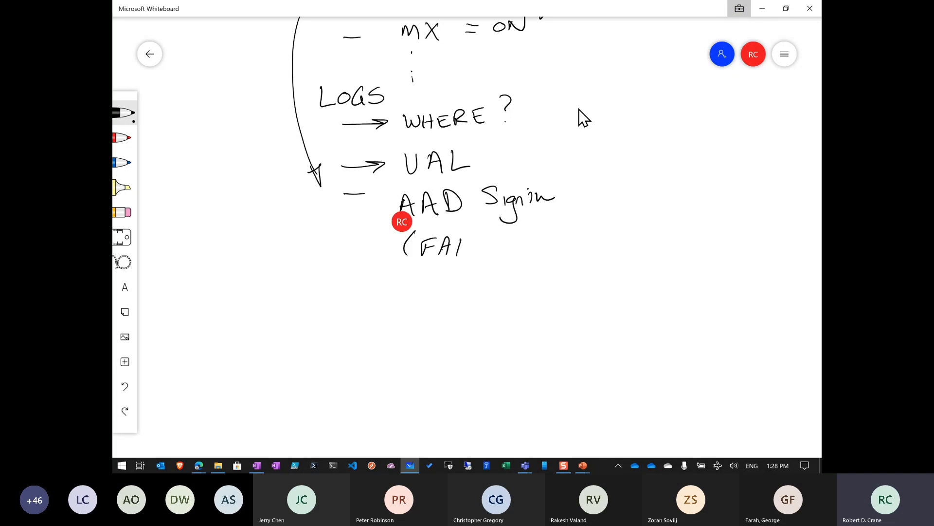
left_click_drag(462, 244, 513, 244)
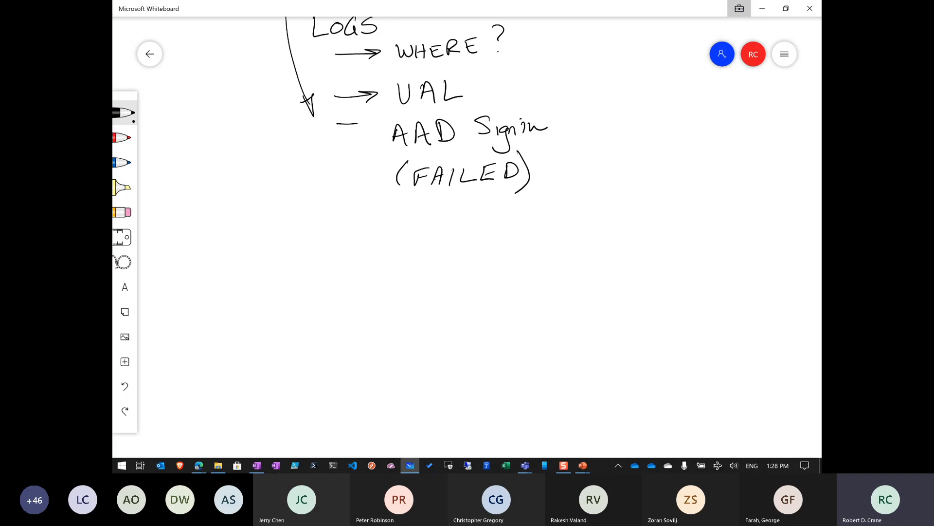
- Below a dividing line, write ALERTS → DEFAULT, → CUSTOM?, 'When a new SPO created', TEAM →
left_click_drag(288, 218, 517, 217)
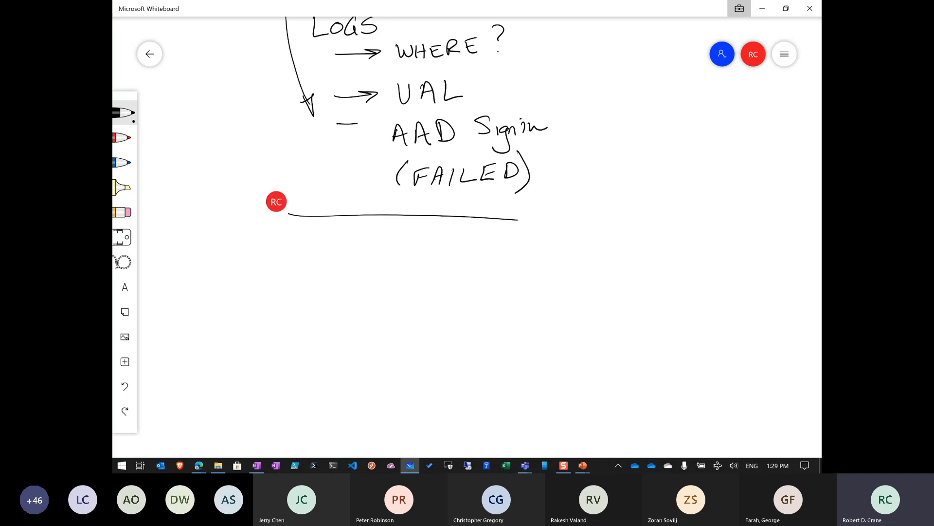
type("ALERTS")
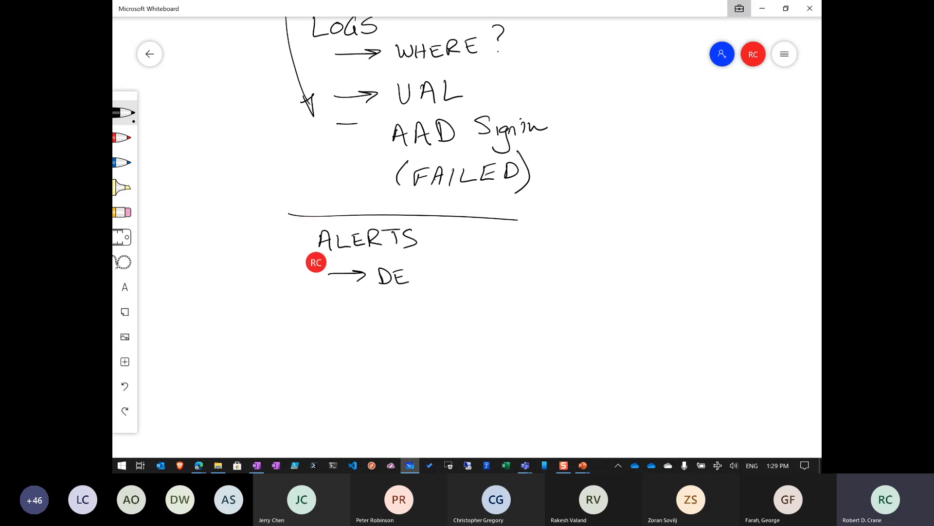
left_click_drag(411, 274, 471, 271)
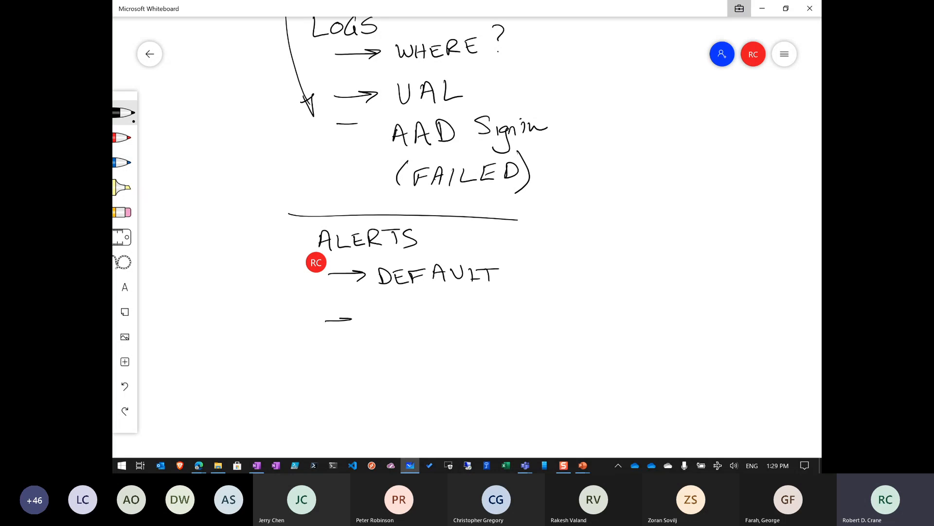
type("CUSTOM ?")
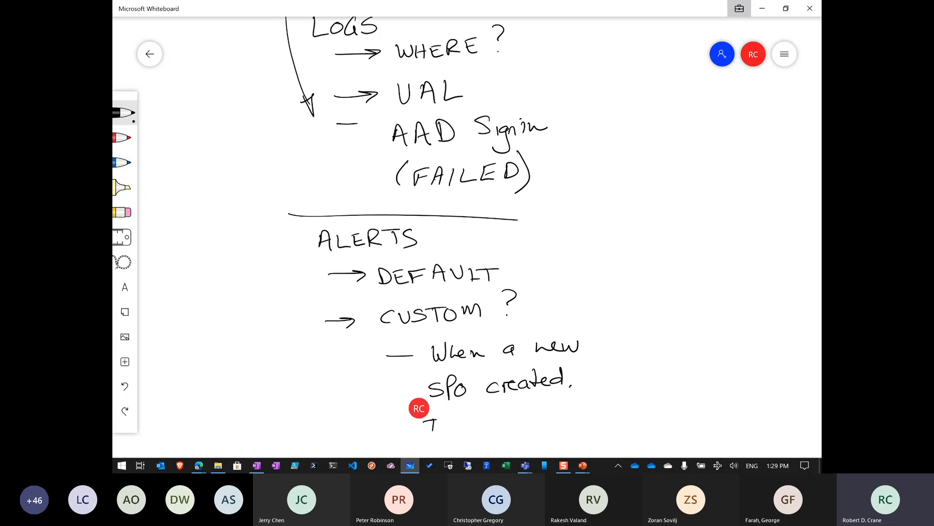
type("TEAM")
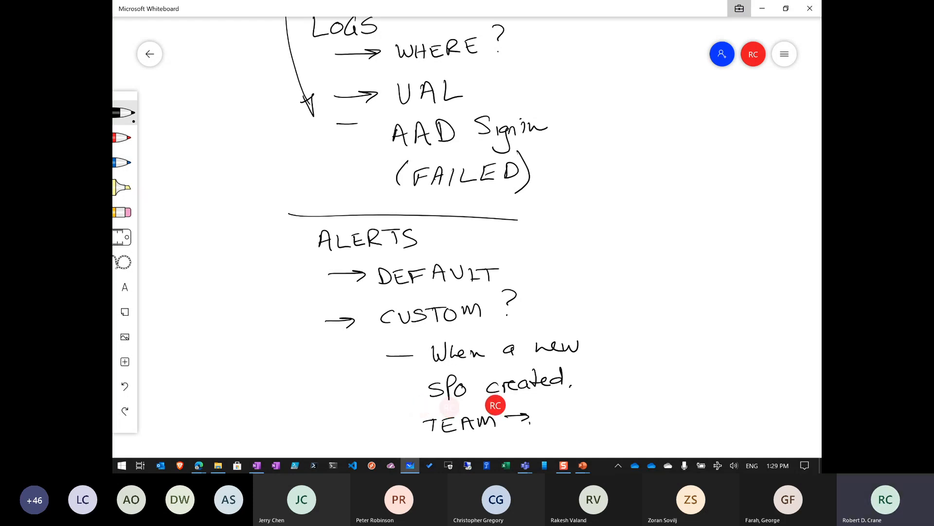
- Write the 'accounts?' question under TEAM and draw a separator line beneath it
scroll("down", 3)
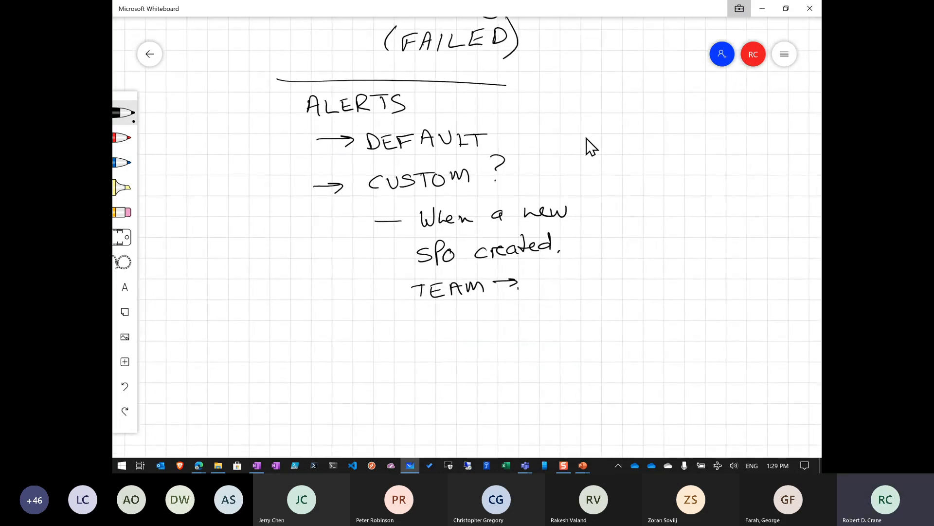
scroll("down", 3)
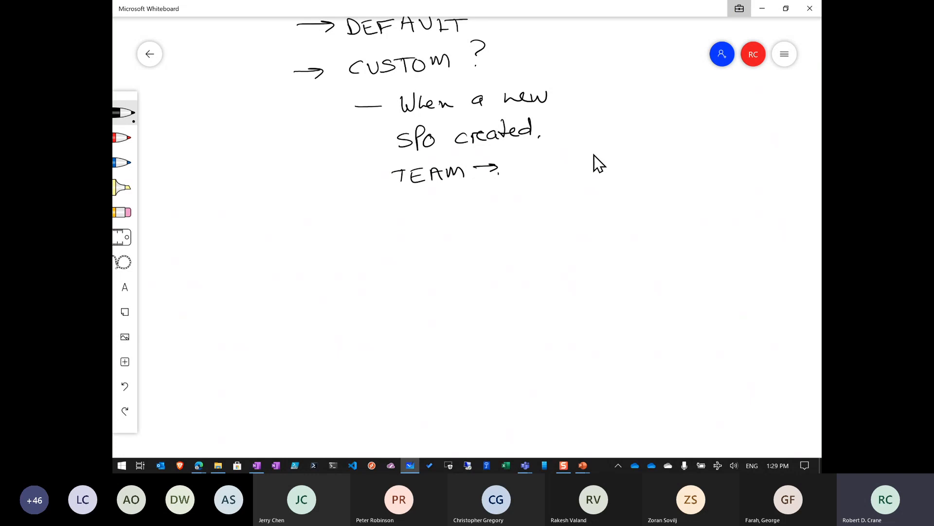
mouse_move(792, 289)
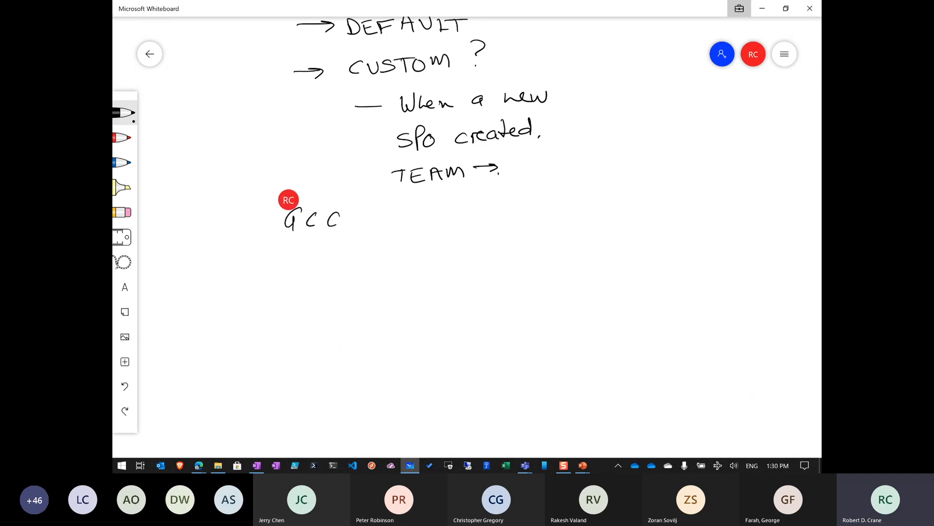
left_click_drag(343, 214, 434, 214)
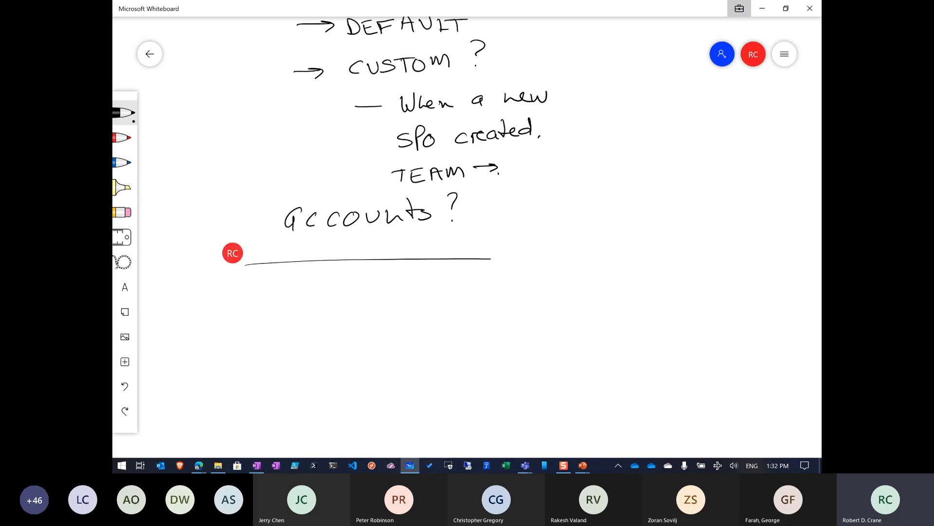
- Write EMAIL and DNS with bracketed SPF, DKIM, DMARC, then an INBOUND arrow below
type("EMAIL")
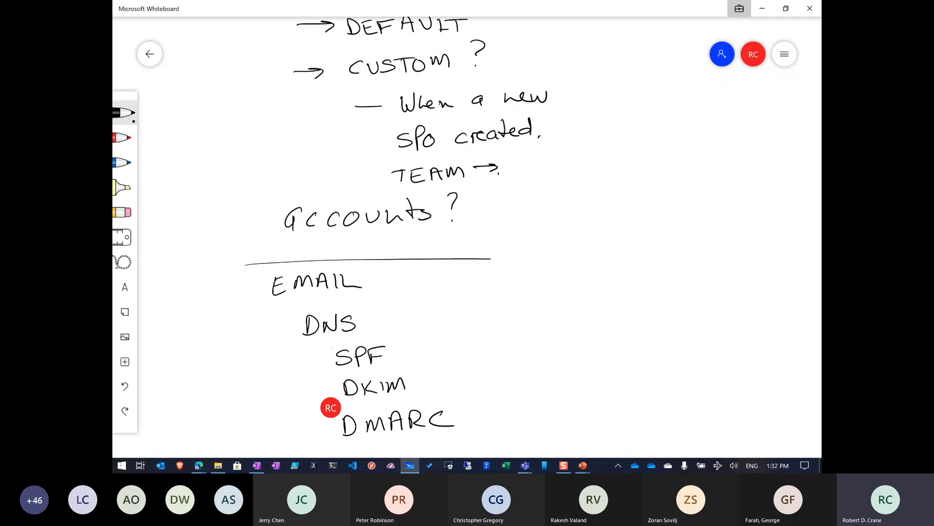
scroll("down", 3)
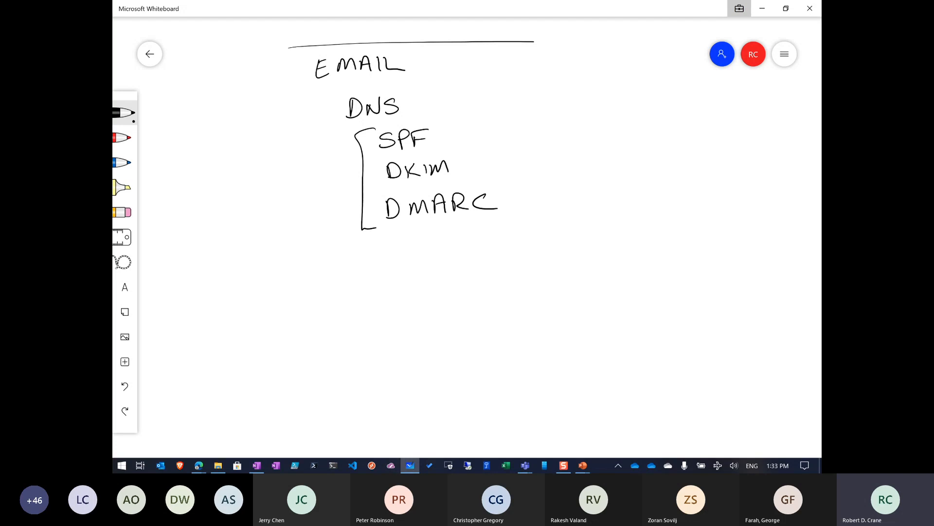
left_click_drag(284, 265, 438, 261)
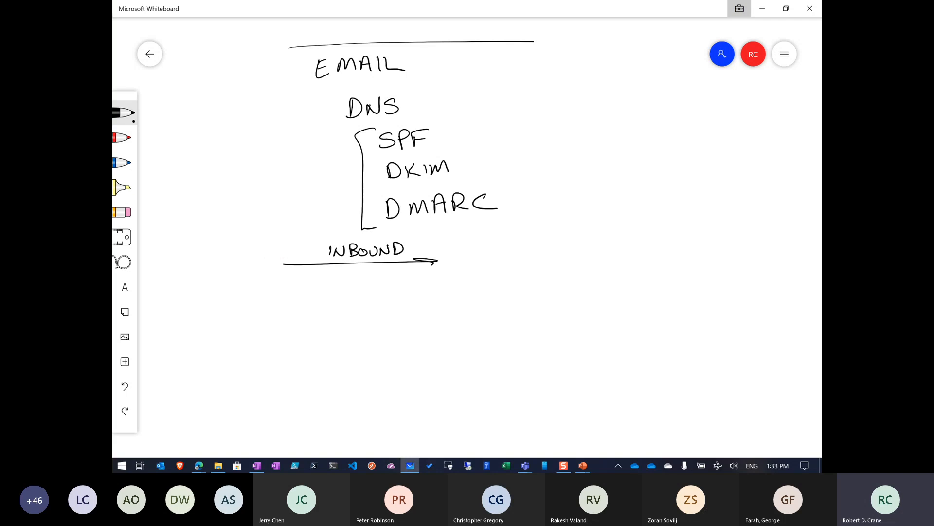
- Map INBOUND EXO → MDO and OUTBOUND EXO ← MDO, then add an underlined MDO heading
type("EXO → MDO")
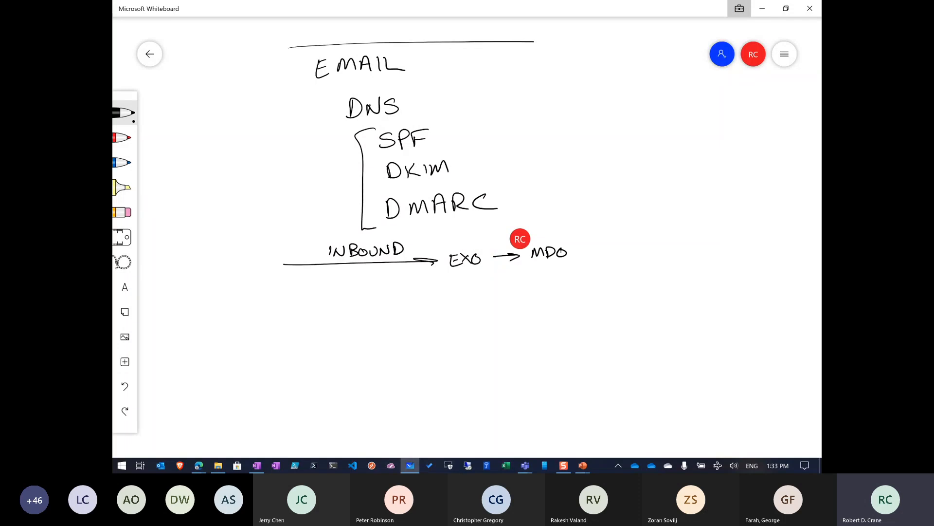
left_click_drag(420, 292, 278, 301)
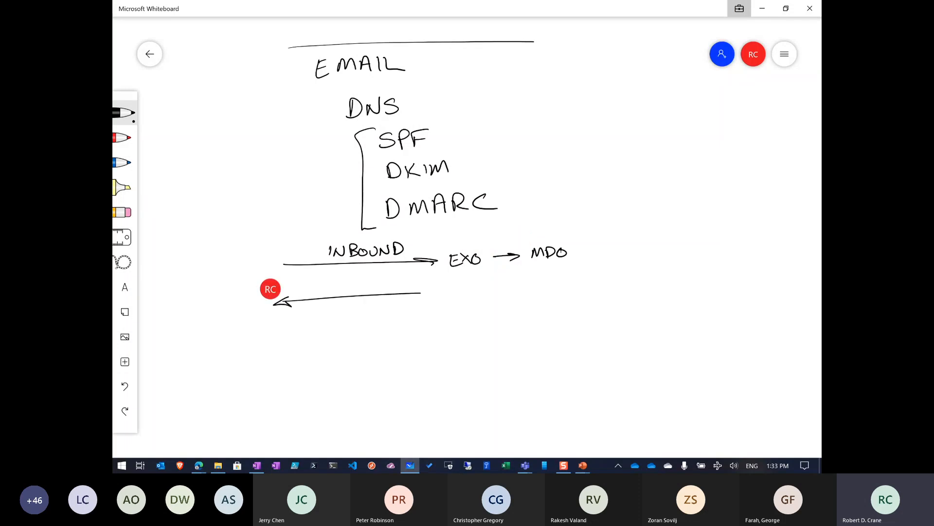
type("OUTBOUND")
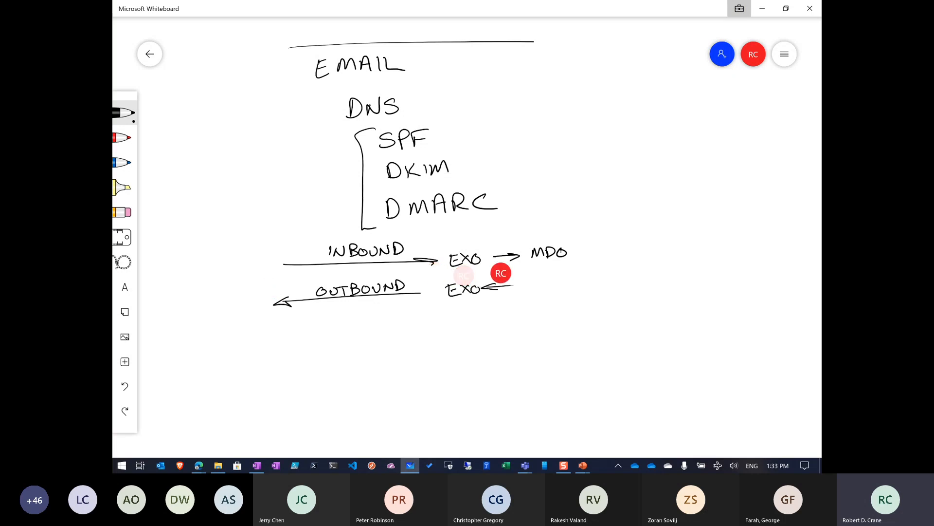
type("MB")
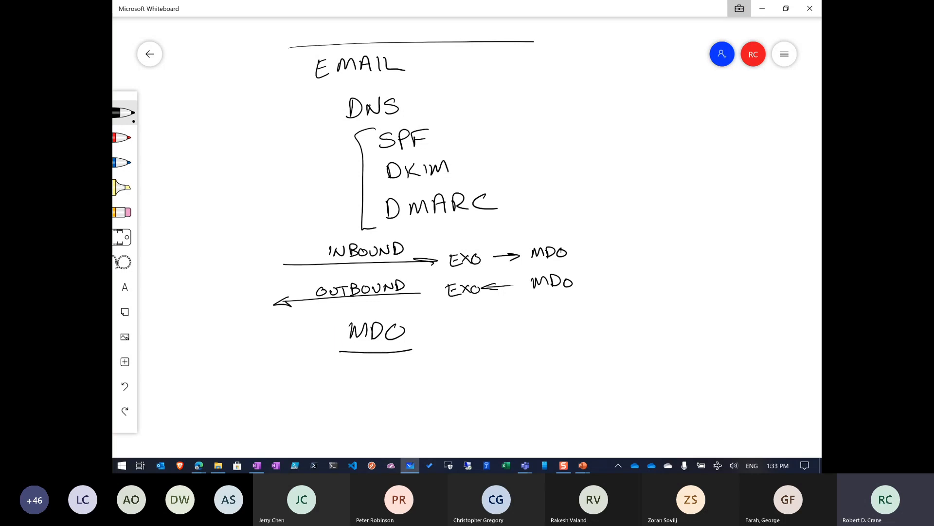
left_click_drag(144, 110, 149, 155)
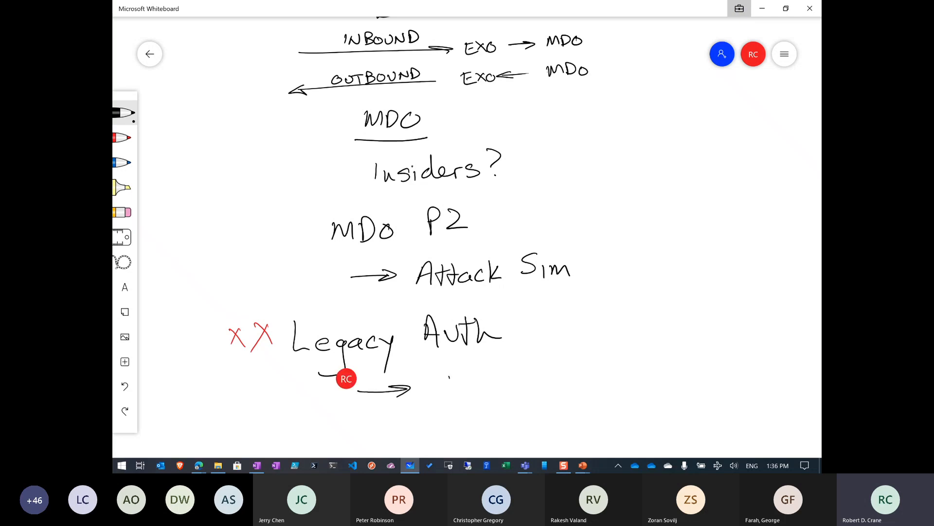
- Note Spray under Legacy Auth, list POP3, IMAP, SMTP, and begin writing Shared mailboxes
type("Spray")
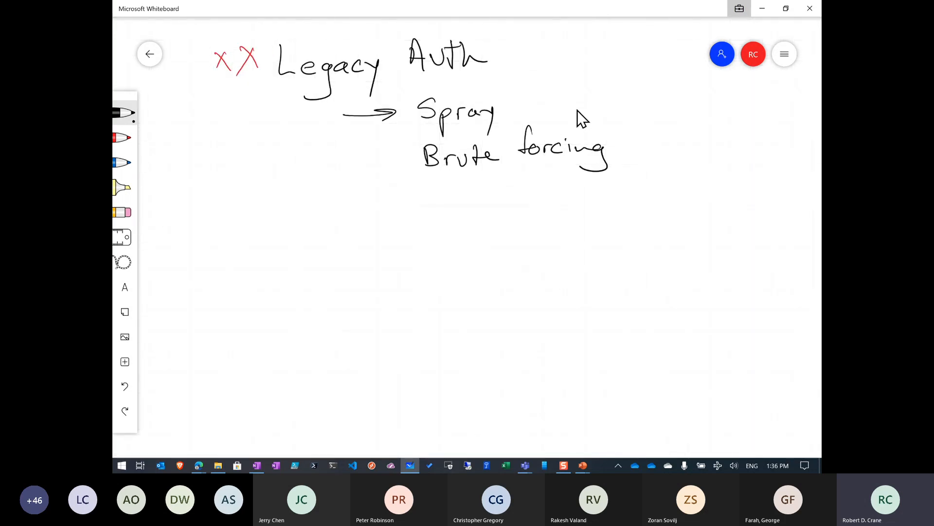
type("Po")
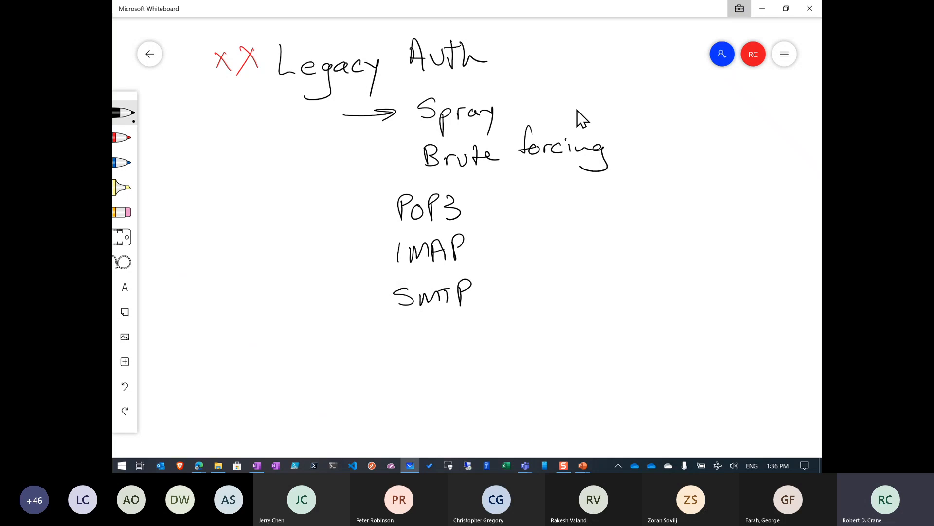
left_click_drag(379, 334, 417, 354)
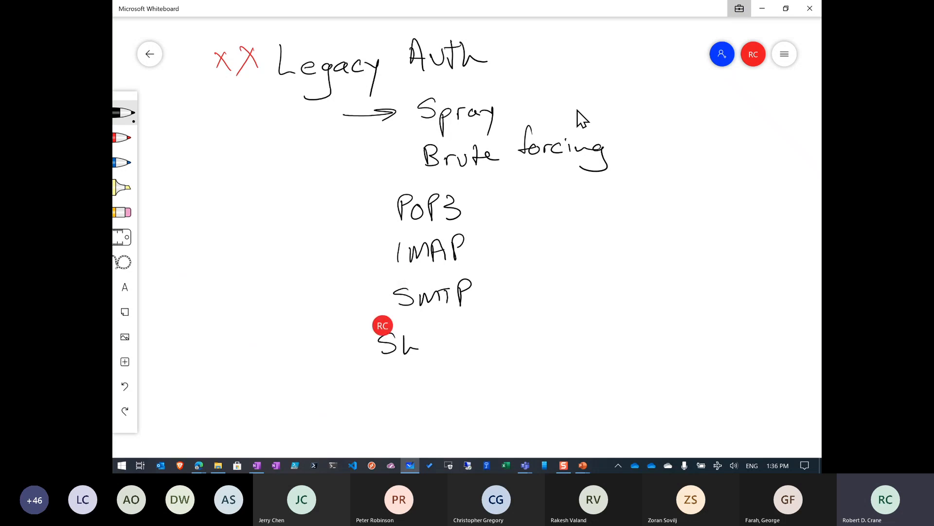
left_click_drag(417, 346, 465, 345)
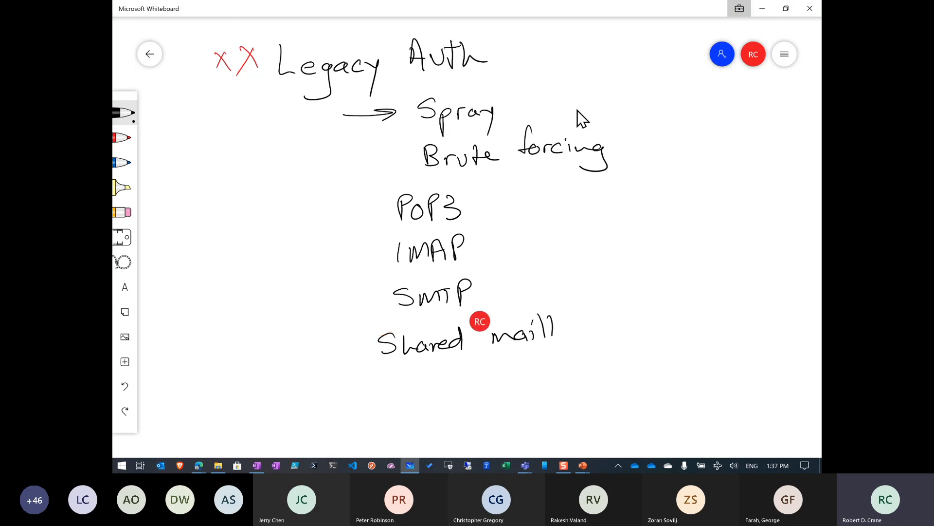
- Finish 'Shared mailboxes', add WEB with a crossed-out arrow, and sketch two boxes joined by arrows
type("boxes")
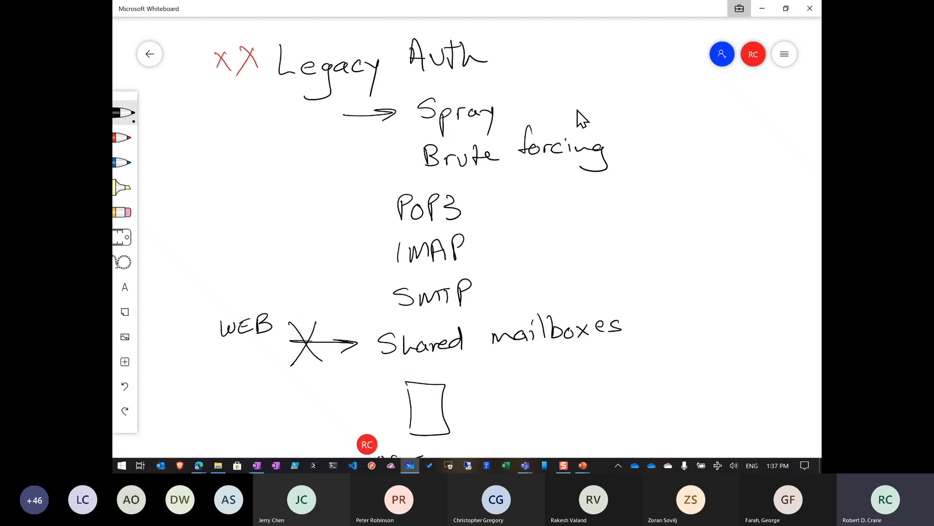
left_click_drag(511, 381, 551, 438)
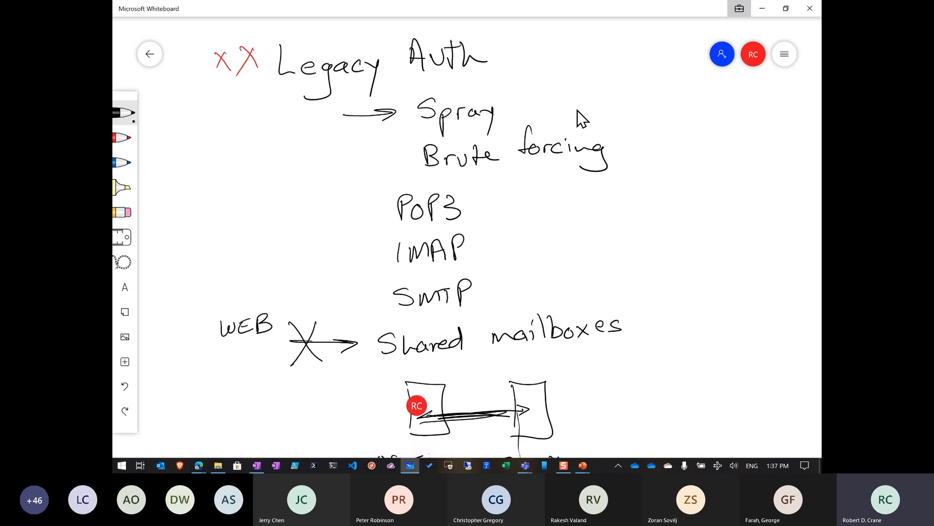
- Draw a dividing line under the User mx / S mx diagram and start MFA with '99.'
scroll("down", 3)
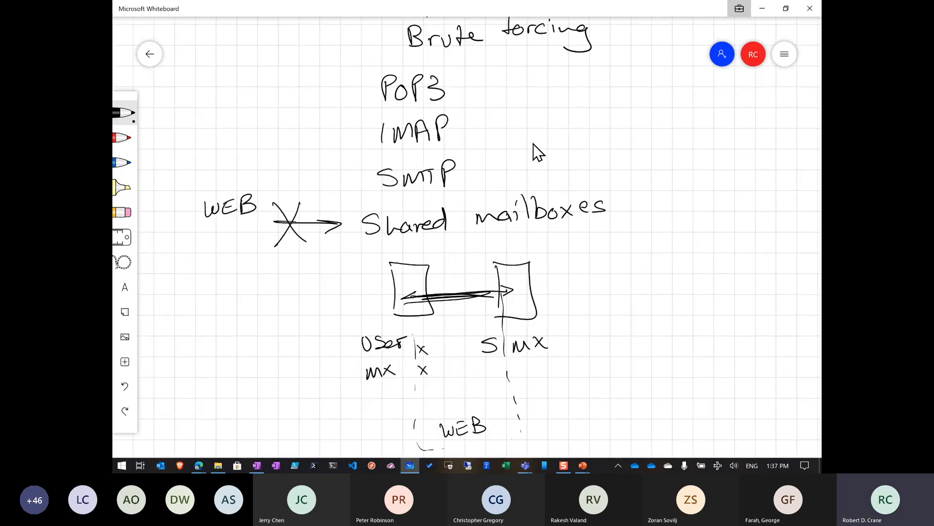
scroll("down", 3)
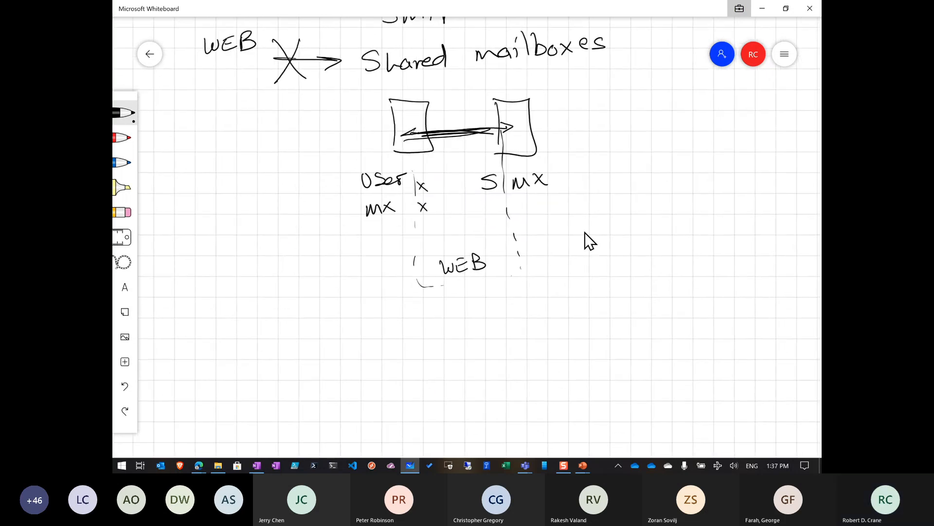
scroll("down", 3)
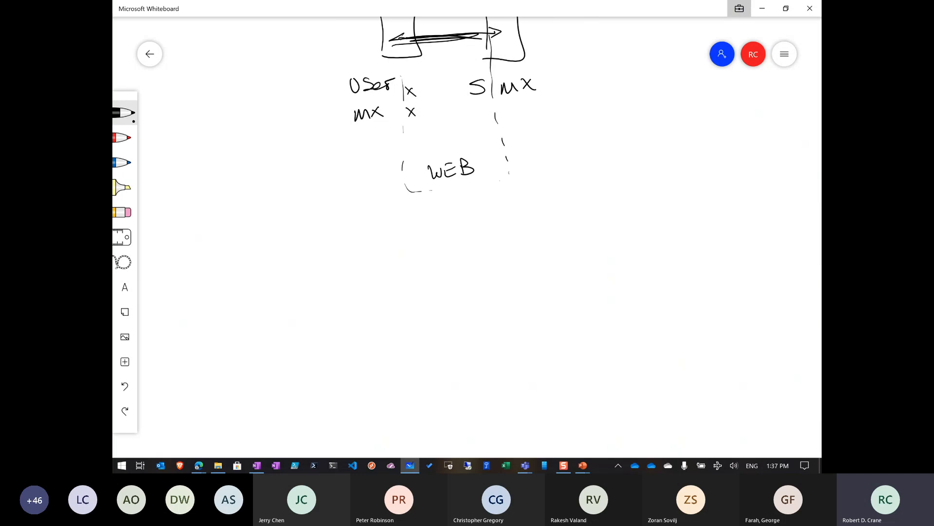
left_click_drag(257, 219, 561, 227)
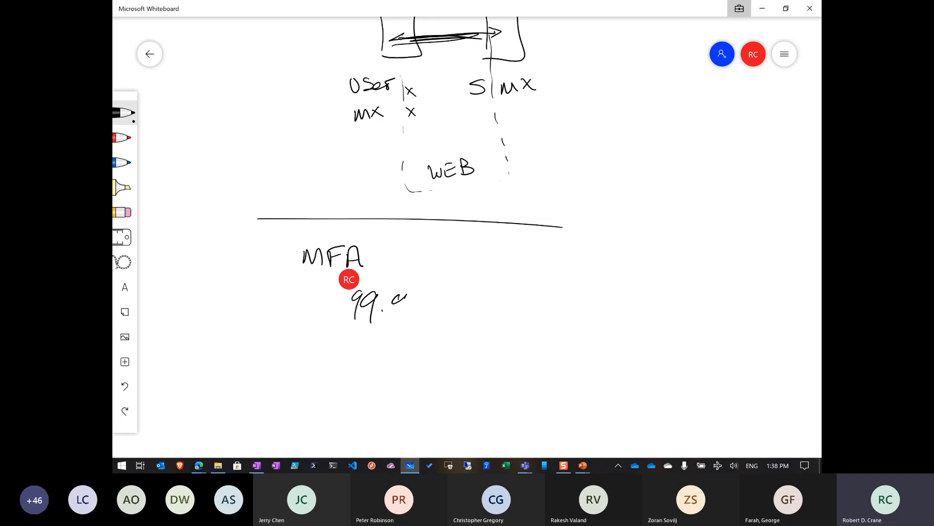
- Finish and underline 99.9% under MFA, then list Password and Push beneath
left_click_drag(396, 301, 432, 325)
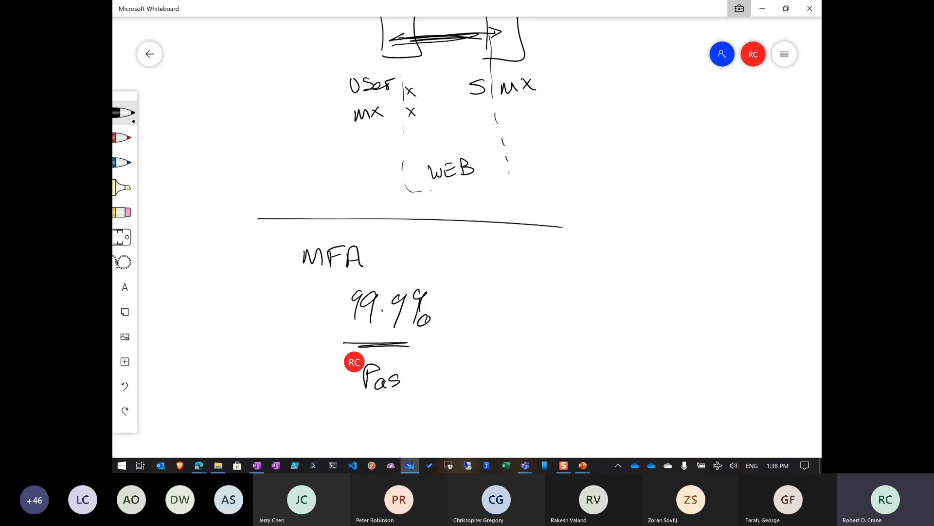
left_click_drag(405, 375, 477, 376)
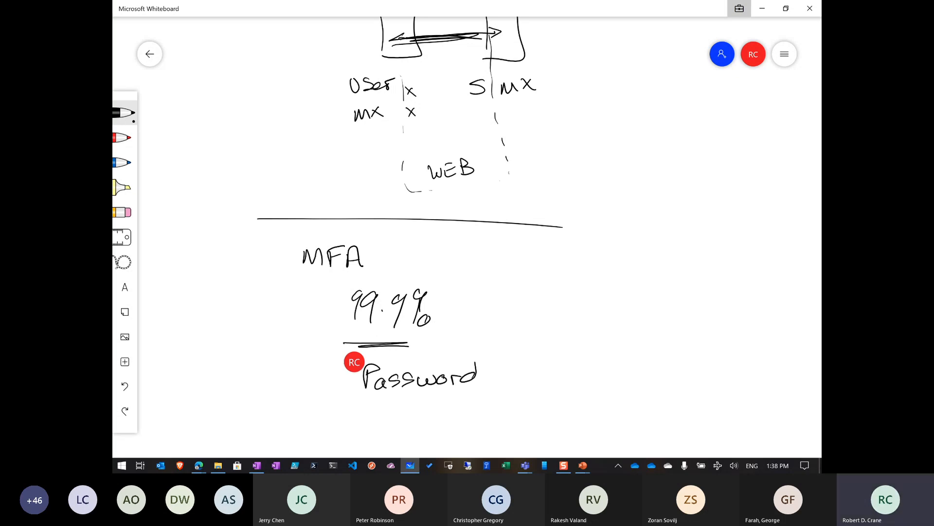
left_click_drag(405, 408, 453, 408)
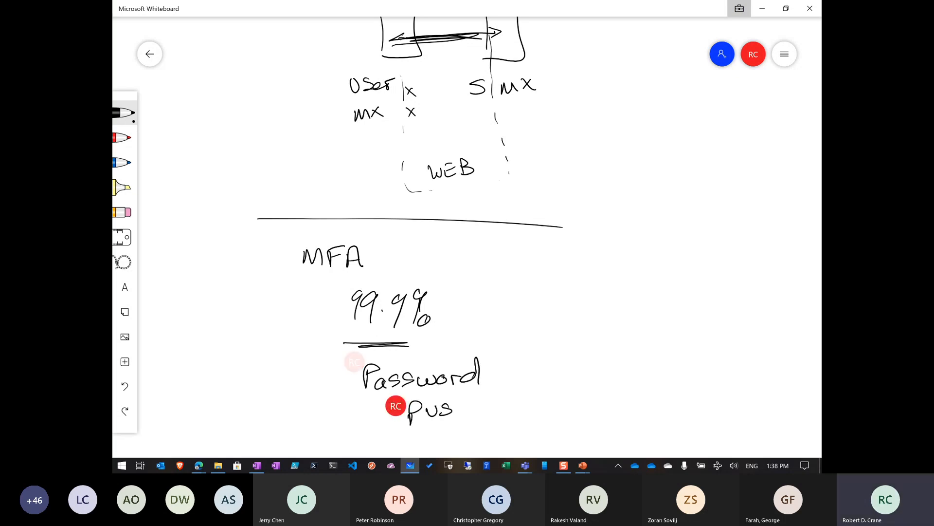
left_click_drag(453, 411, 480, 405)
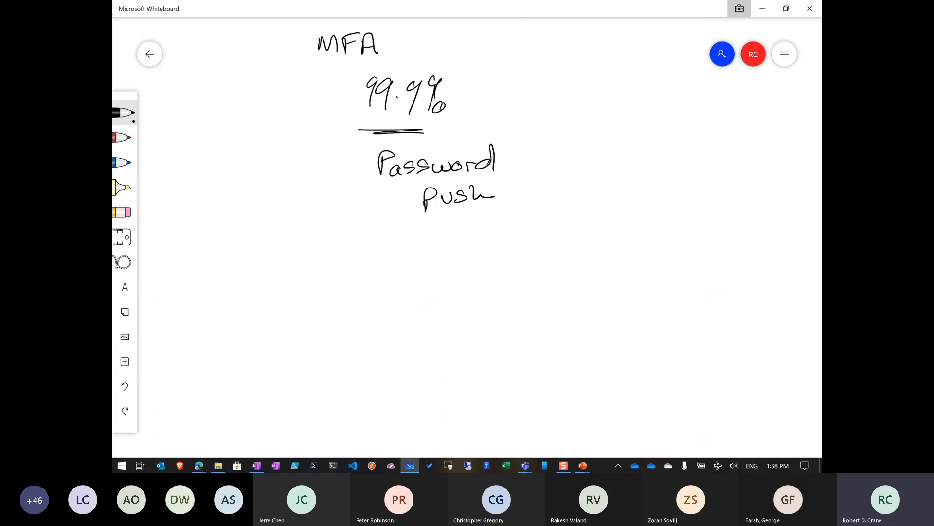
- Write and underline Branding below Push, then start the 'Securi…' heading beneath
left_click_drag(319, 239, 355, 239)
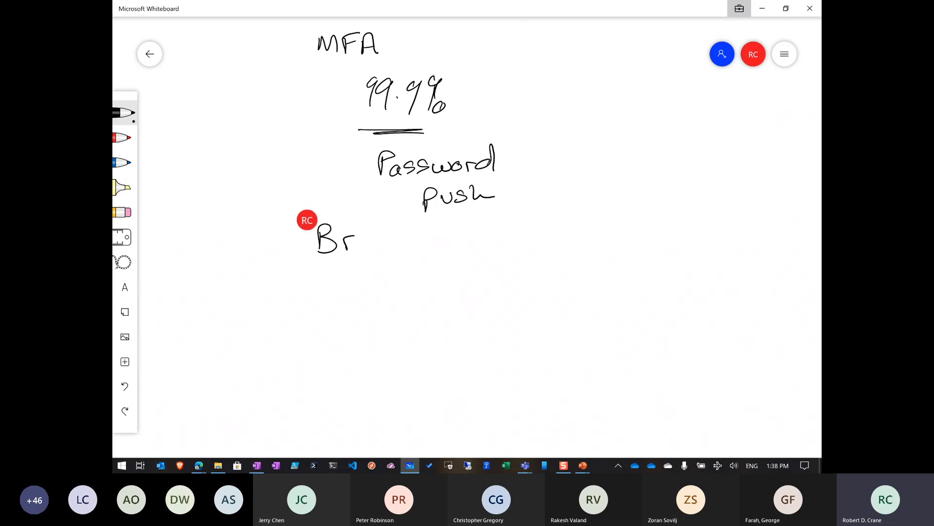
left_click_drag(357, 241, 438, 241)
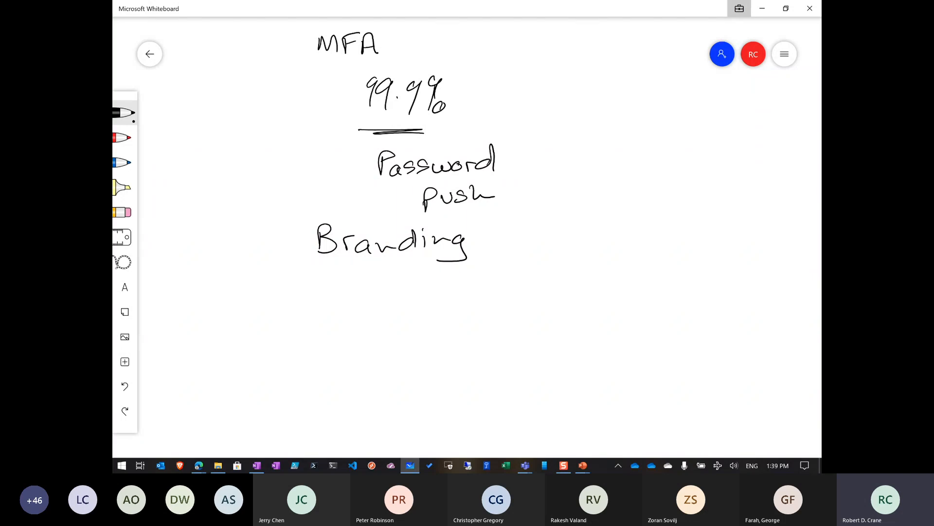
left_click_drag(286, 295, 307, 289)
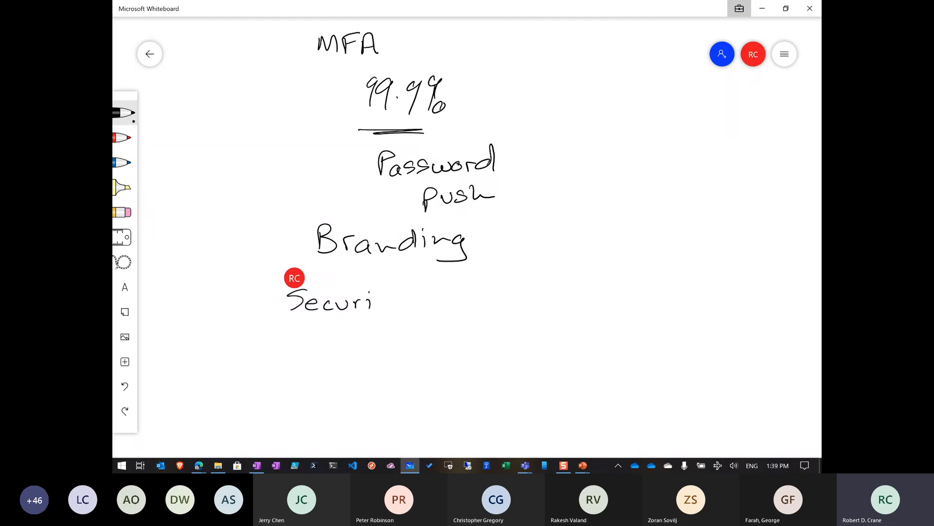
left_click_drag(373, 303, 459, 292)
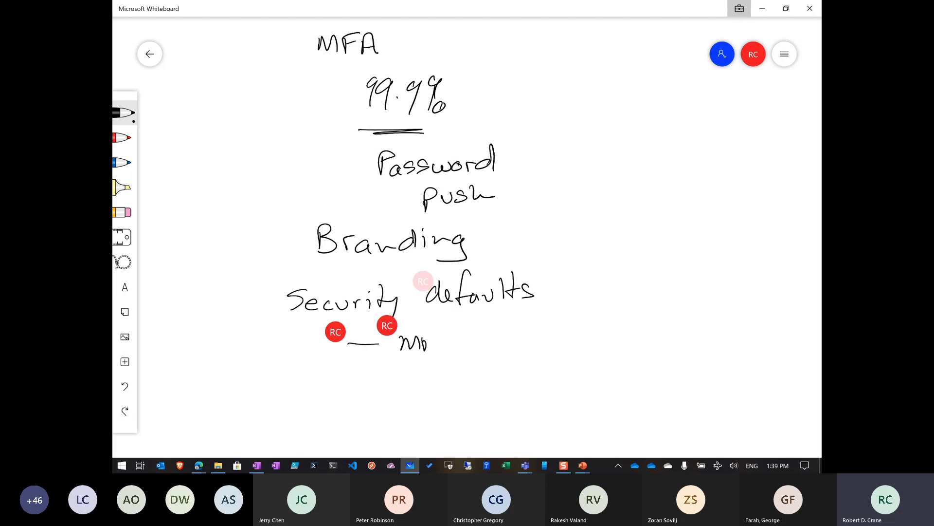
type("FA")
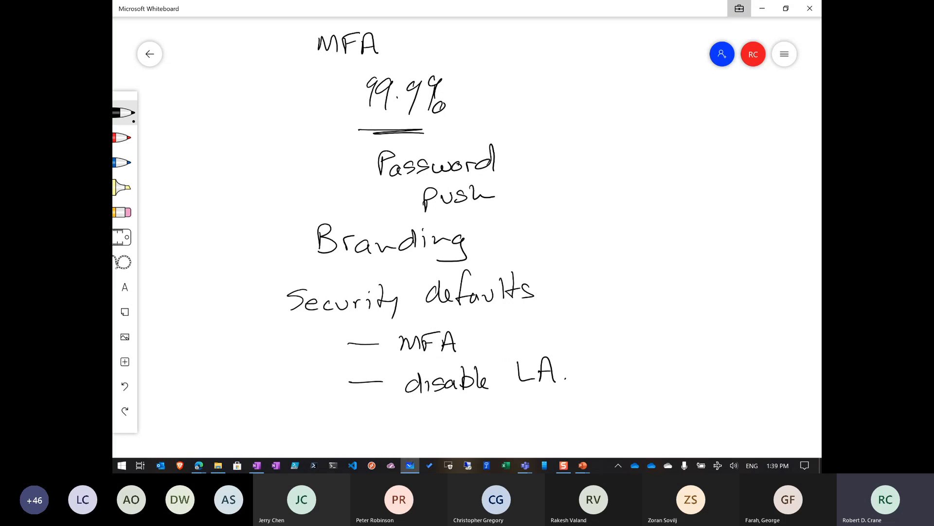
left_click_drag(274, 306, 281, 447)
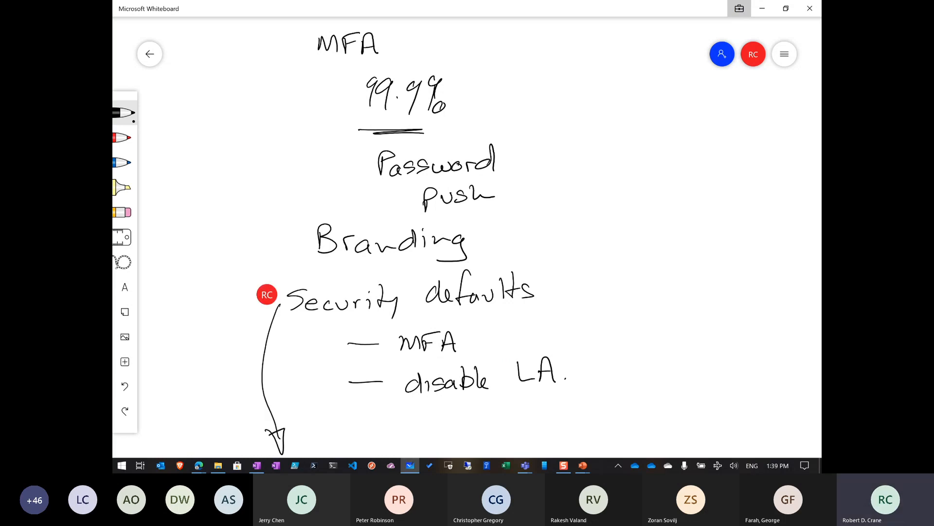
type("B1")
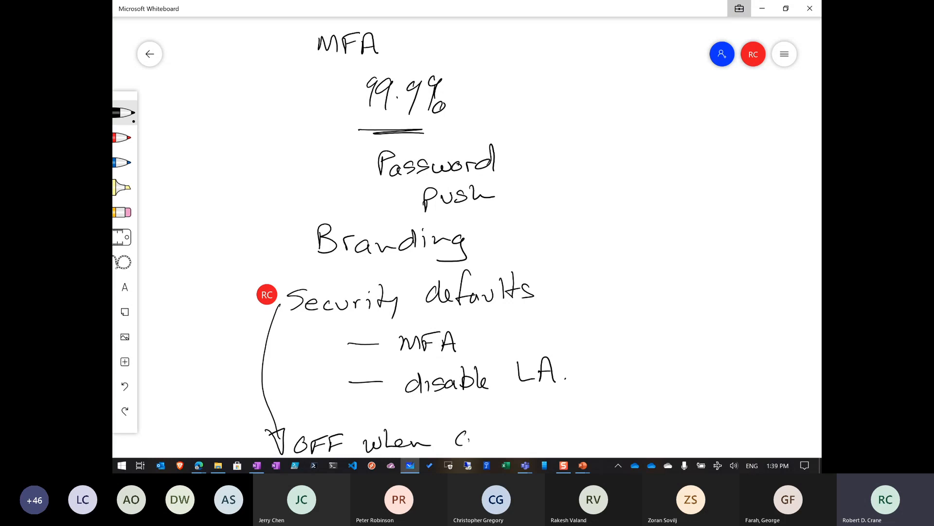
left_click_drag(453, 441, 533, 441)
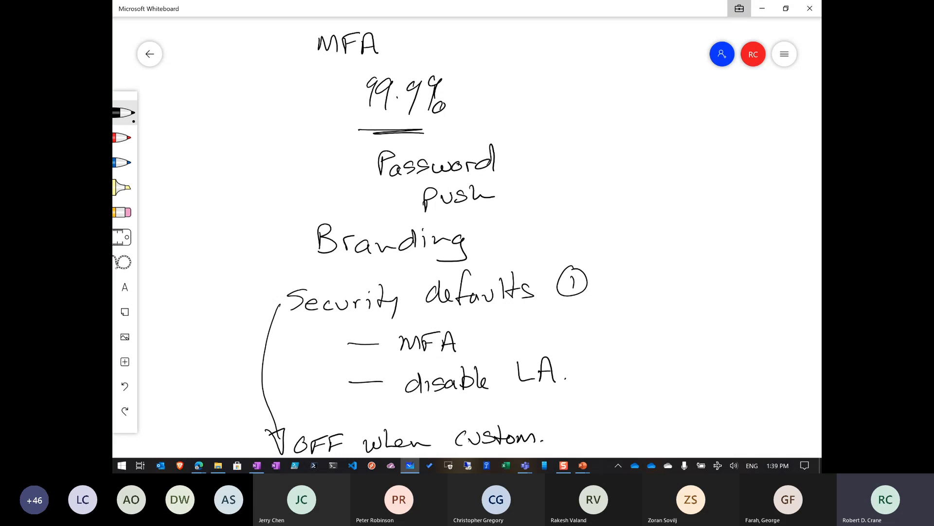
scroll("down", 3)
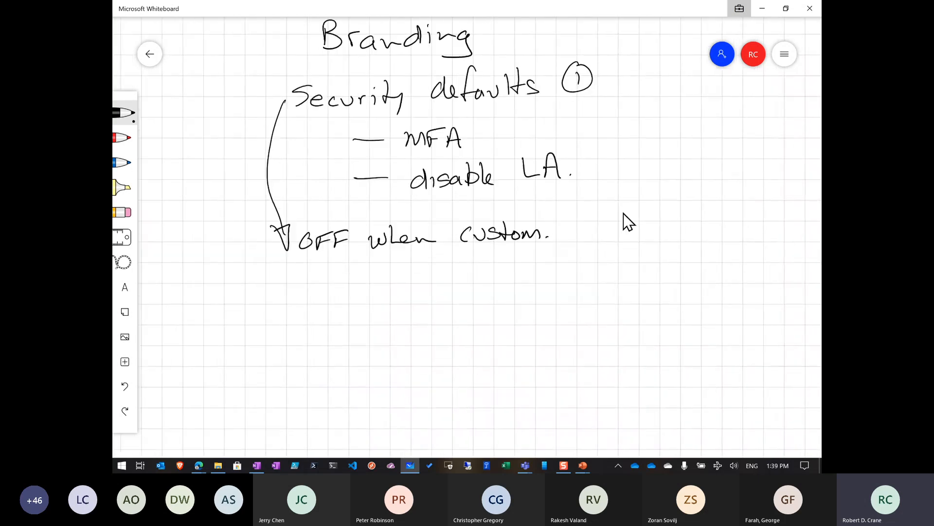
scroll("down", 3)
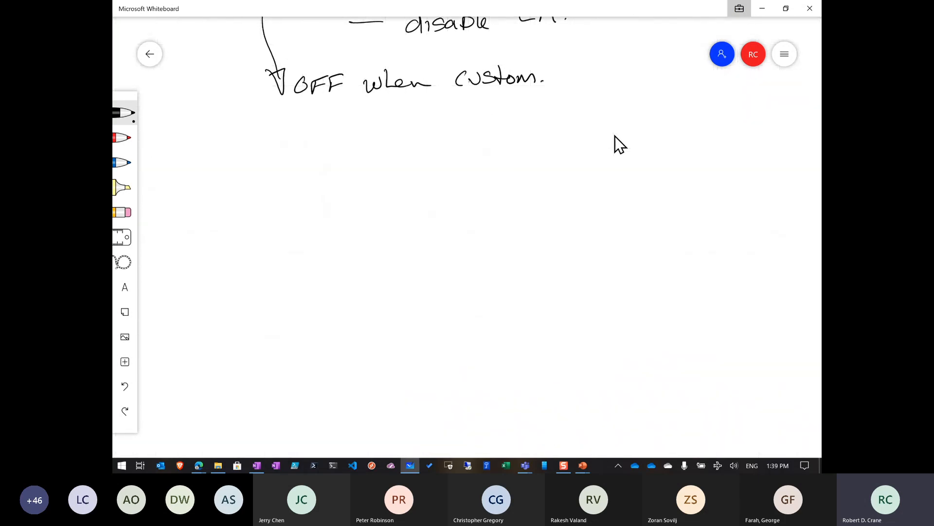
mouse_move(620, 173)
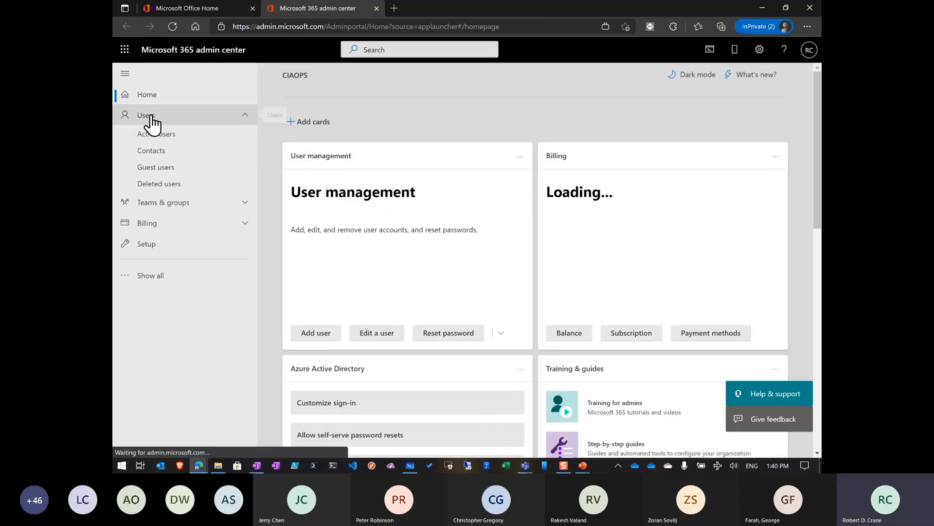
- Filter the Active users list to accounts matching 'info'
left_click(155, 134)
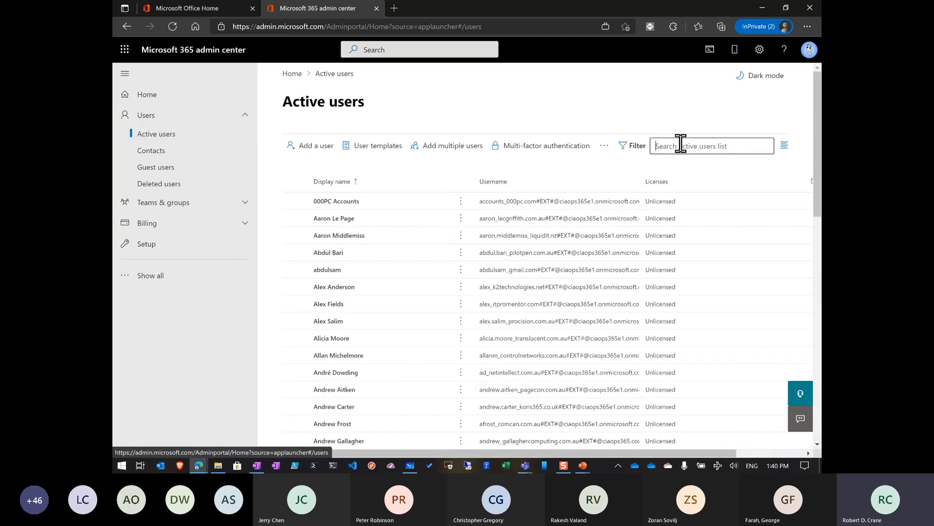
type("info")
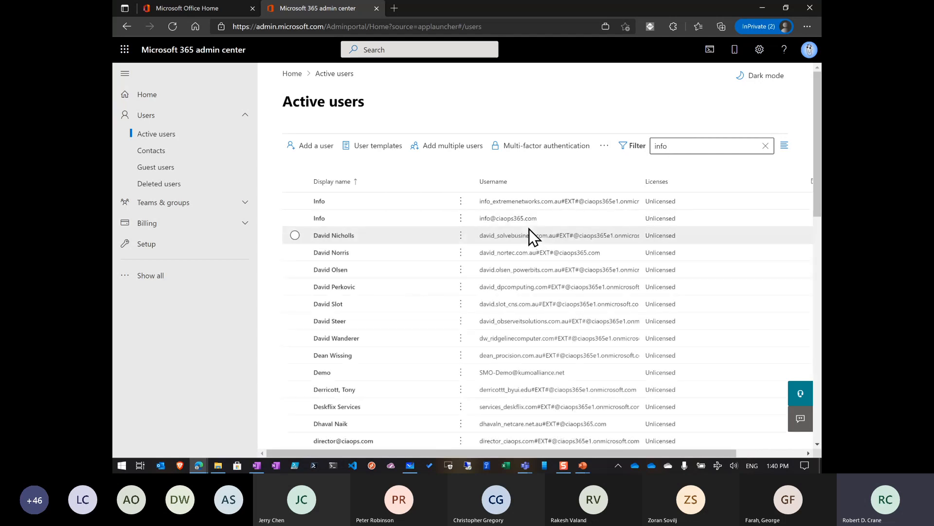
left_click(319, 217)
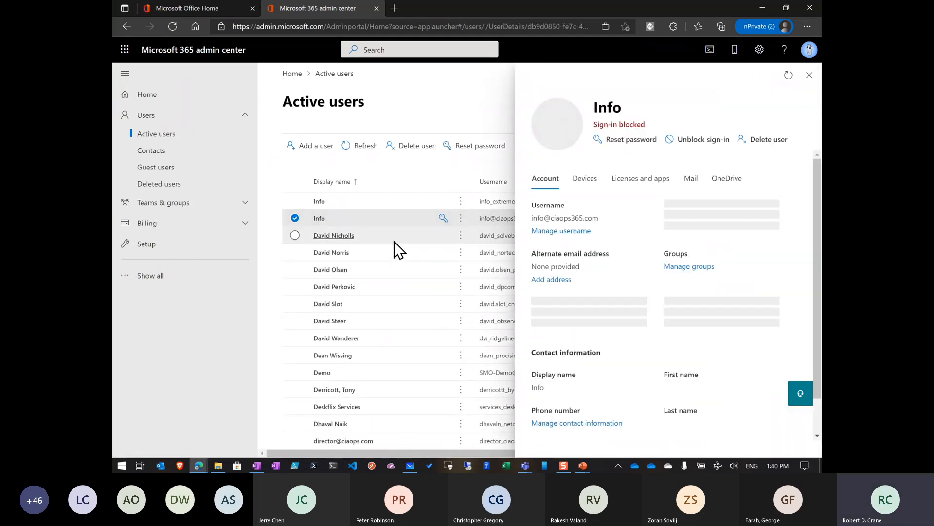
left_click(630, 139)
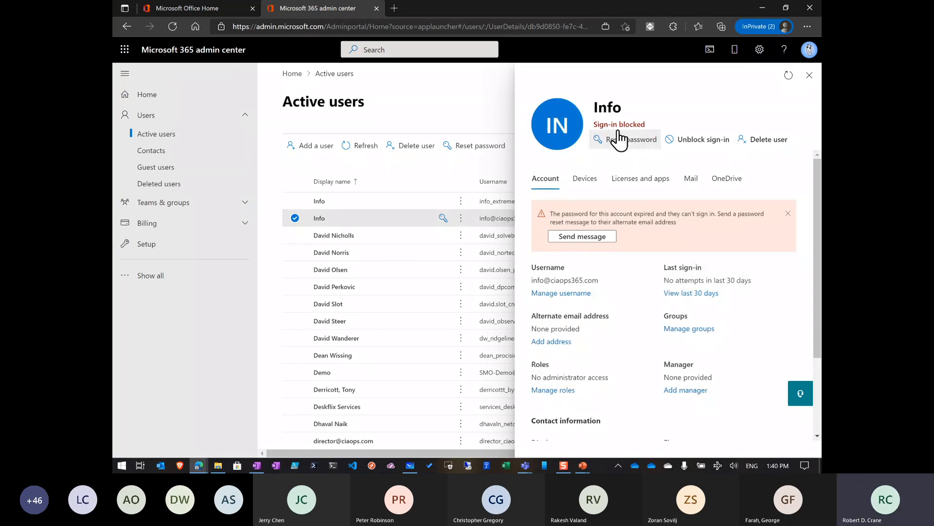
mouse_move(625, 155)
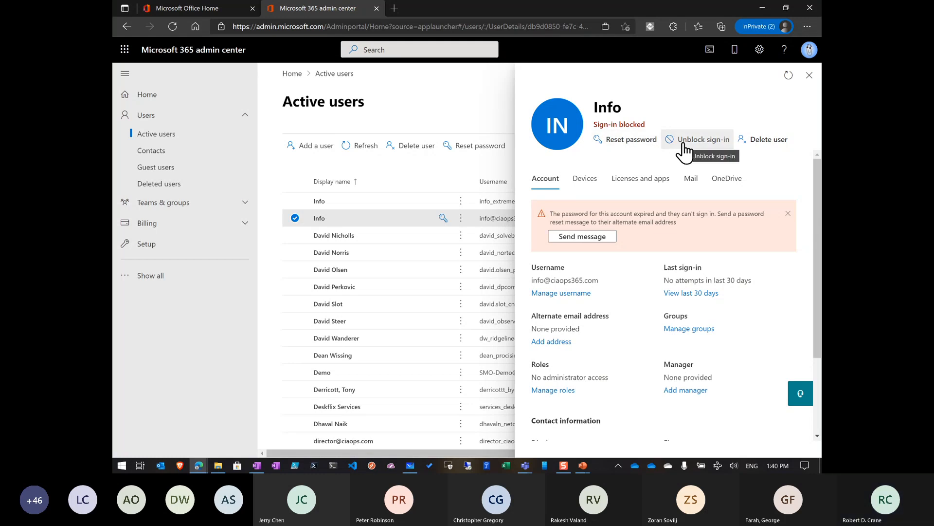
mouse_move(589, 118)
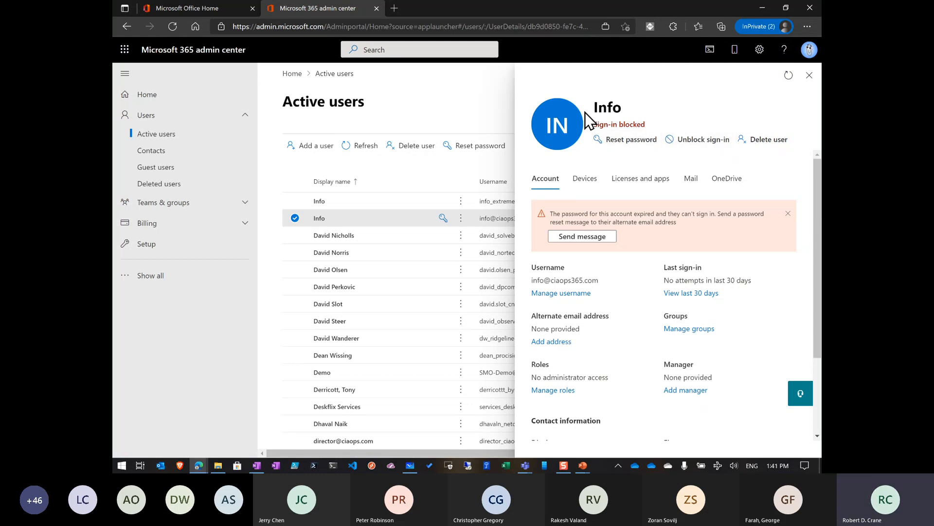
mouse_move(706, 95)
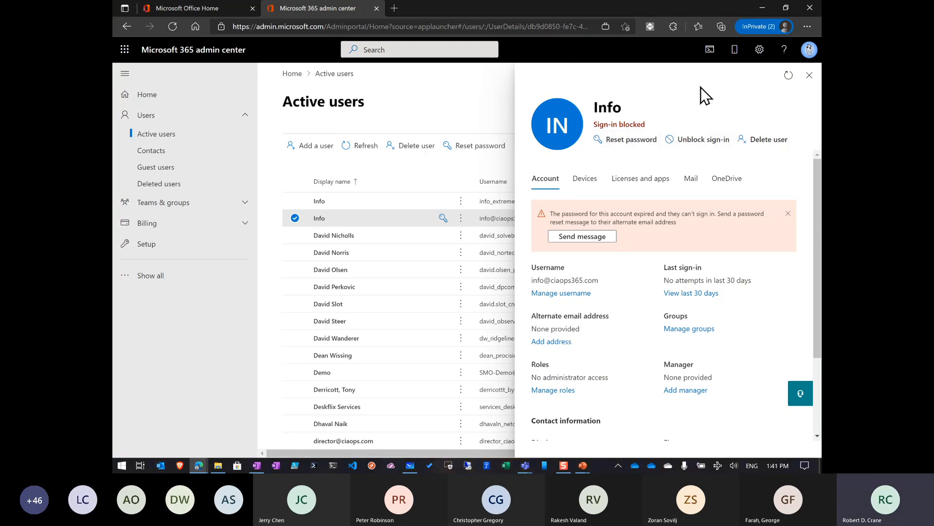
mouse_move(590, 124)
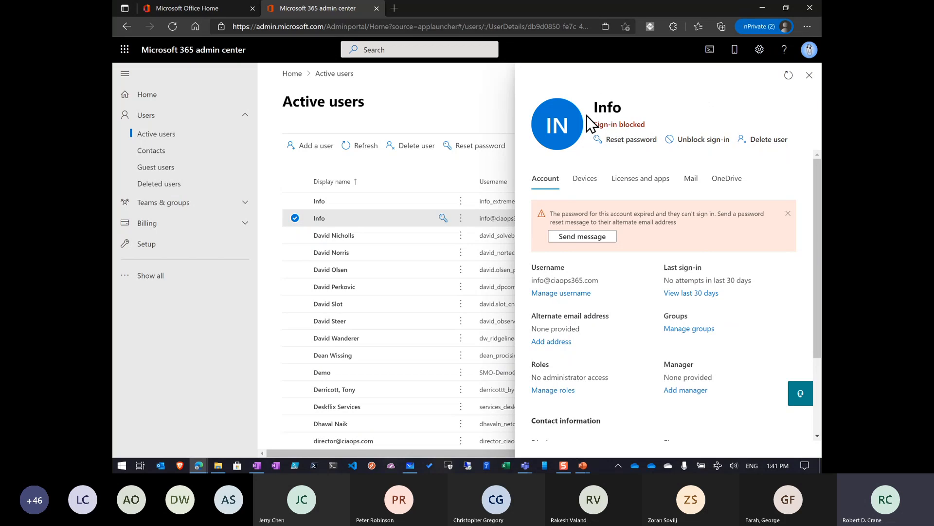
mouse_move(354, 121)
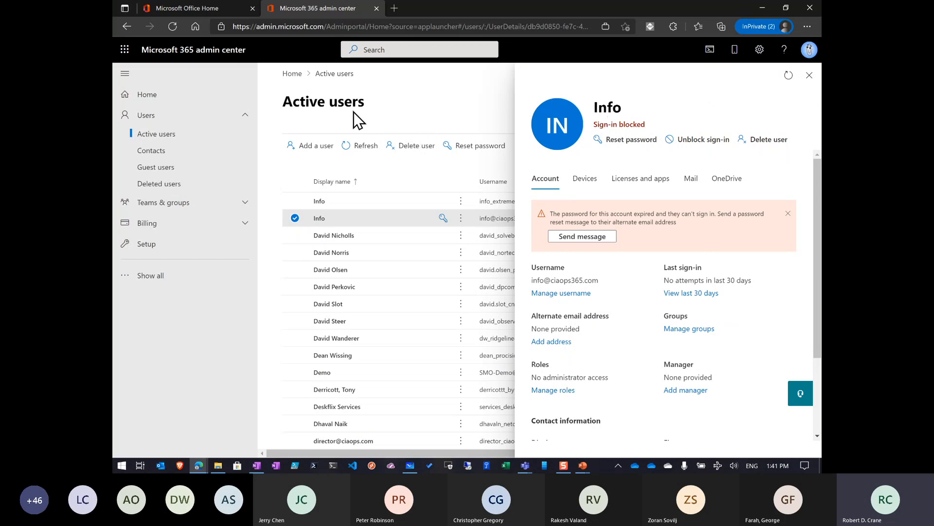
mouse_move(702, 139)
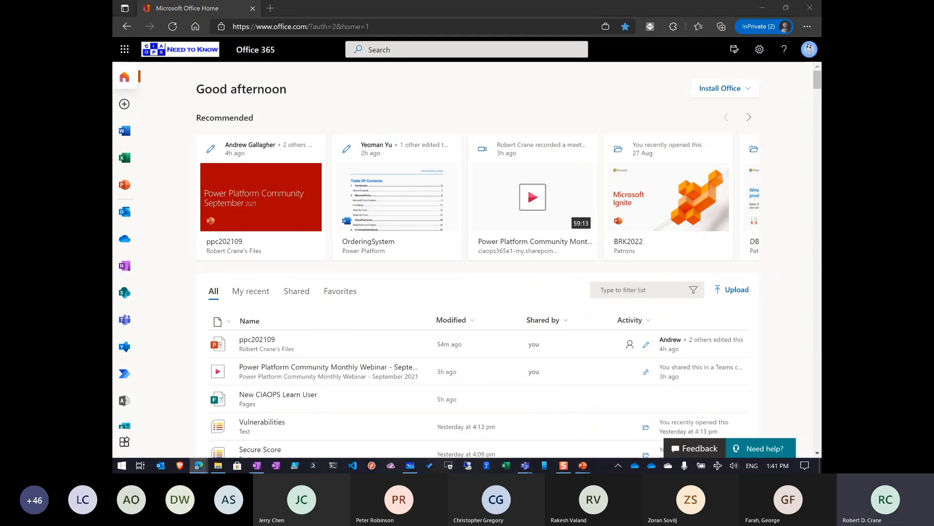
- Leave the admin center and return to the Office Home page of recent files
left_click(410, 465)
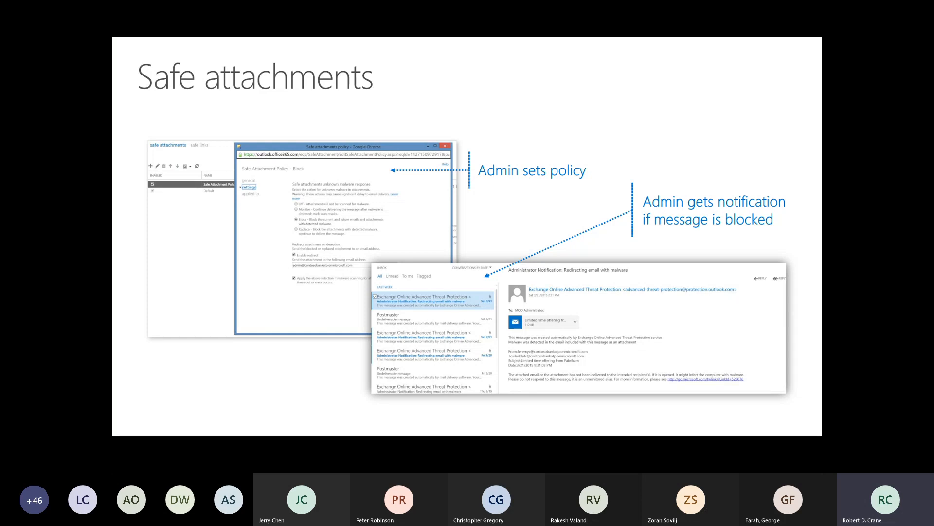
key("right")
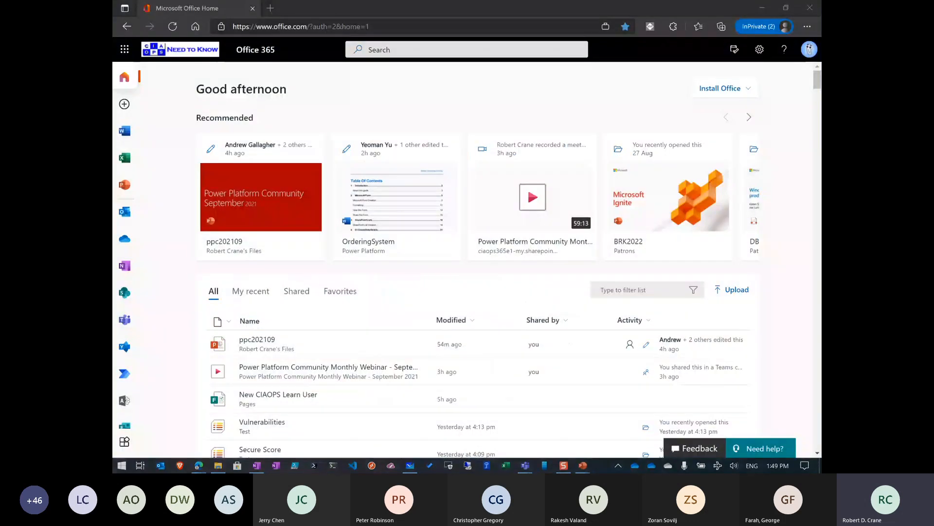
mouse_move(124, 400)
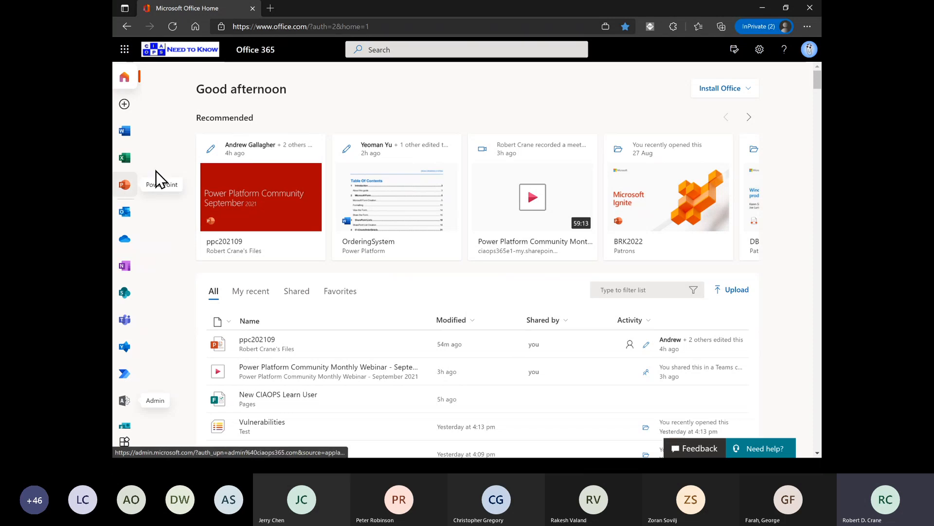
- Load virustotal.com and switch it to scanning a web address instead of a file
type("virustotal.com")
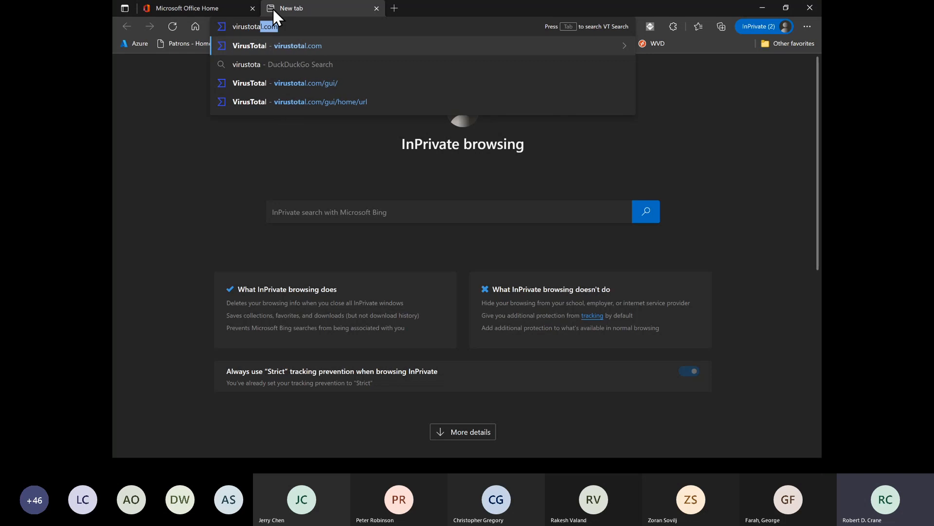
key("Enter")
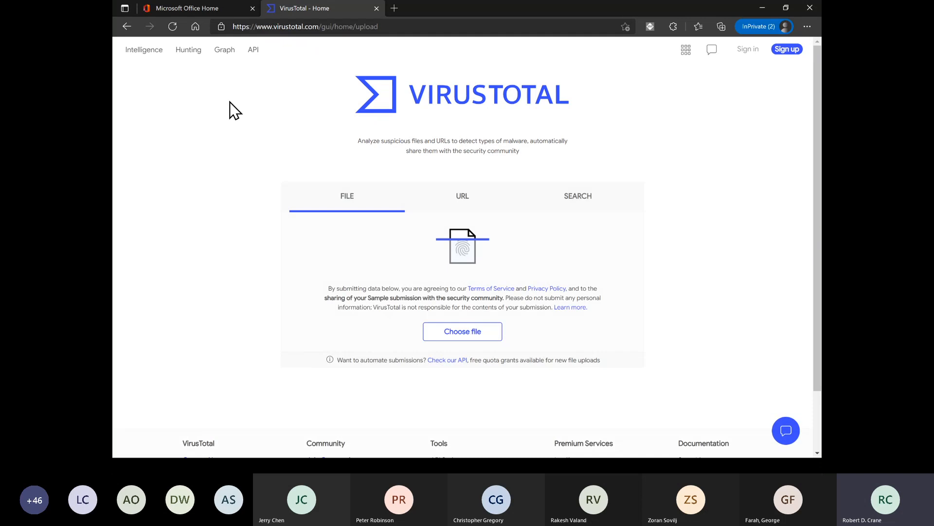
mouse_move(280, 61)
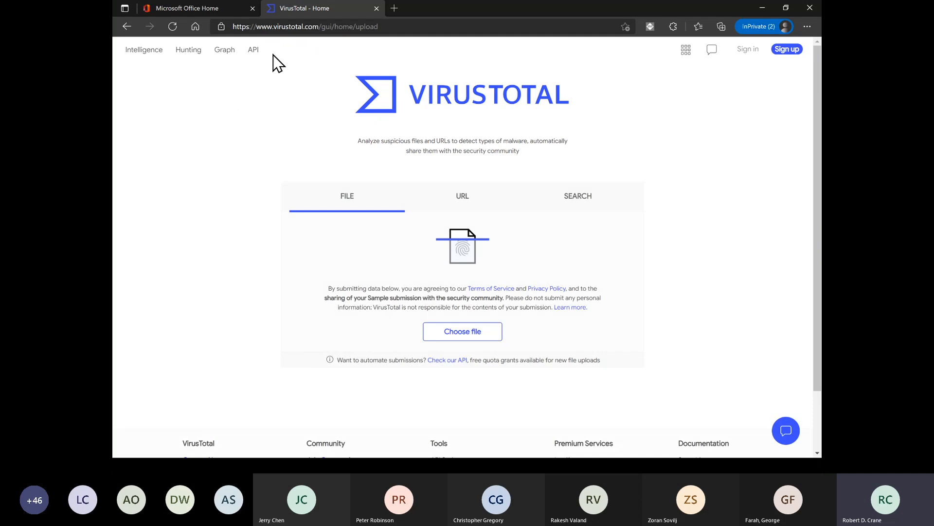
mouse_move(352, 216)
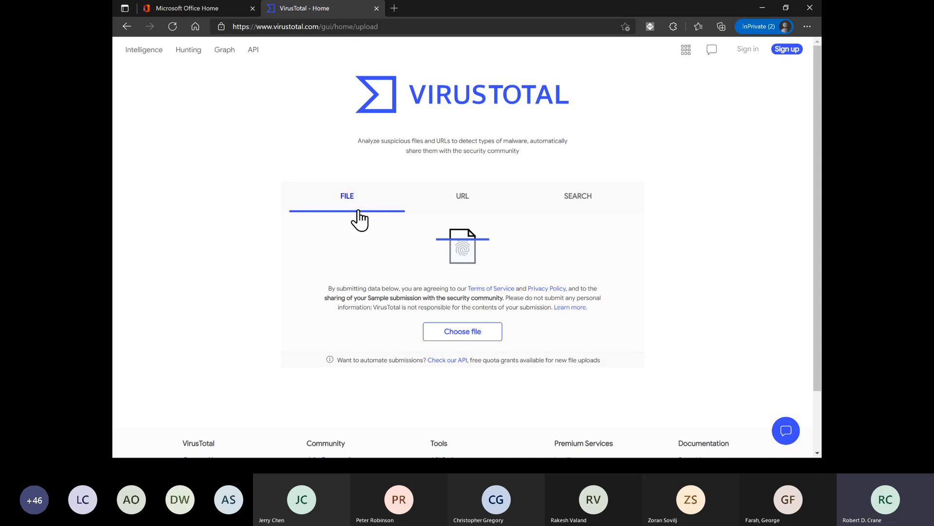
left_click(462, 195)
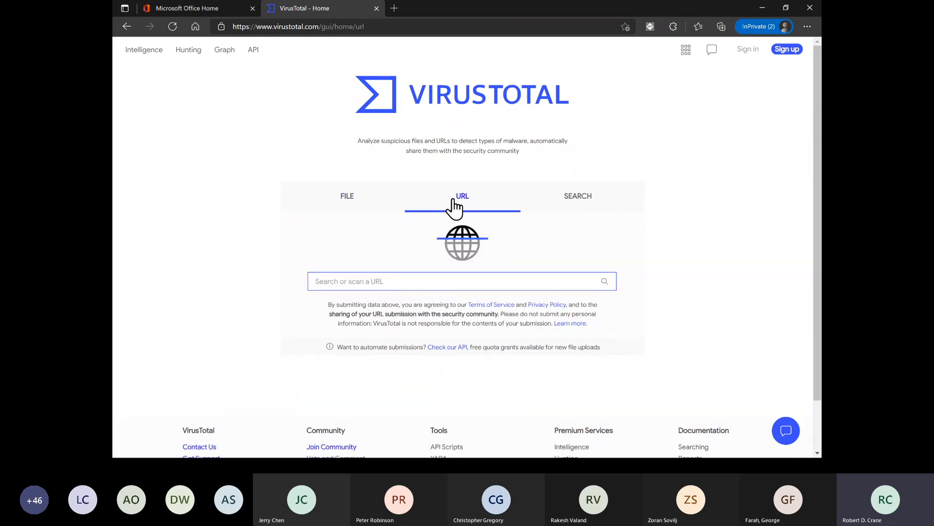
- Focus the 'Search or scan a URL' box, ready for a suspicious link
left_click(462, 280)
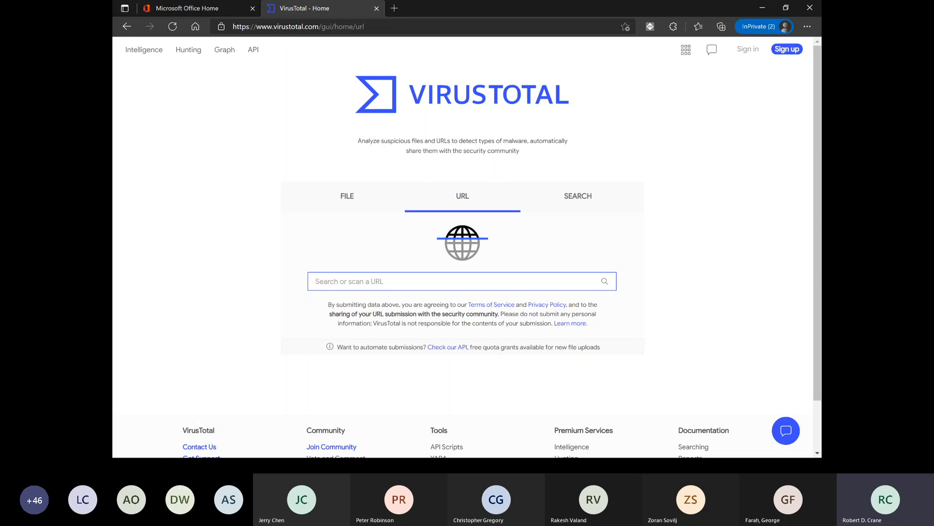
left_click(461, 281)
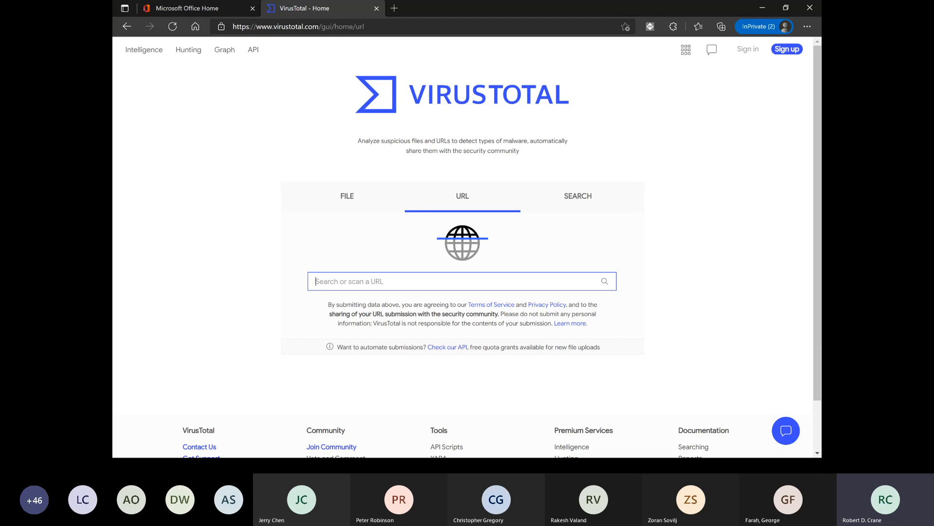
left_click(315, 280)
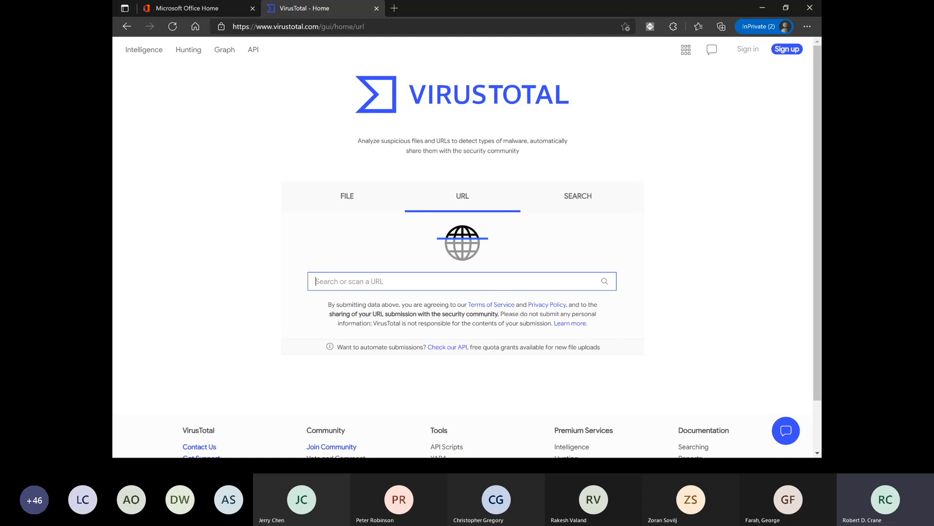
left_click(461, 280)
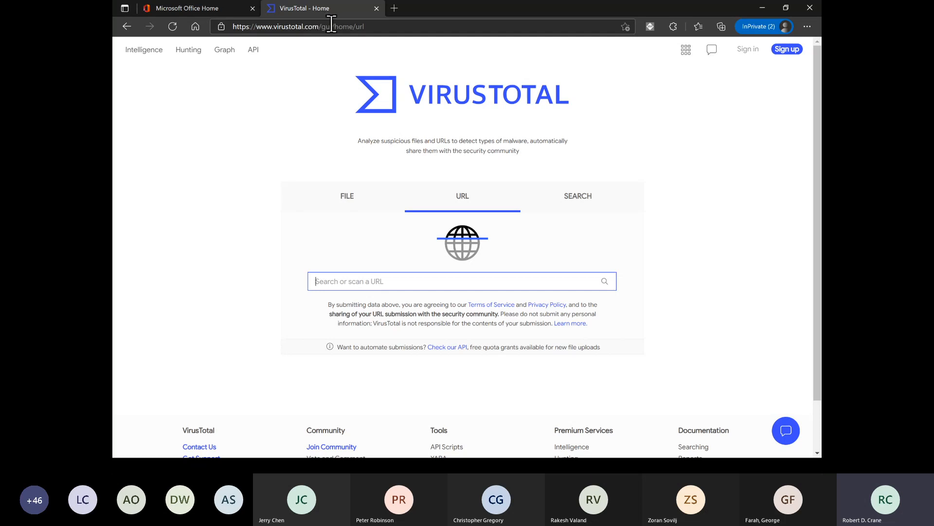
mouse_move(301, 21)
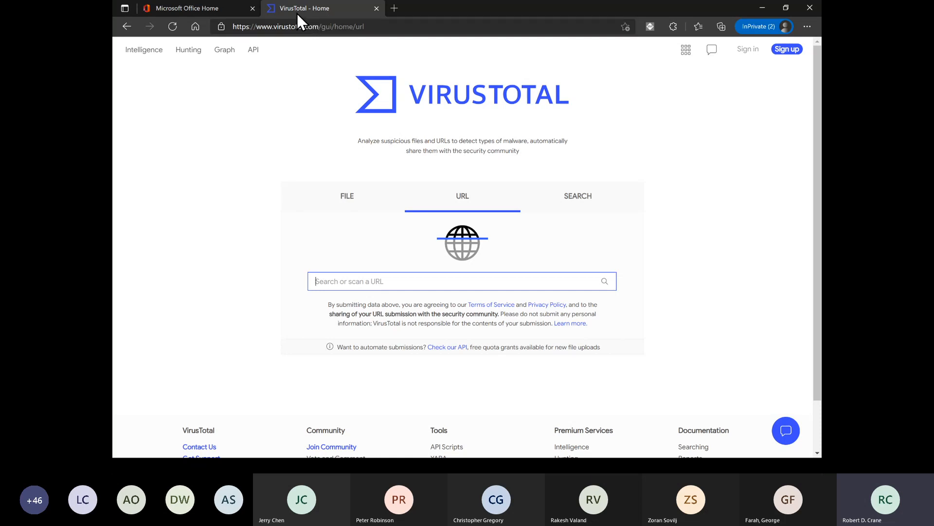
mouse_move(376, 8)
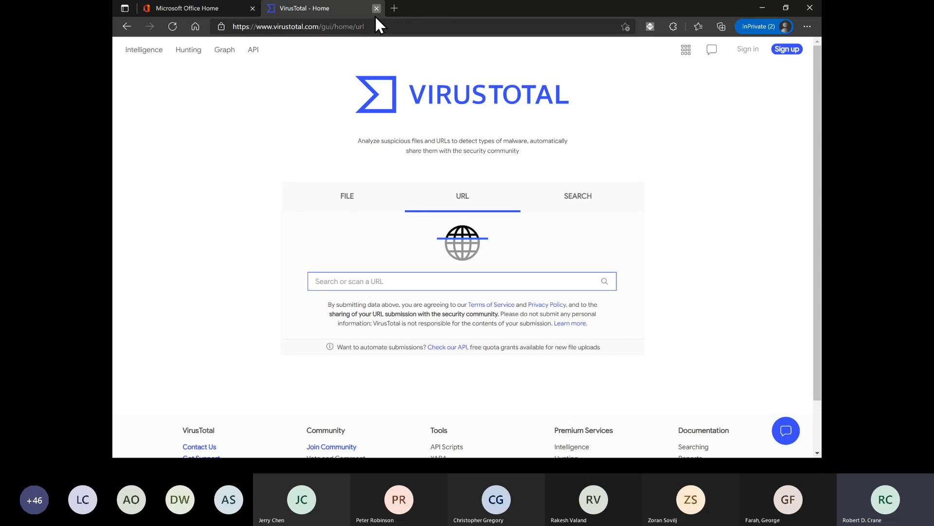
mouse_move(380, 13)
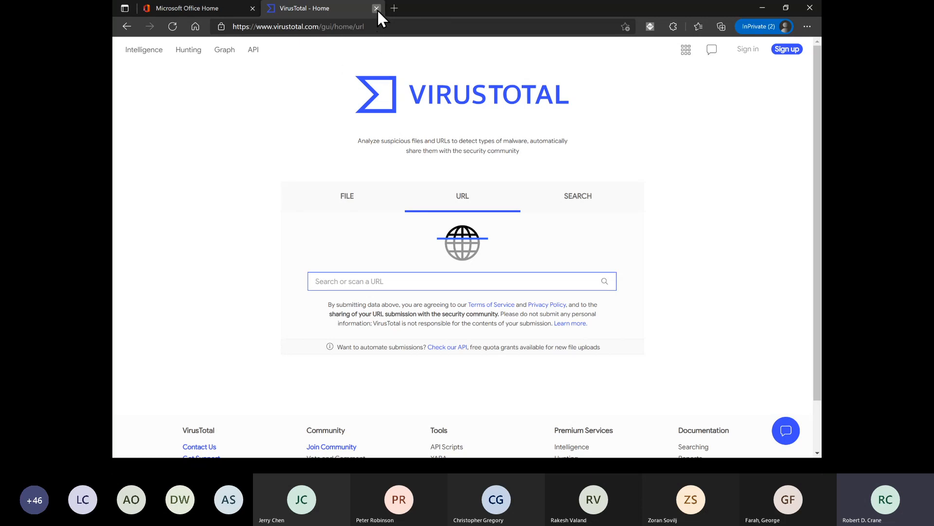
- Close VirusTotal and launch the Security portal from Office Home's All Apps list
left_click(375, 9)
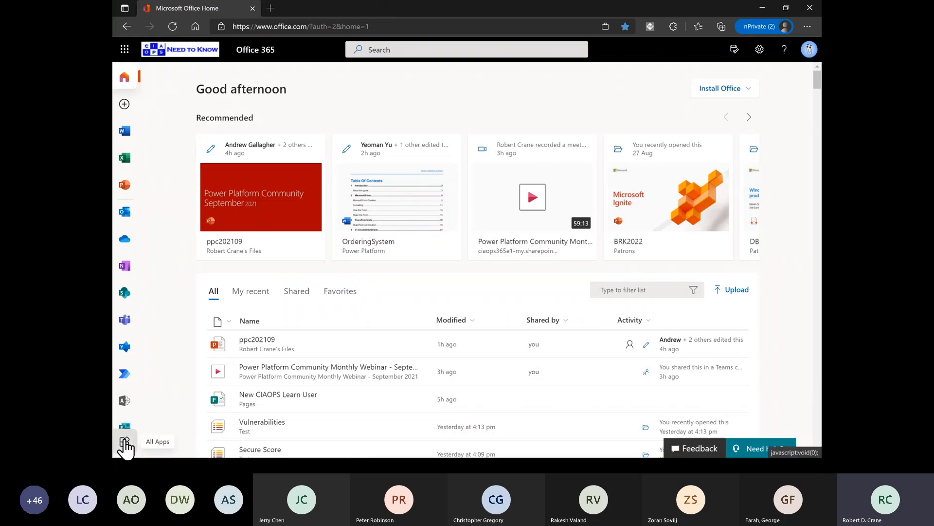
left_click(124, 444)
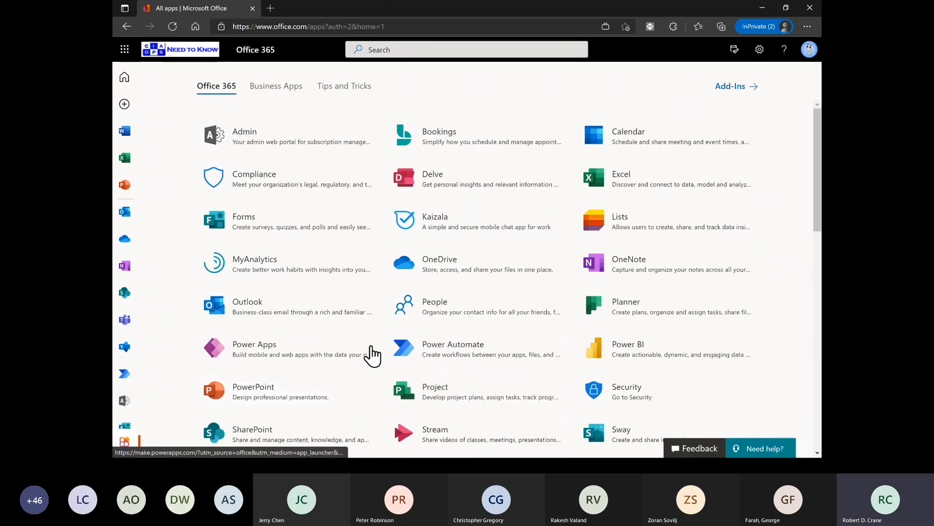
left_click(626, 390)
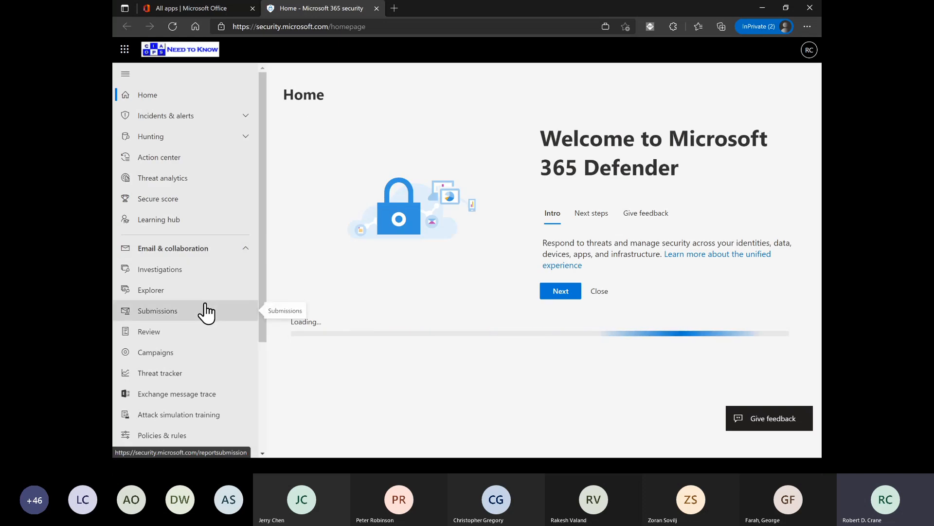
- Dismiss the Office 365 protection popup and the Defender welcome card
scroll("down", 3)
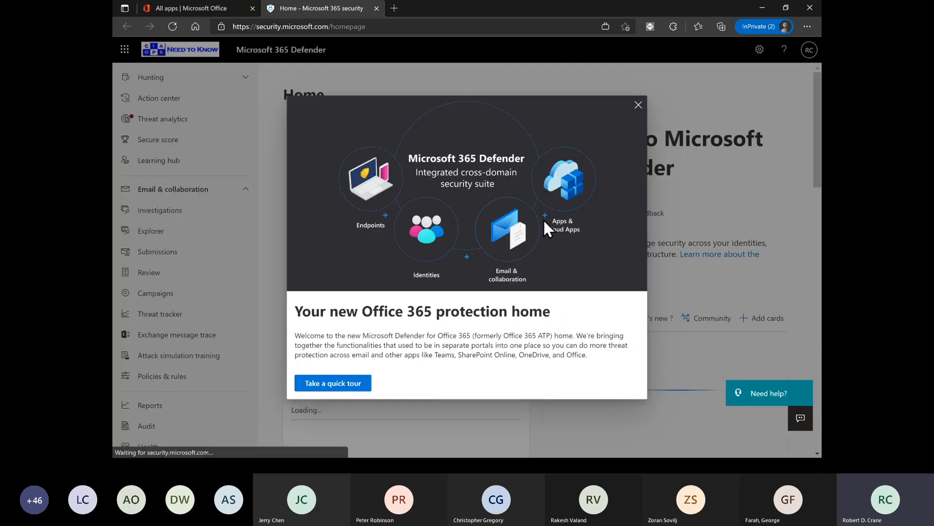
left_click(638, 105)
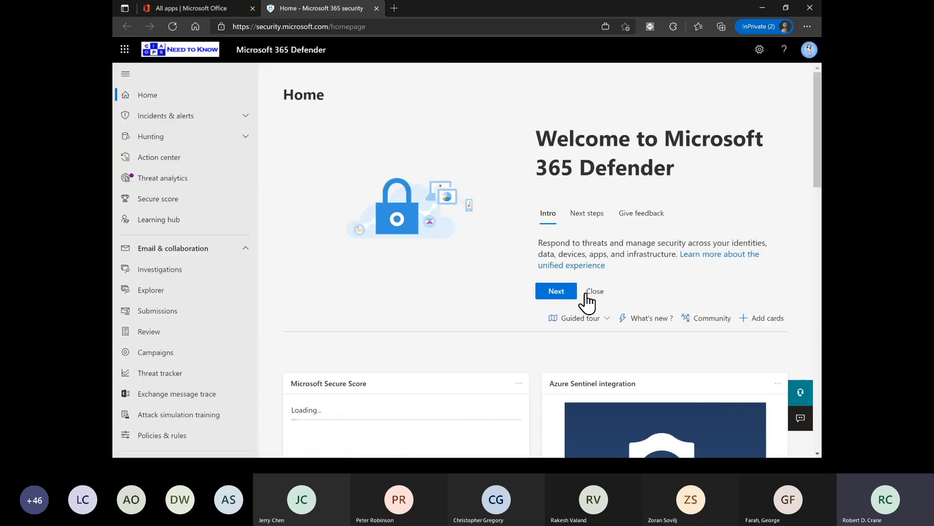
left_click(594, 291)
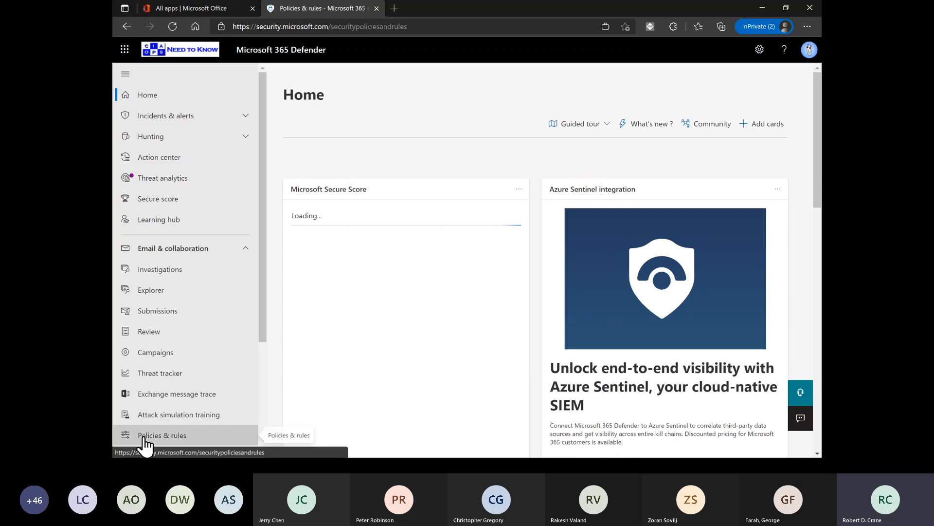
- Reach the Threat policies list through Policies & rules
left_click(162, 436)
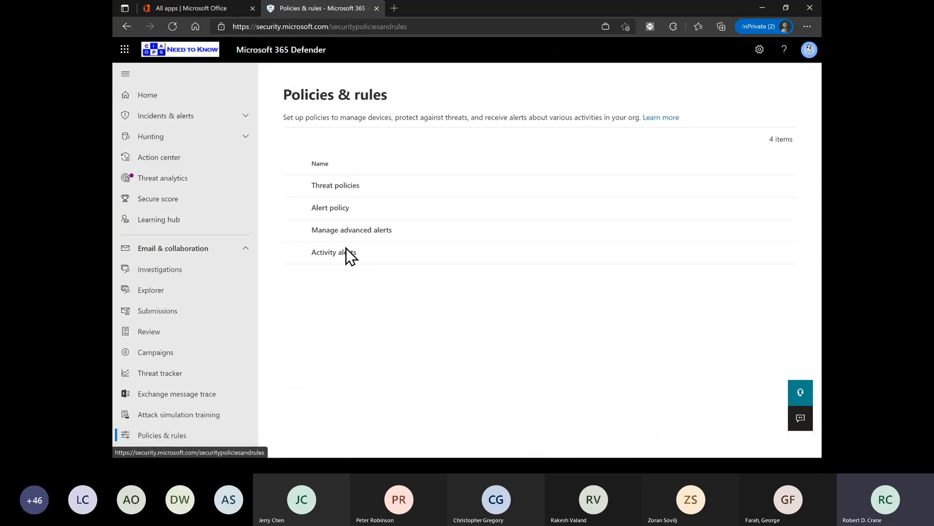
left_click(335, 185)
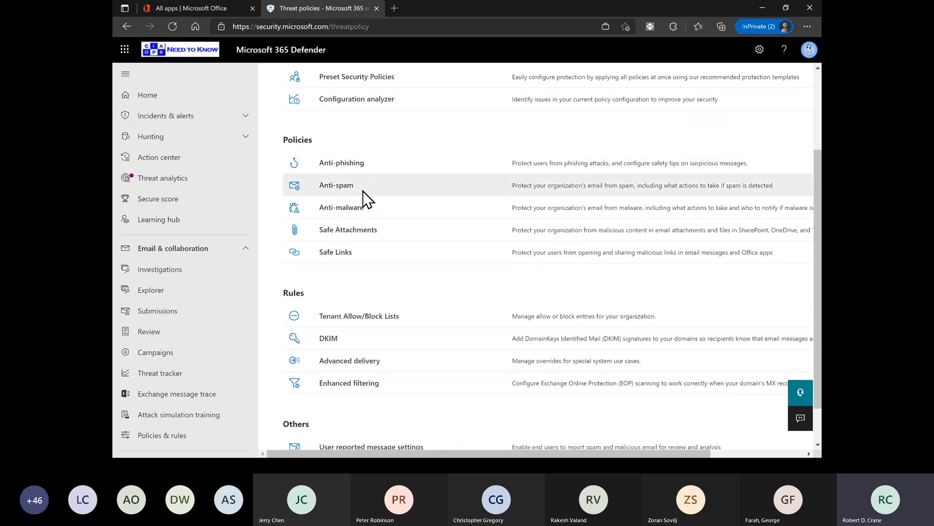
mouse_move(367, 211)
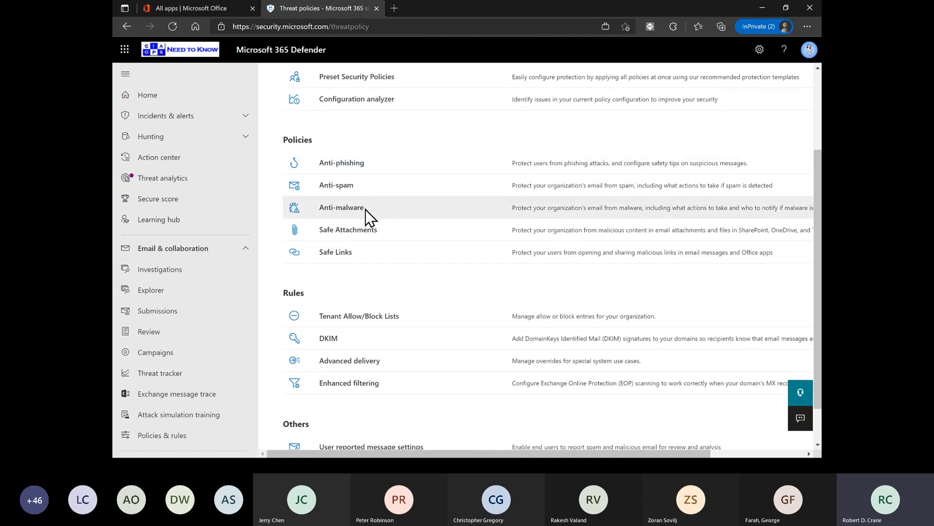
mouse_move(359, 237)
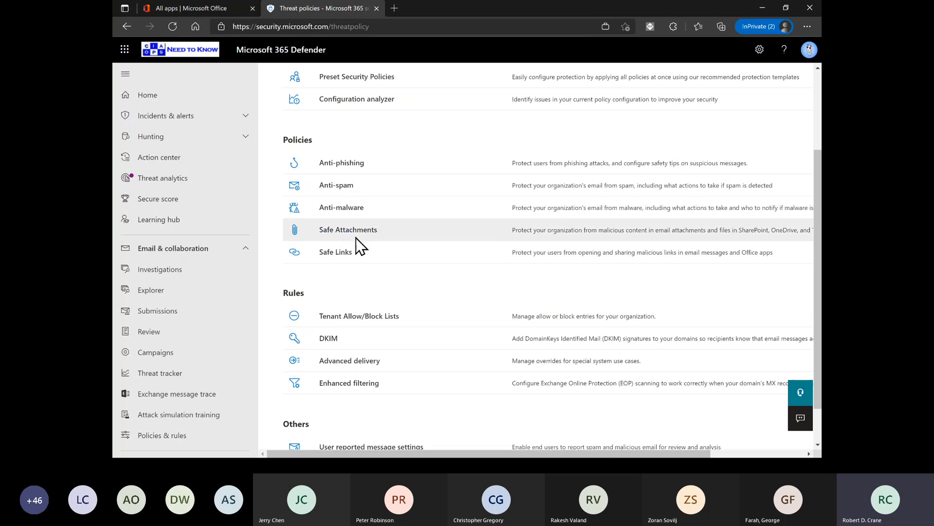
left_click(335, 251)
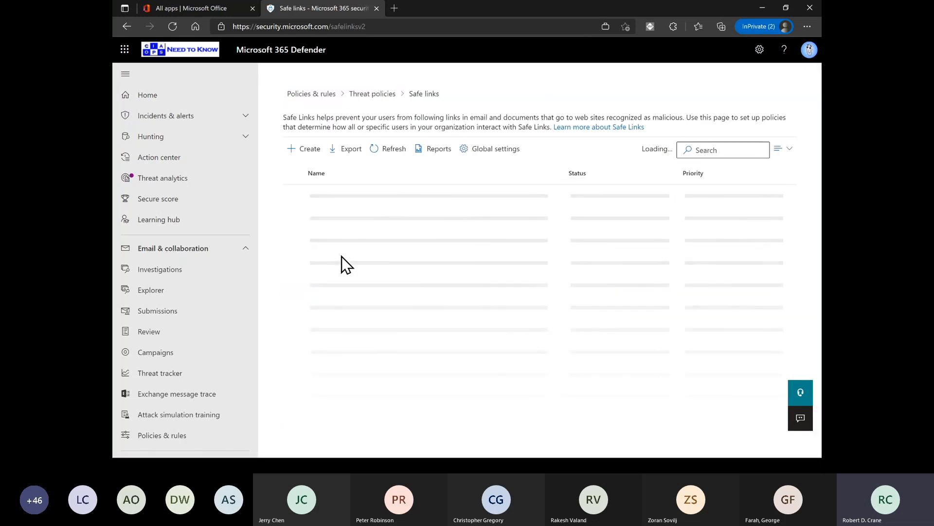
mouse_move(373, 285)
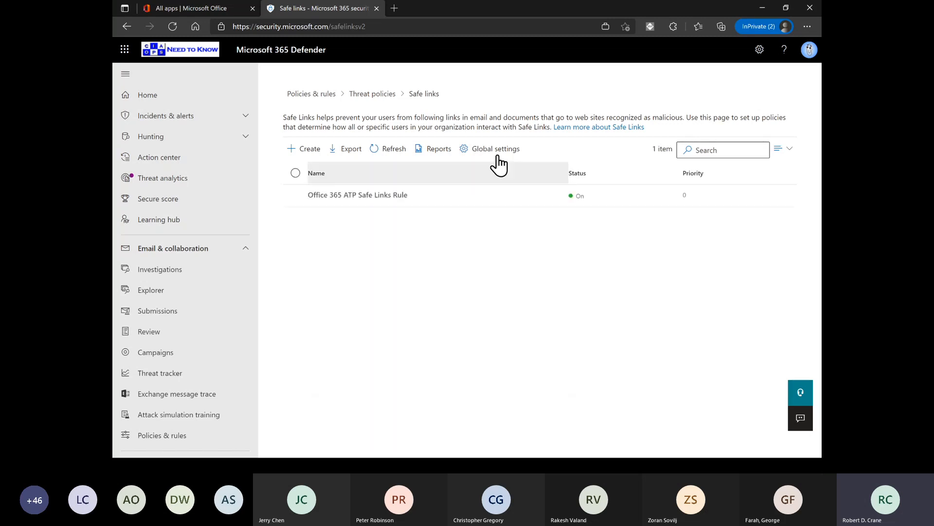
left_click(497, 148)
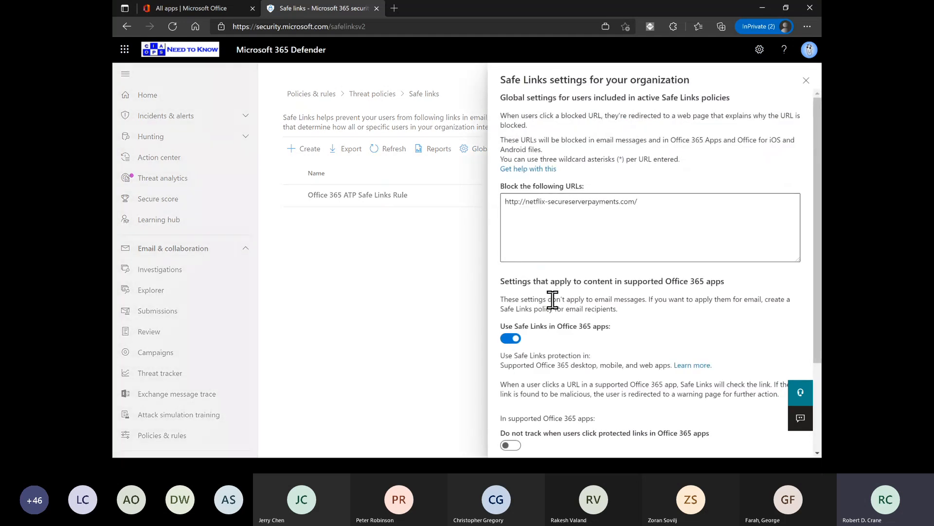
scroll("down", 3)
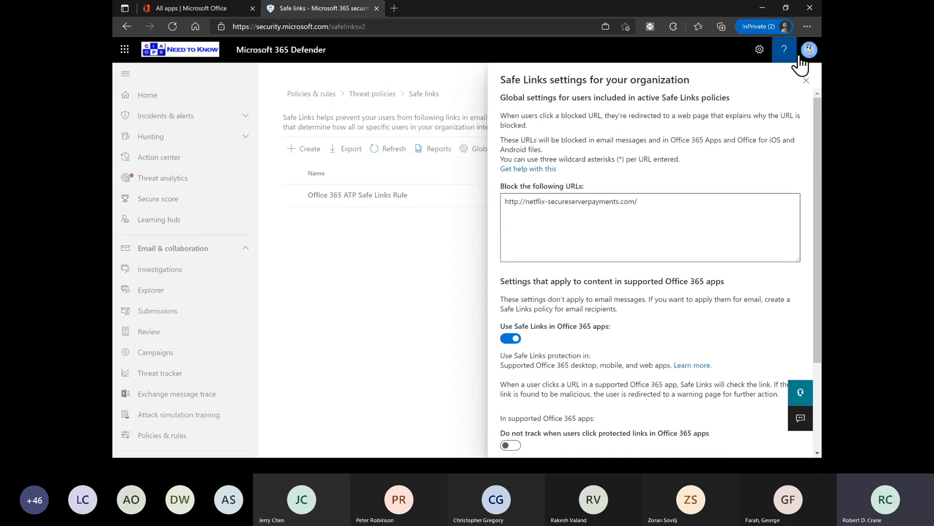
left_click(806, 81)
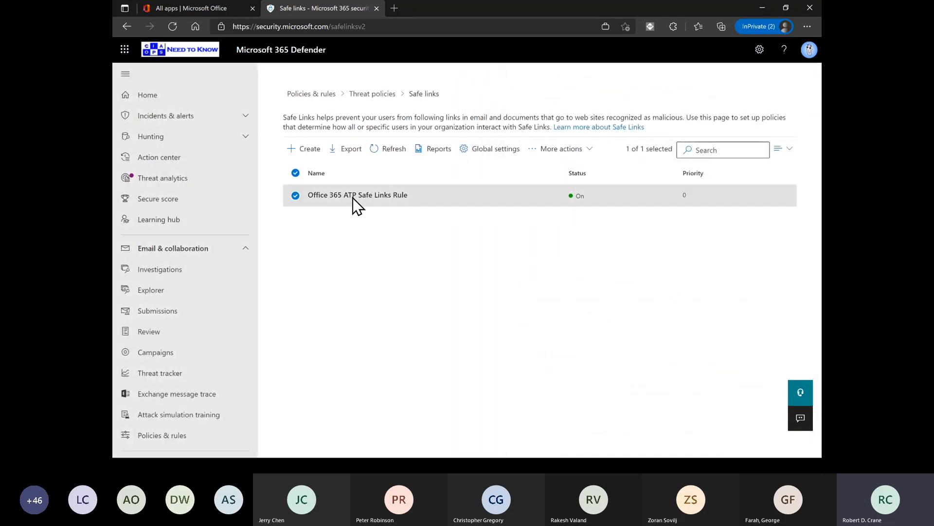
left_click(357, 195)
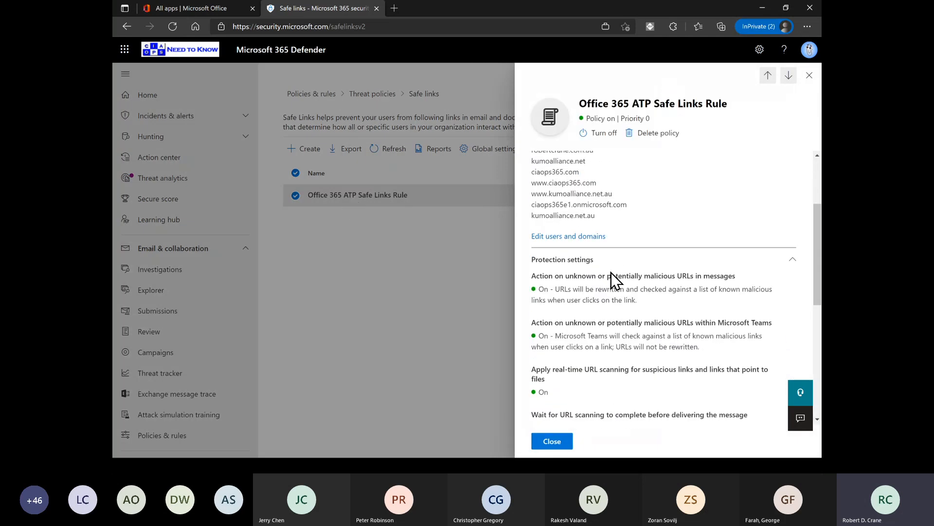
scroll("down", 3)
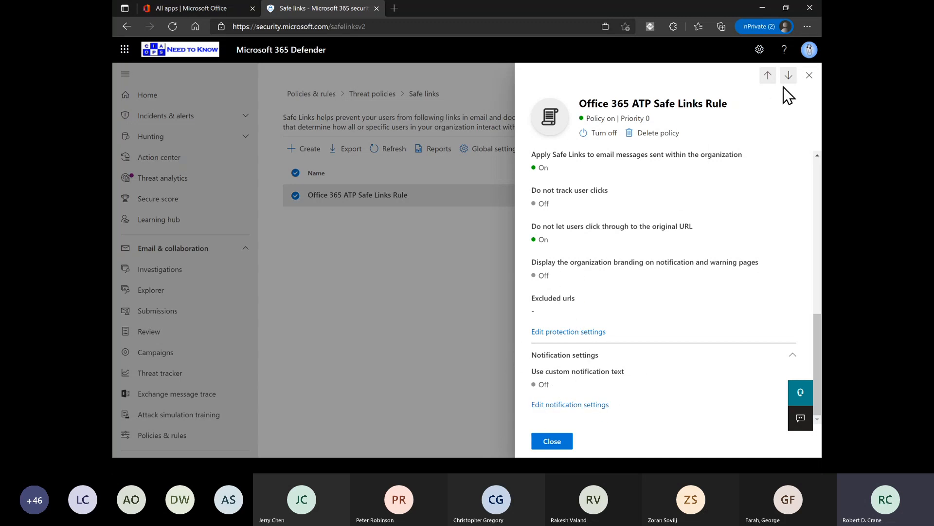
left_click(809, 75)
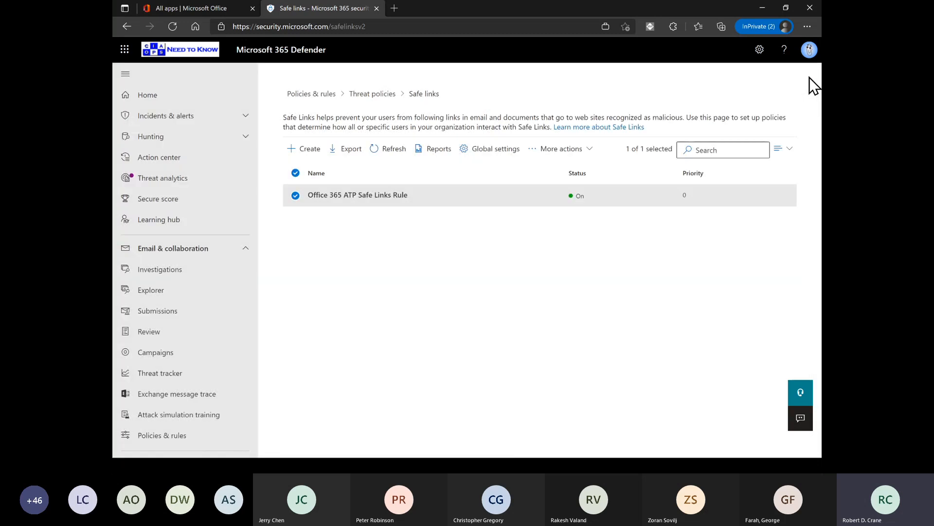
mouse_move(372, 93)
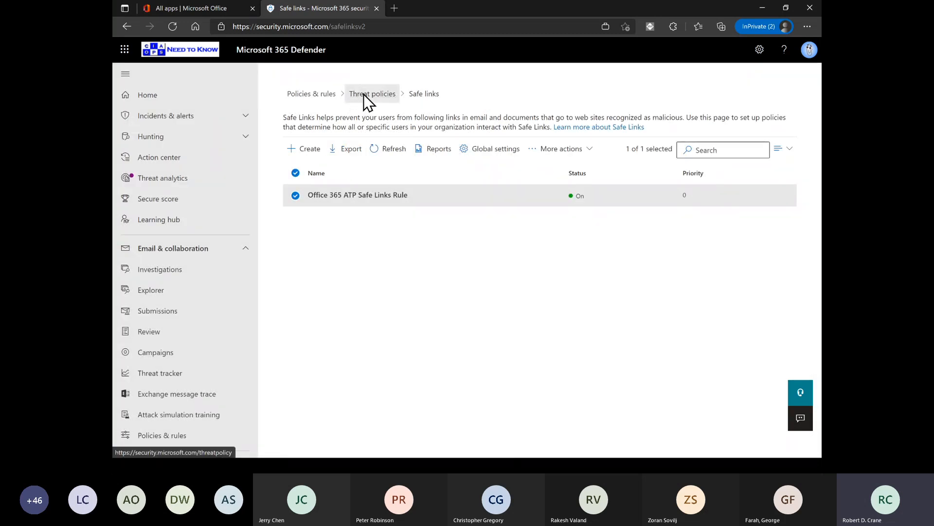
- From Threat policies, bring up the Office 365 ATP Anti Phishing Rule details
left_click(372, 94)
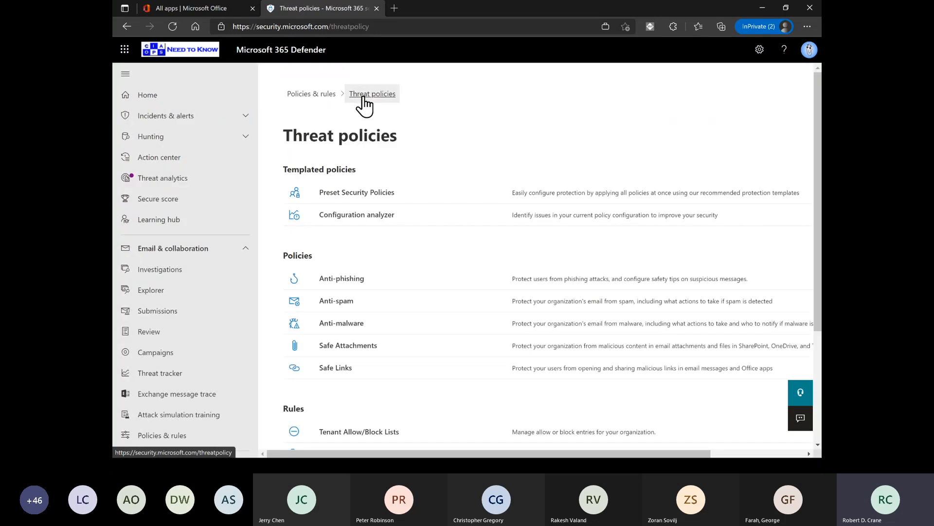
left_click(341, 279)
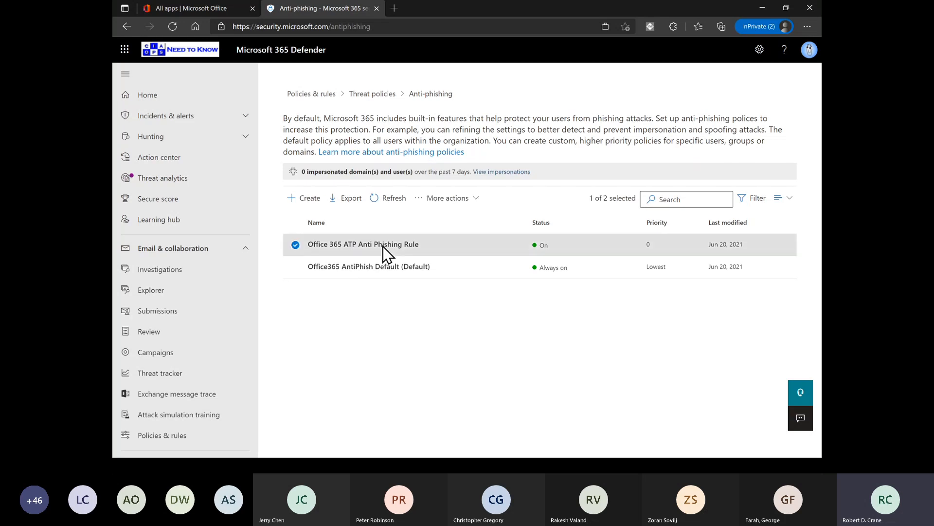
left_click(363, 243)
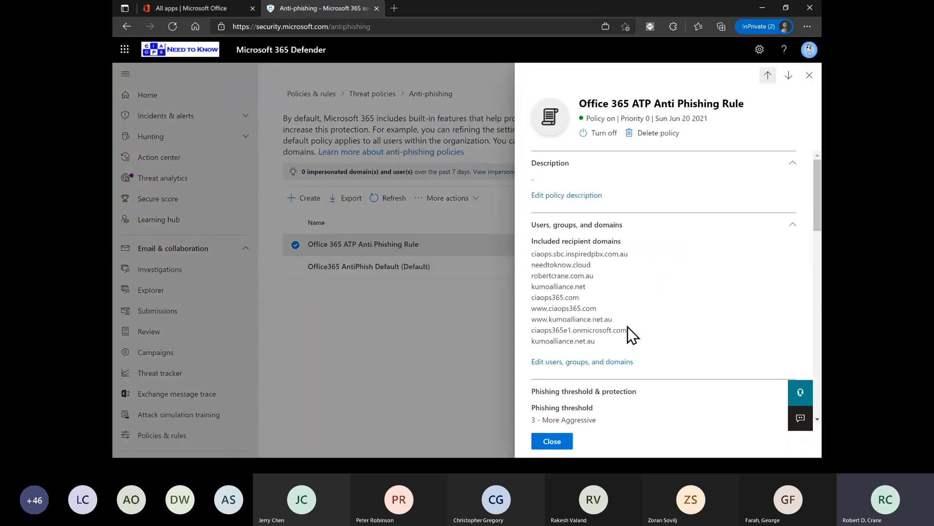
- Scroll the rule's settings down to its Actions section
scroll("down", 3)
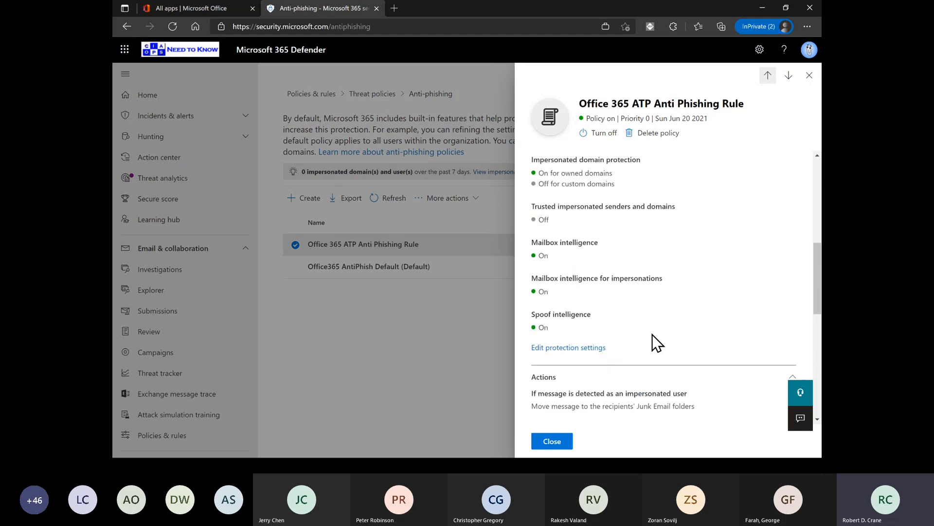
scroll("down", 3)
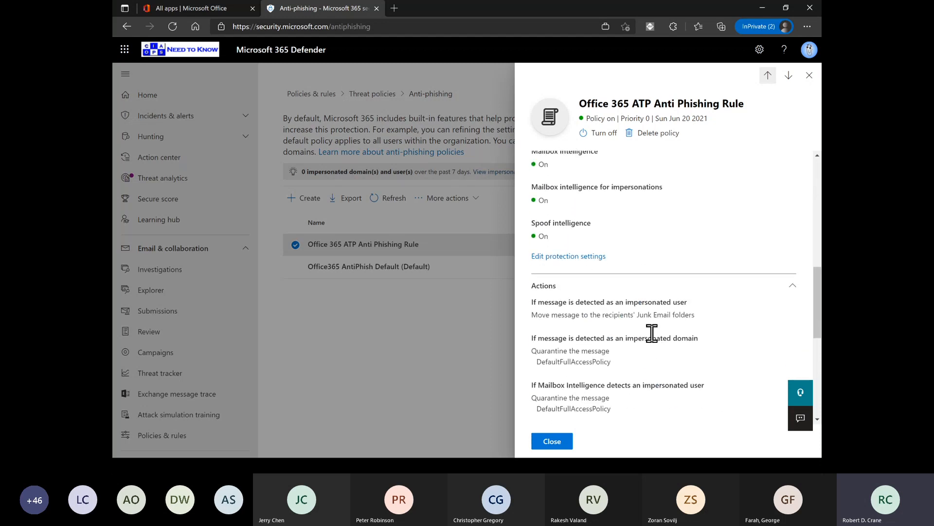
scroll("down", 3)
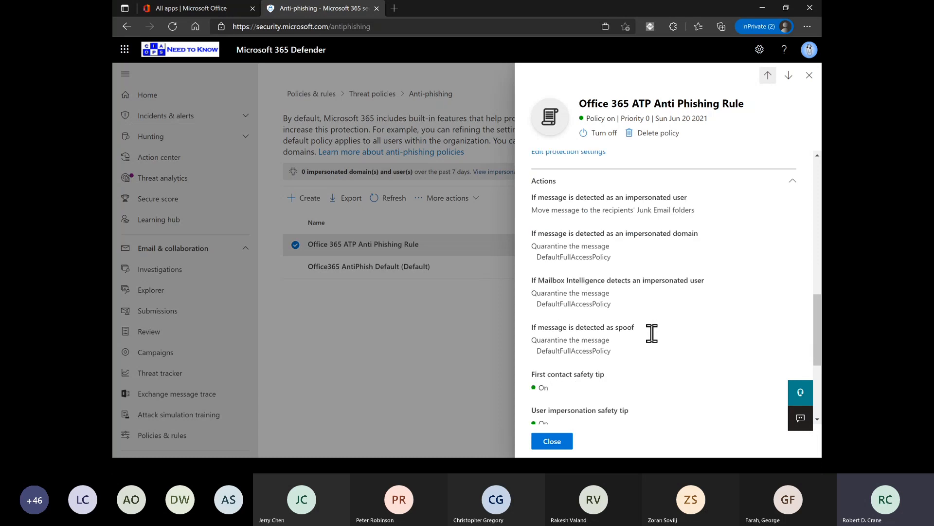
scroll("down", 3)
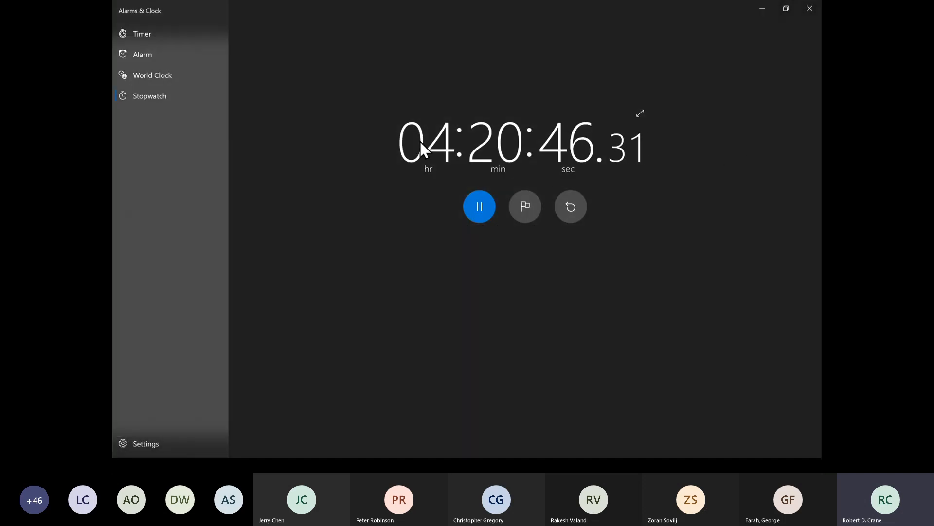
- Pause the stopwatch at 4:20:47 and show the Countdown and 15 min timers unchanged
left_click(479, 206)
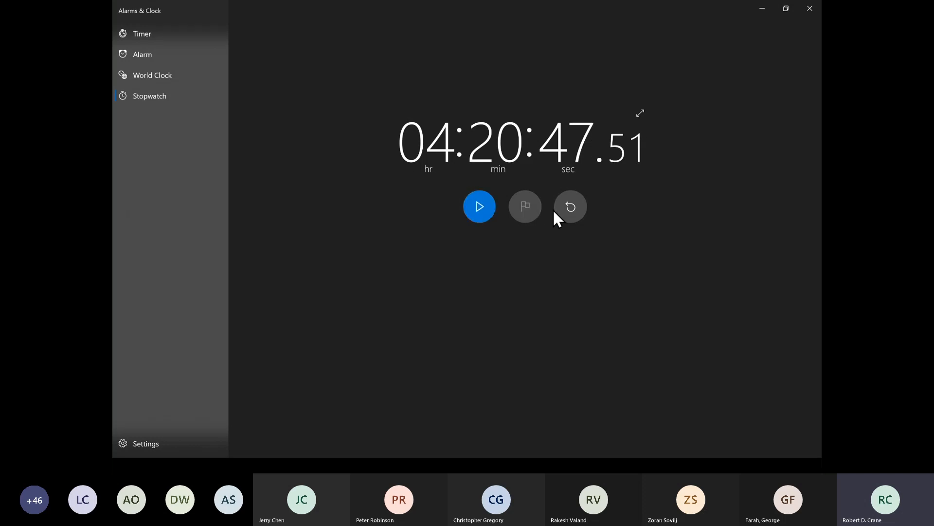
left_click(568, 206)
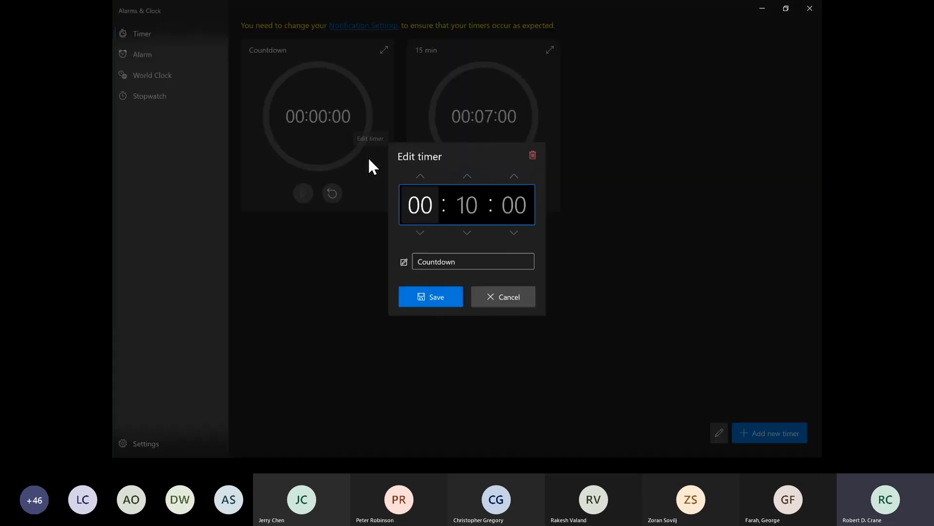
left_click(502, 296)
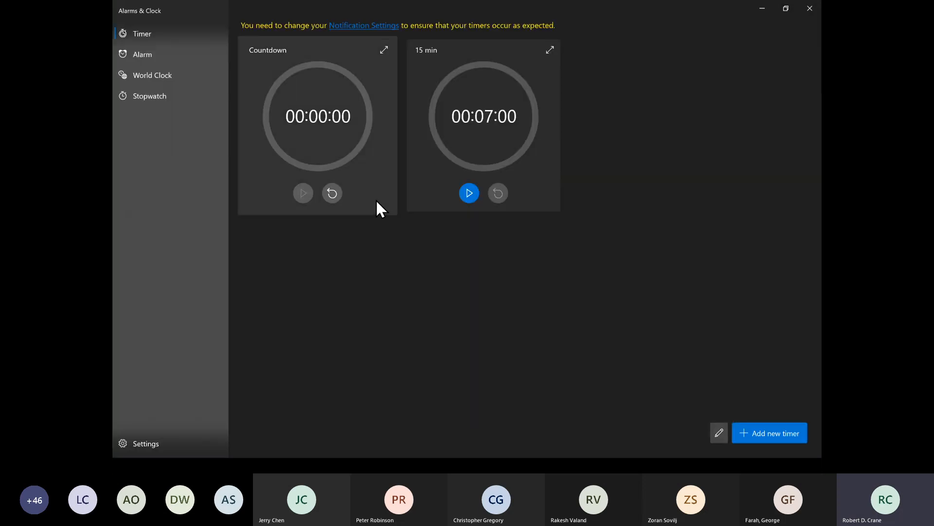